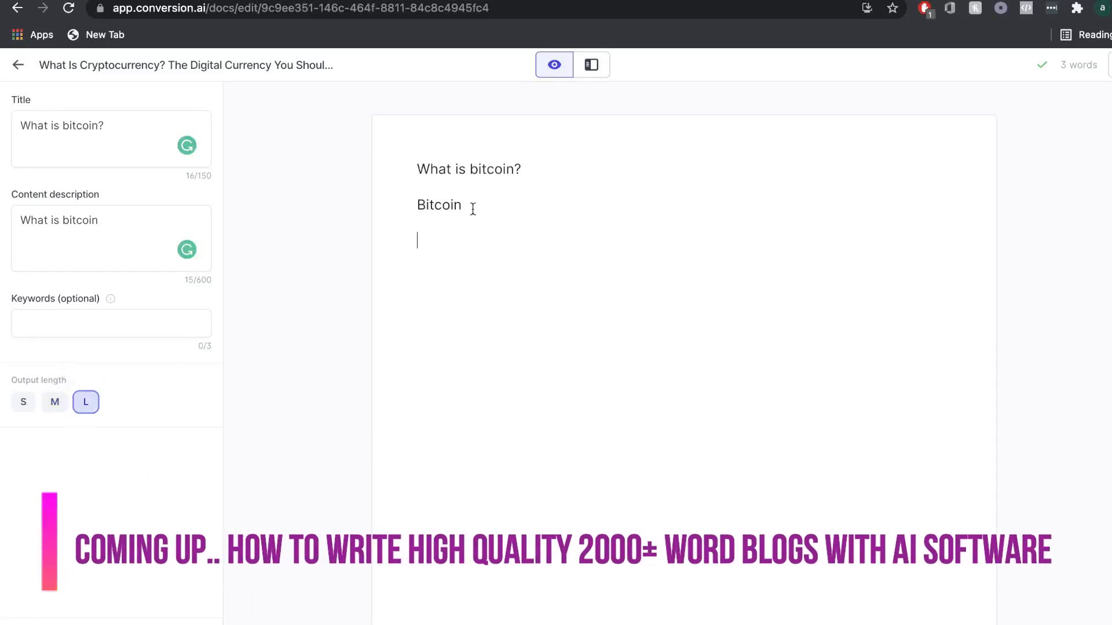
{"action": "mouse_move", "coordinate": [601, 437]}
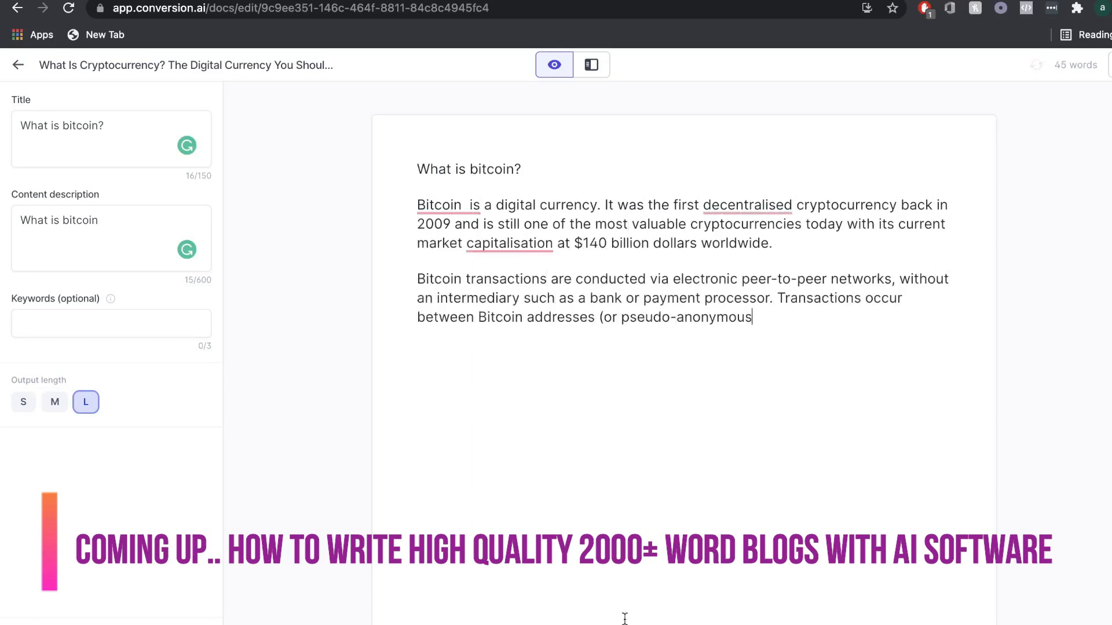
Step: Extend the Bitcoin paragraph with text about identifiers created by any individual user
{"action": "type", "text": "identifiers), which can be created by any individual user but also can generate new ones automatically for privacy purposes. The bitcoin network tracks ownership through public keys linked to each address, while private keys"}
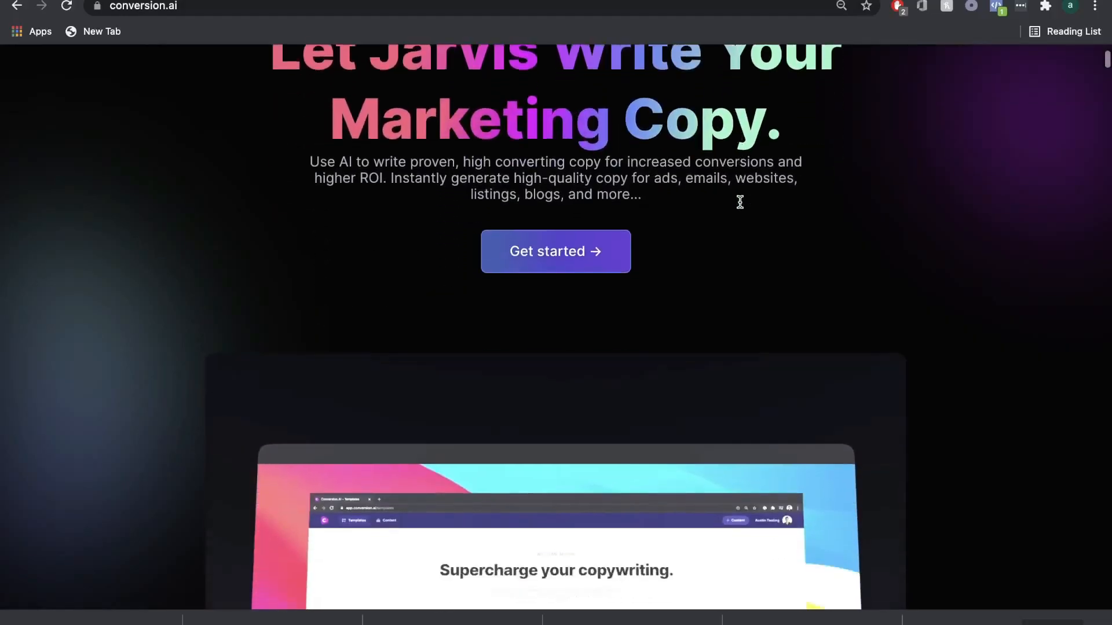
{"action": "scroll", "scroll_direction": "down", "scroll_amount": 3}
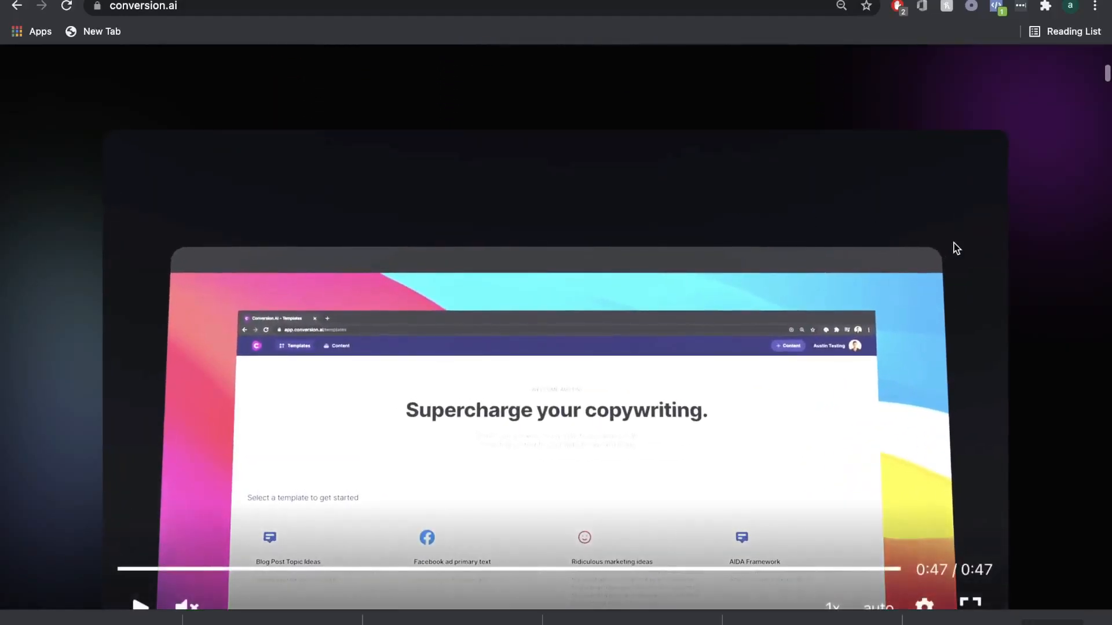
{"action": "scroll", "scroll_direction": "down", "scroll_amount": 3}
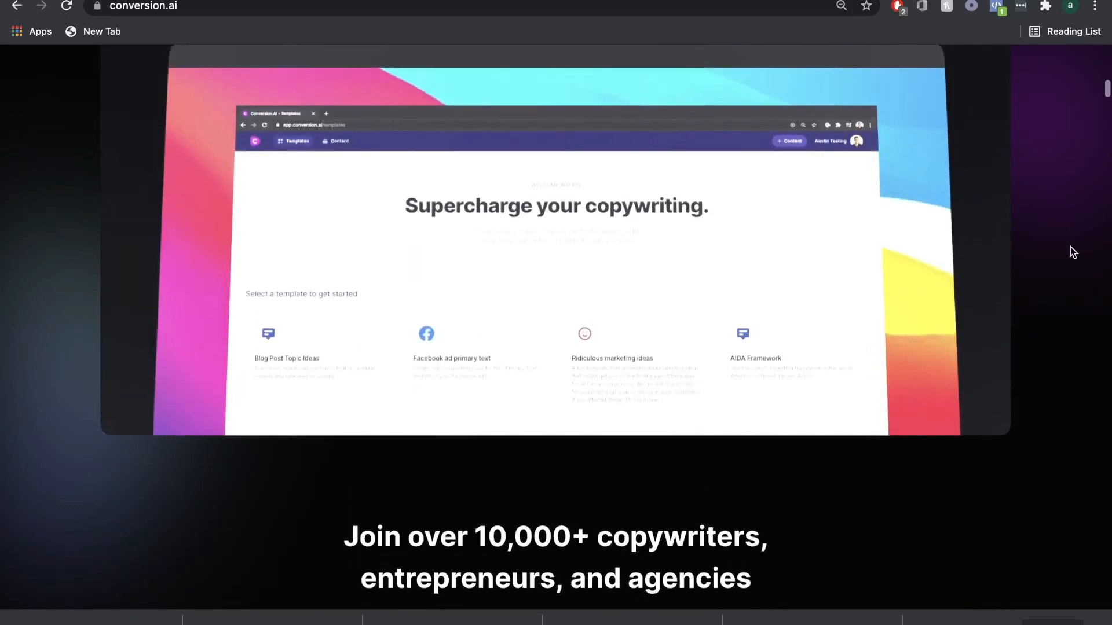
{"action": "scroll", "scroll_direction": "down", "scroll_amount": 3}
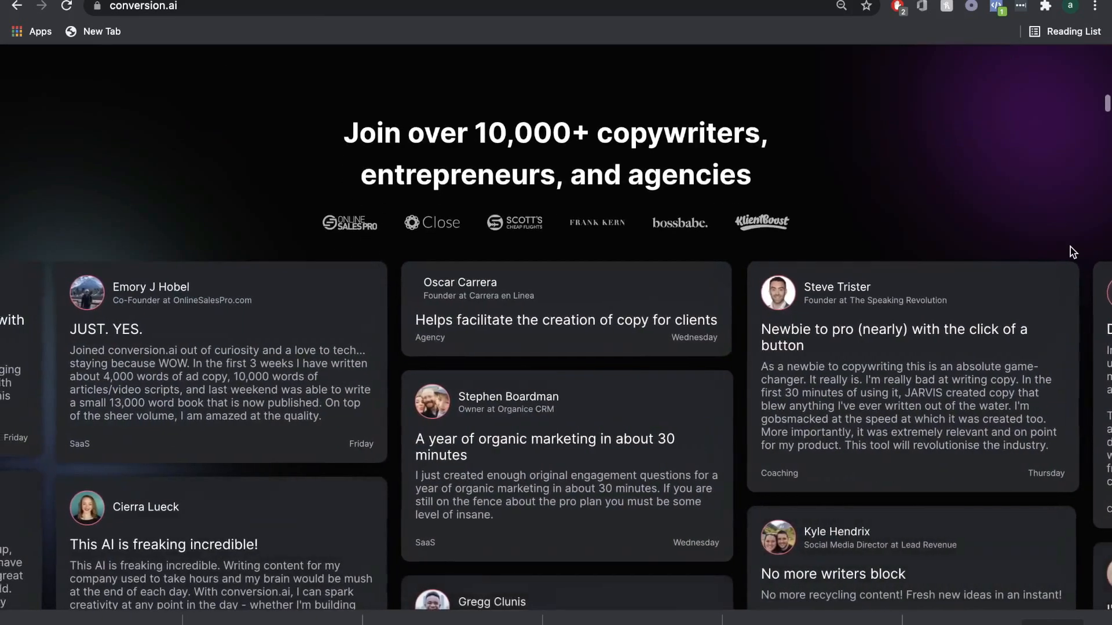
{"action": "scroll", "scroll_direction": "down", "scroll_amount": 3}
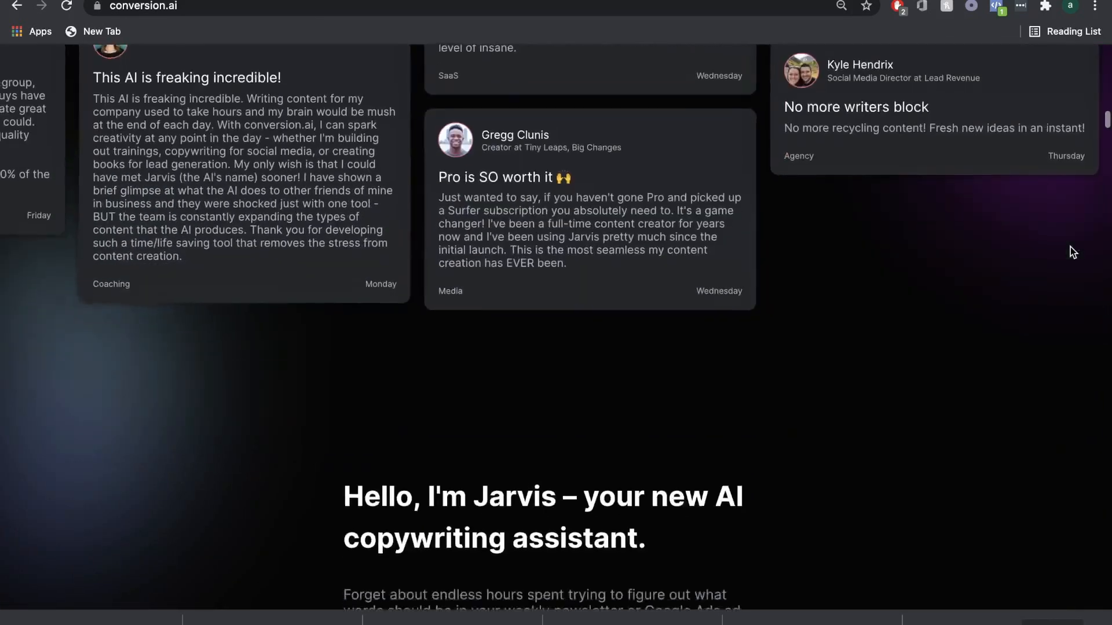
{"action": "scroll", "scroll_direction": "down", "scroll_amount": 3}
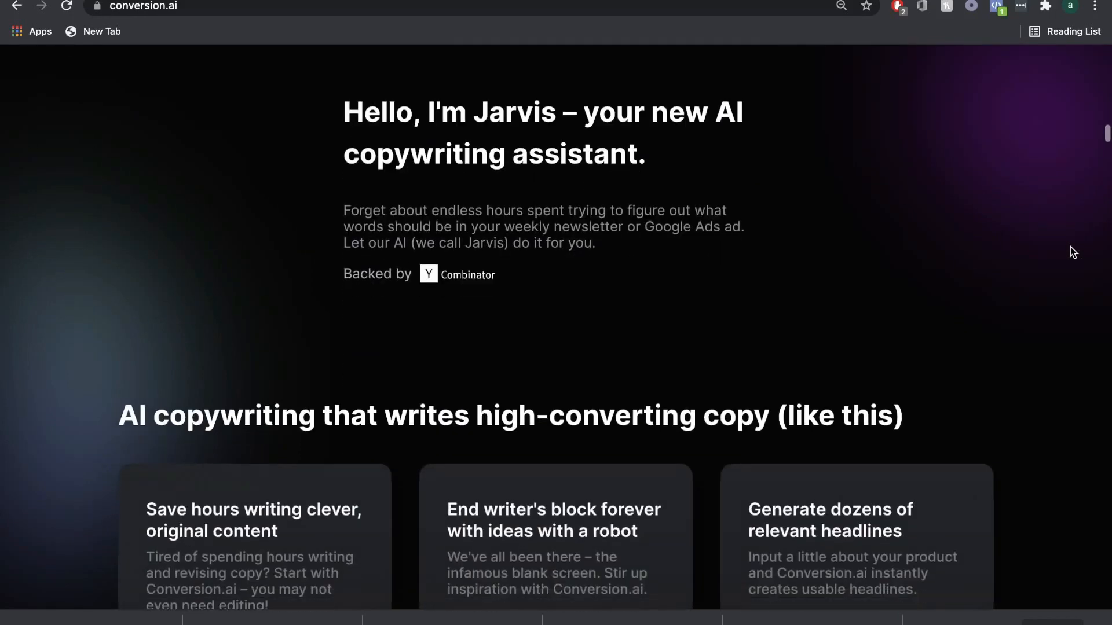
{"action": "scroll", "scroll_direction": "down", "scroll_amount": 3}
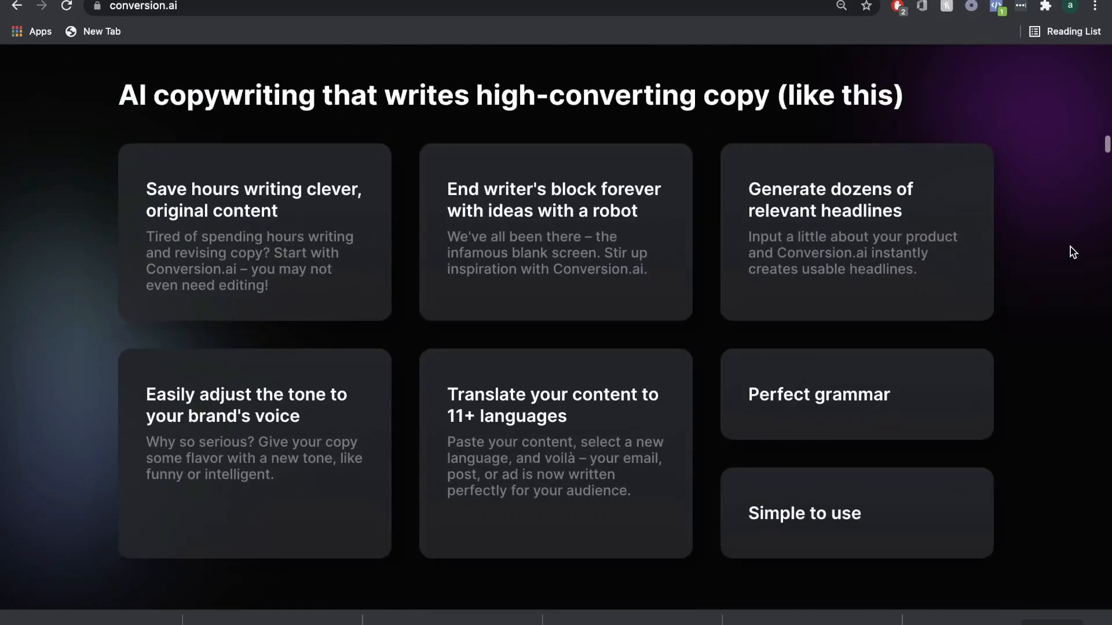
{"action": "scroll", "scroll_direction": "down", "scroll_amount": 3}
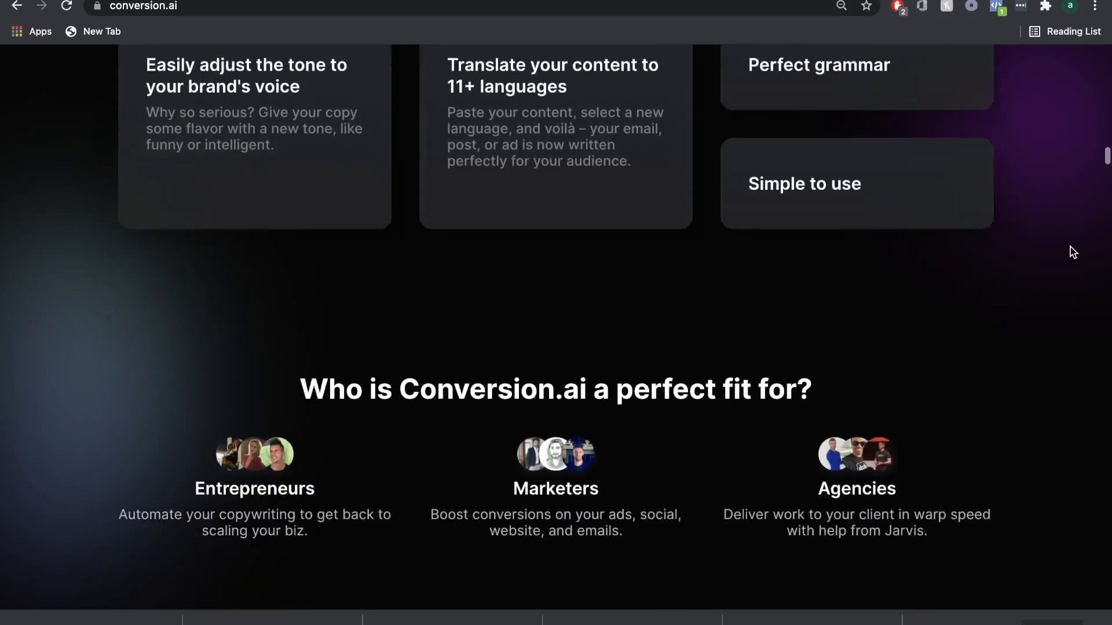
{"action": "scroll", "scroll_direction": "down", "scroll_amount": 3}
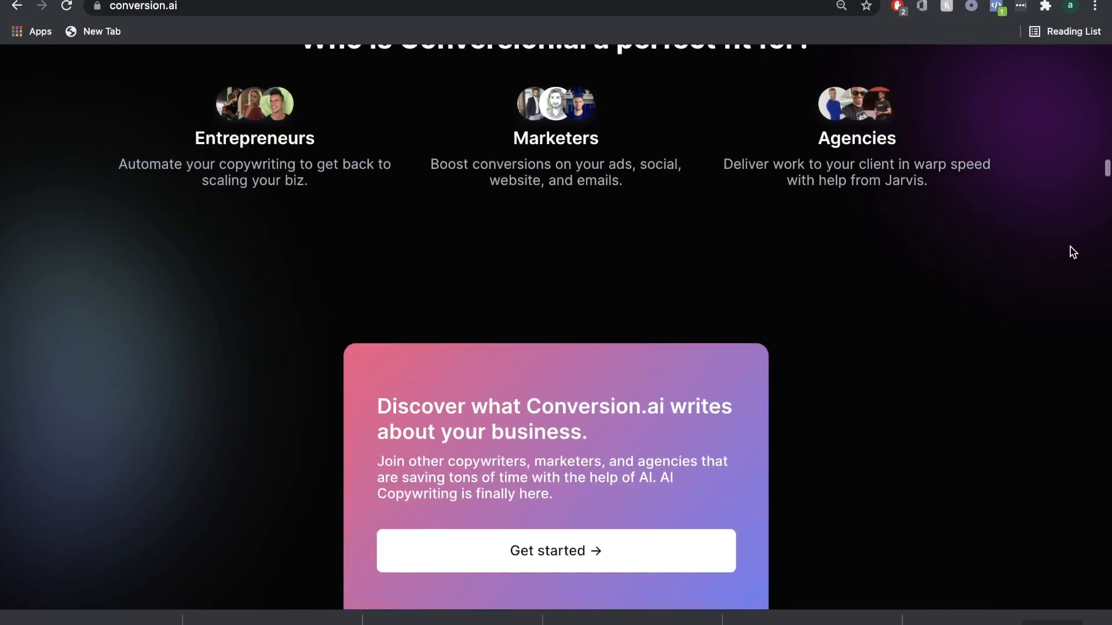
{"action": "scroll", "scroll_direction": "down", "scroll_amount": 3}
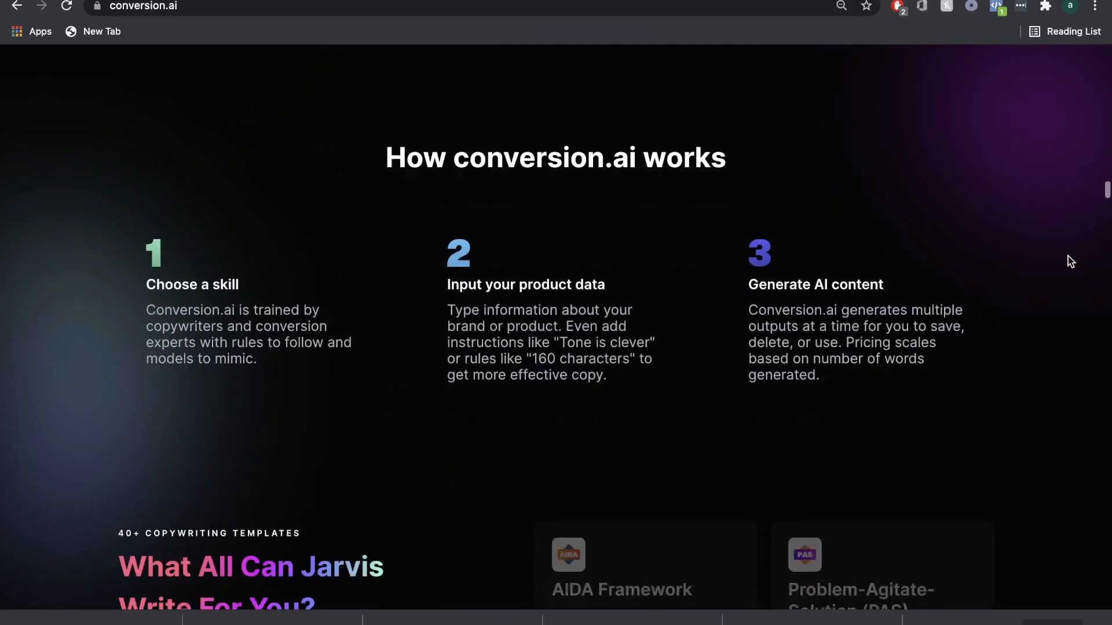
{"action": "scroll", "scroll_direction": "down", "scroll_amount": 3}
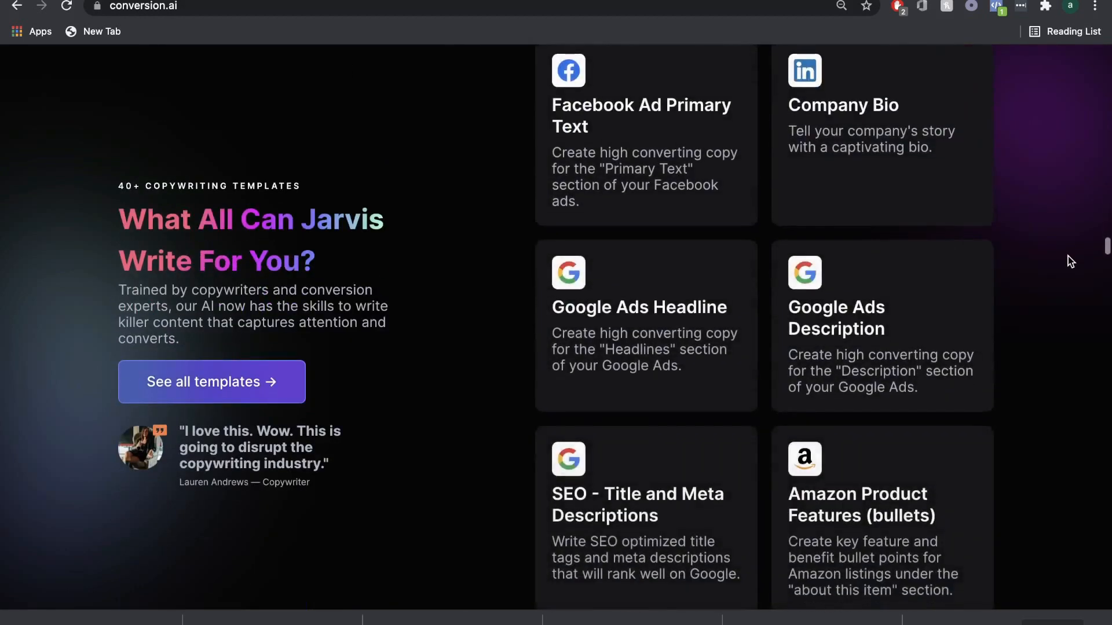
{"action": "left_click", "coordinate": [211, 381]}
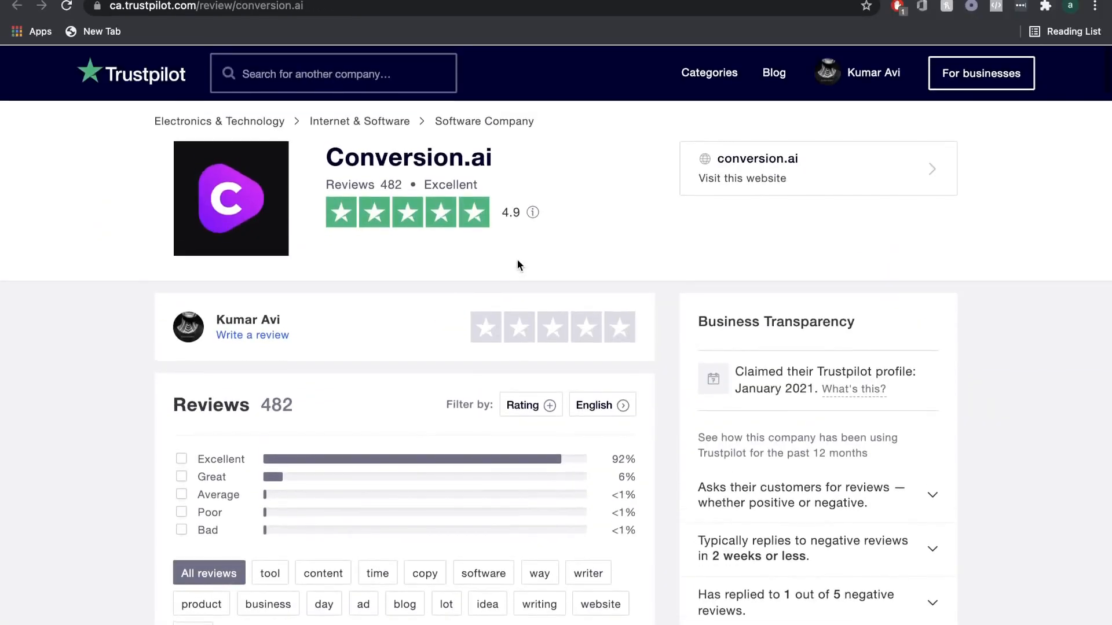
{"action": "scroll", "scroll_direction": "down", "scroll_amount": 3}
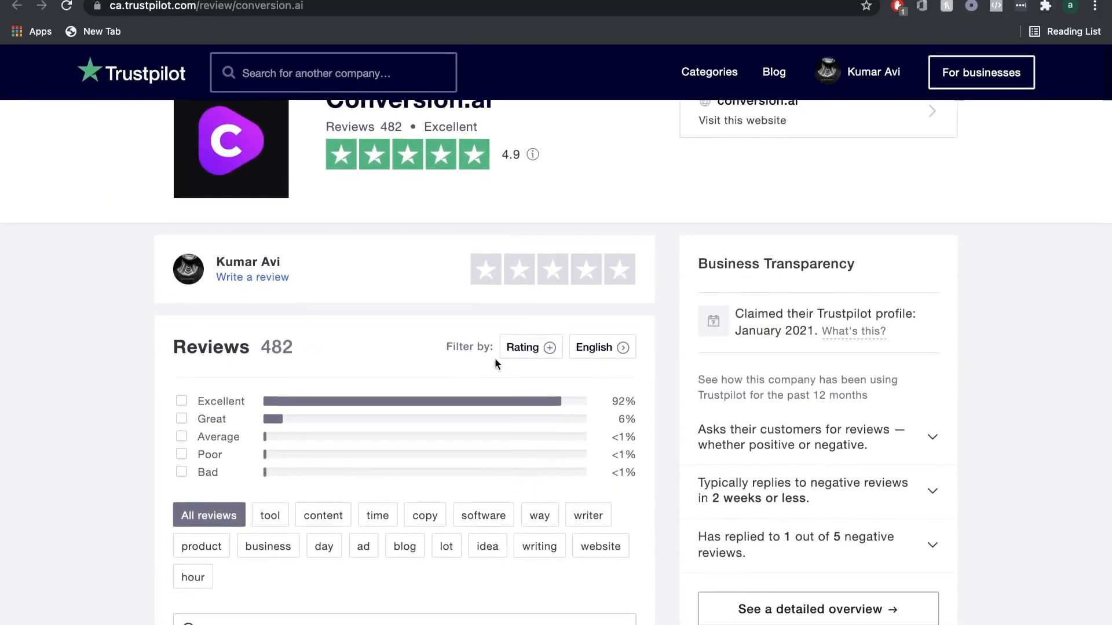
{"action": "scroll", "scroll_direction": "down", "scroll_amount": 3}
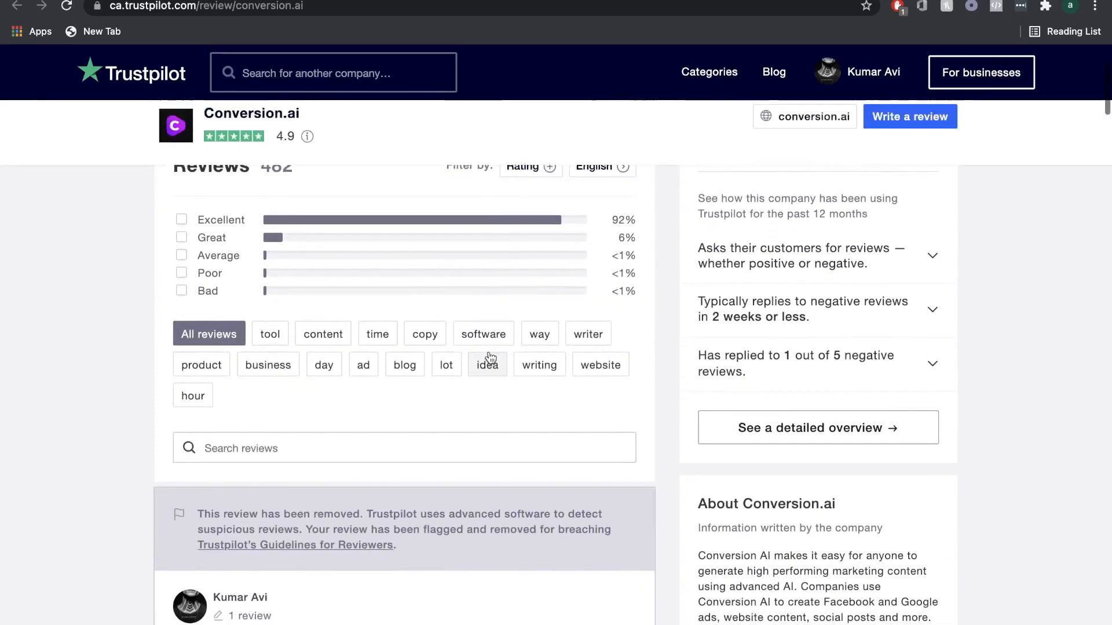
{"action": "scroll", "scroll_direction": "down", "scroll_amount": 3}
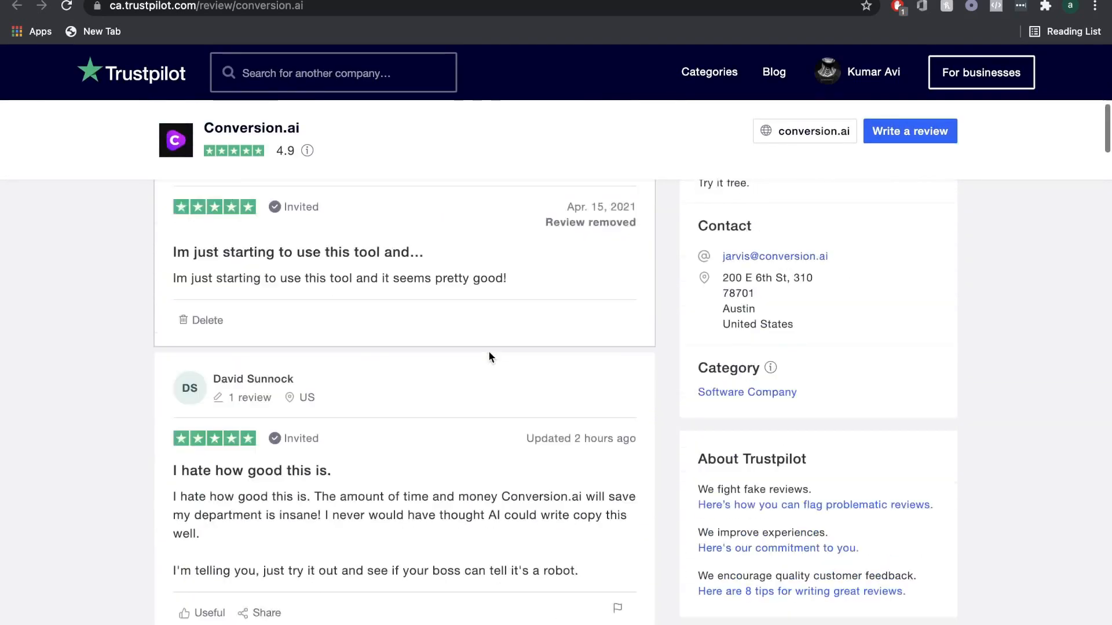
{"action": "scroll", "scroll_direction": "down", "scroll_amount": 3}
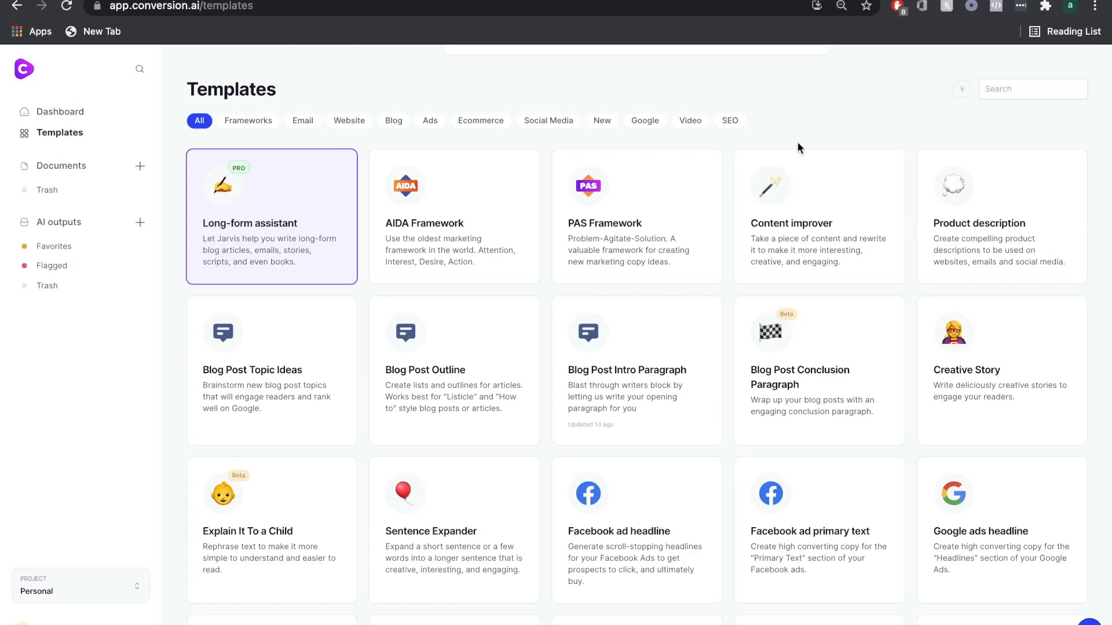
{"action": "scroll", "scroll_direction": "down", "scroll_amount": 3}
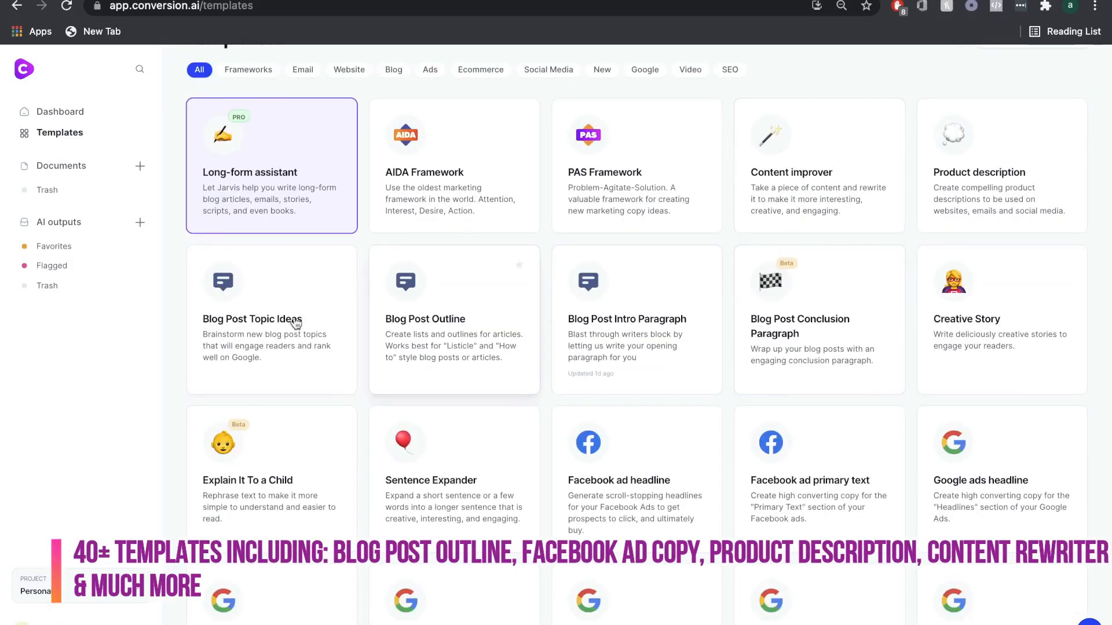
{"action": "mouse_move", "coordinate": [659, 316]}
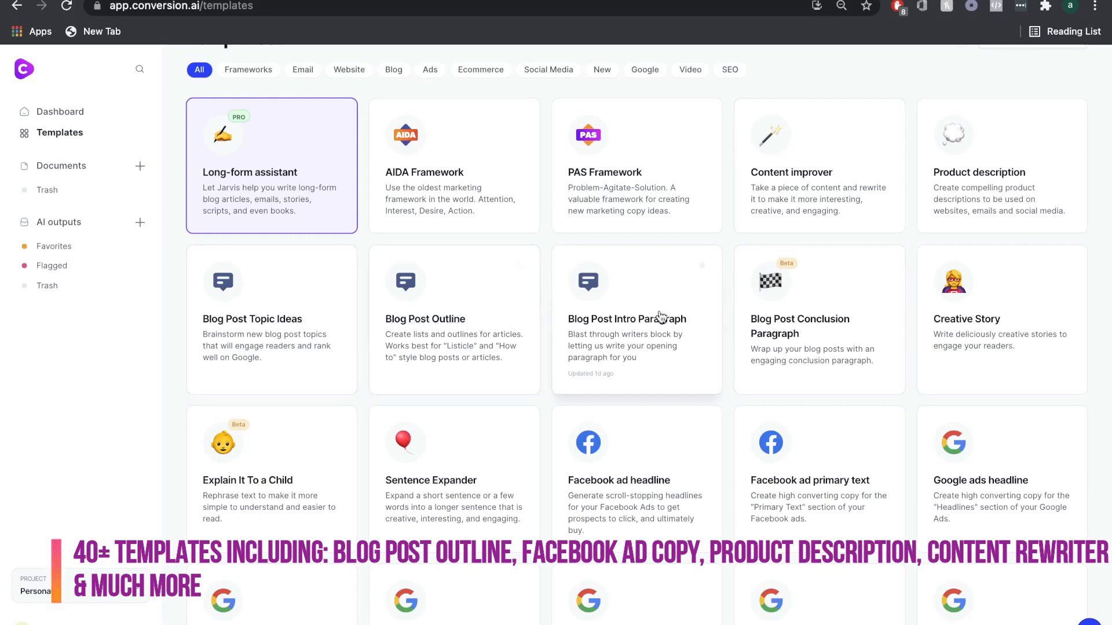
{"action": "scroll", "scroll_direction": "down", "scroll_amount": 3}
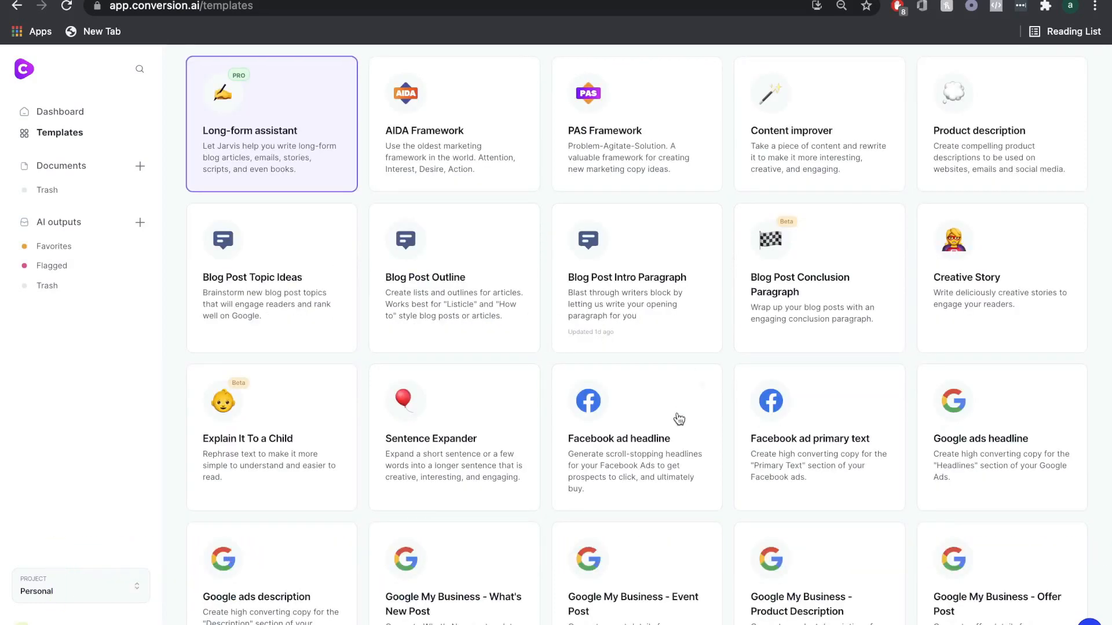
{"action": "scroll", "scroll_direction": "down", "scroll_amount": 3}
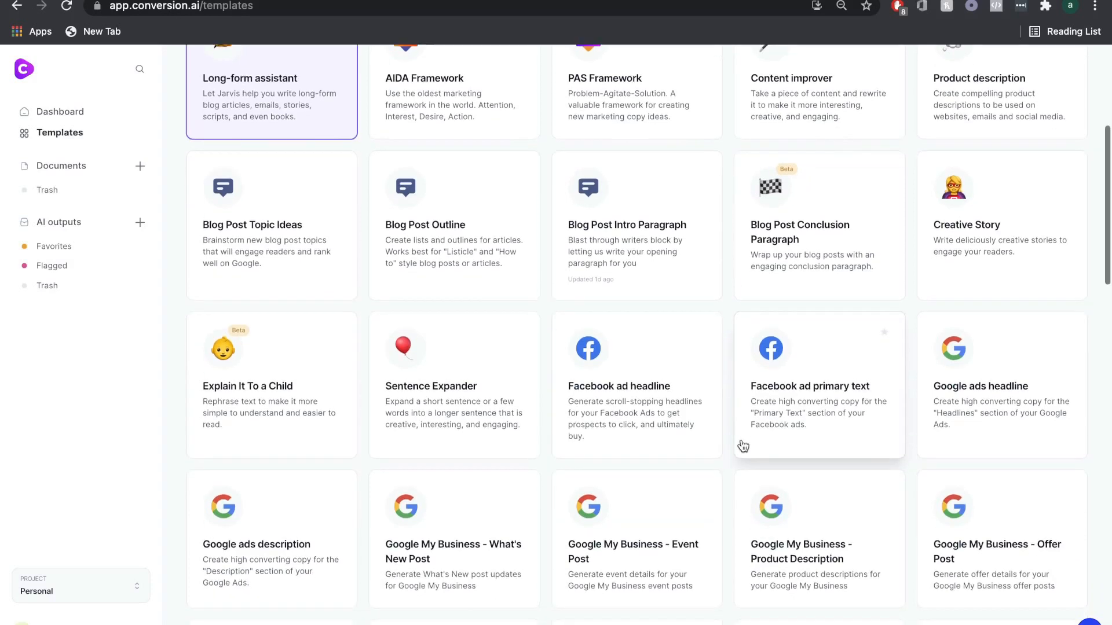
{"action": "scroll", "scroll_direction": "down", "scroll_amount": 3}
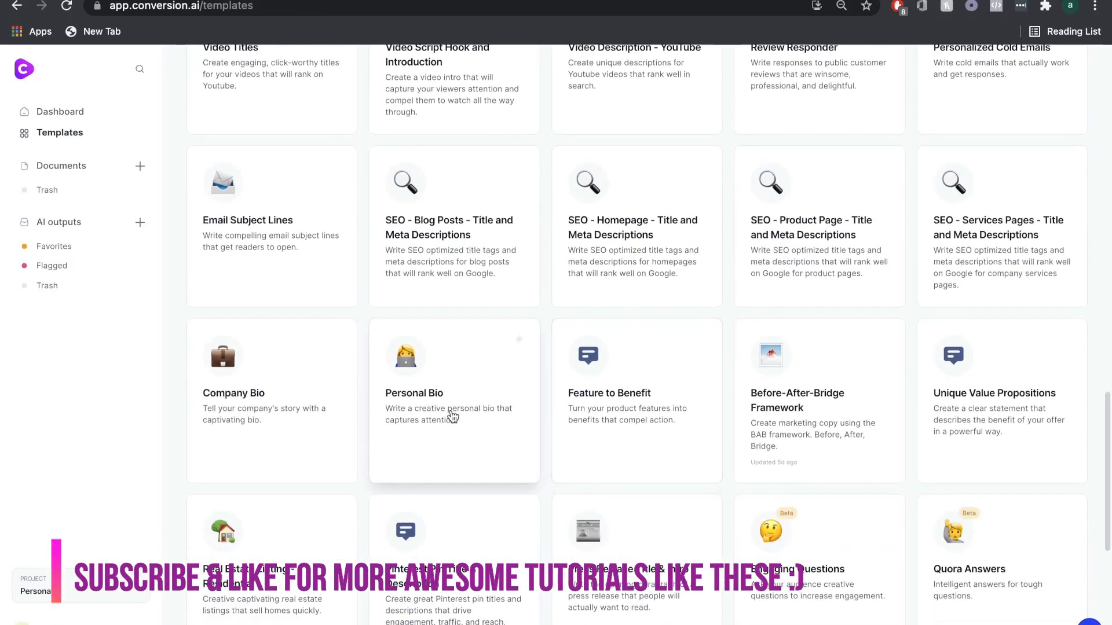
{"action": "scroll", "scroll_direction": "down", "scroll_amount": 3}
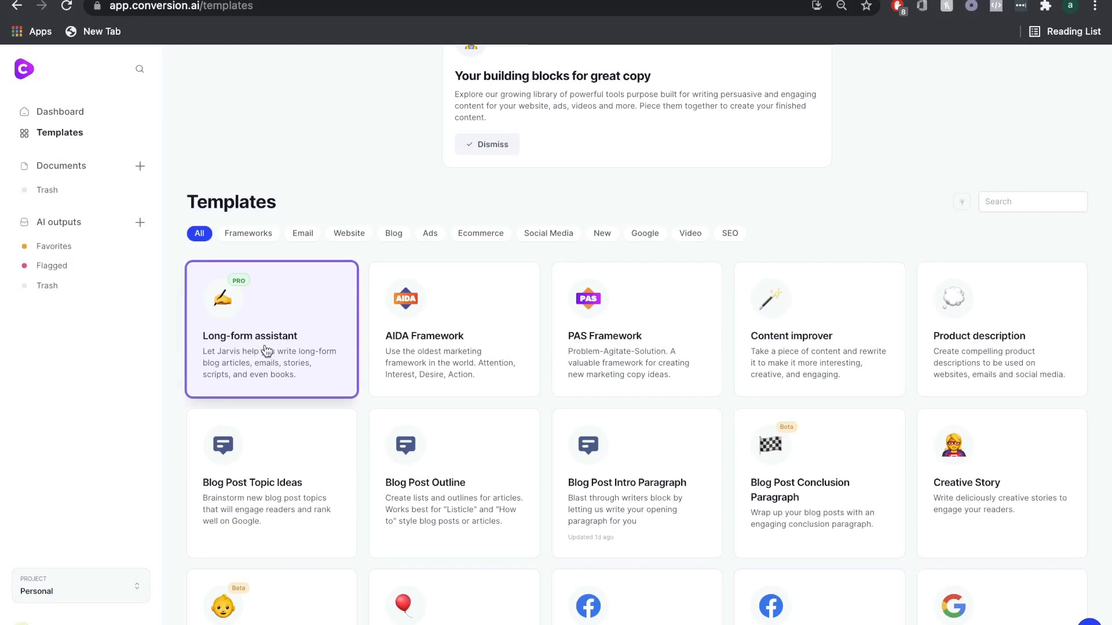
{"action": "mouse_move", "coordinate": [228, 331]}
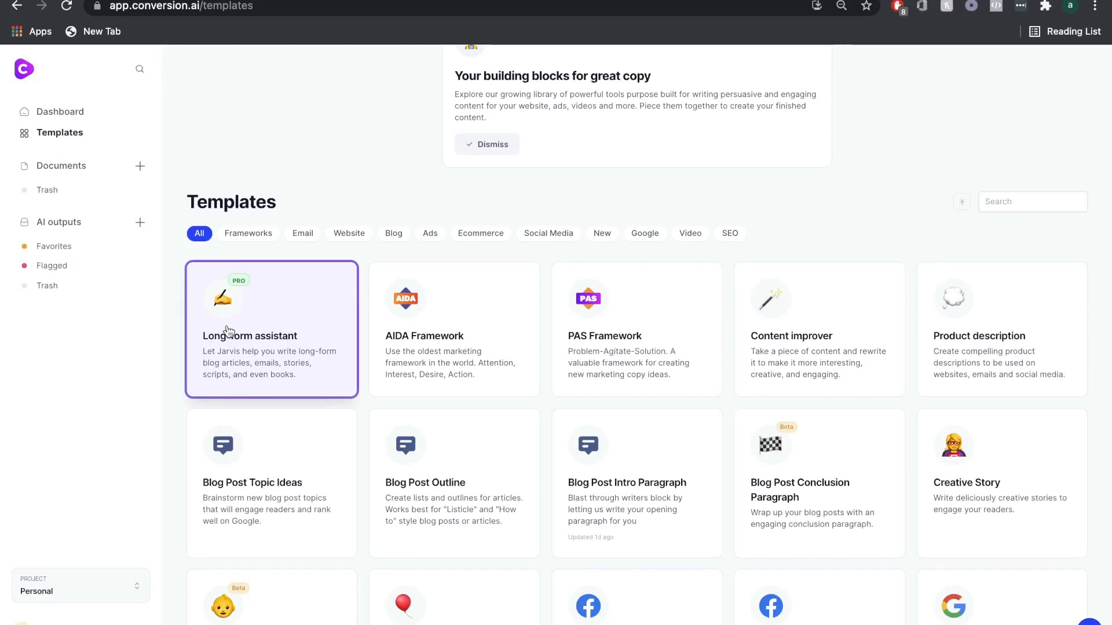
{"action": "mouse_move", "coordinate": [327, 376]}
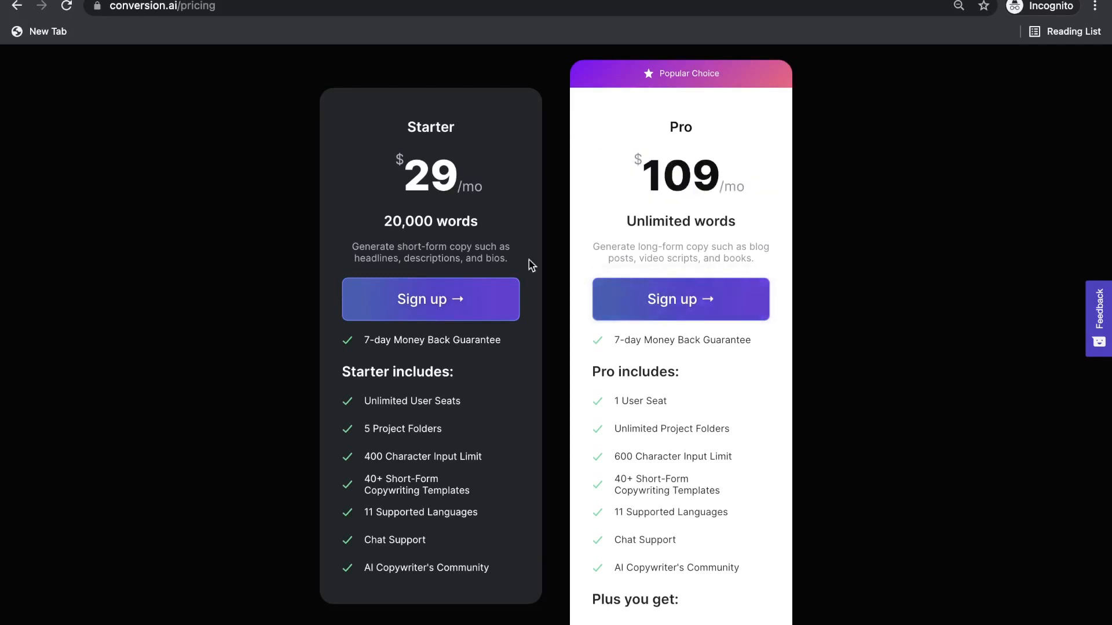
{"action": "mouse_move", "coordinate": [906, 415]}
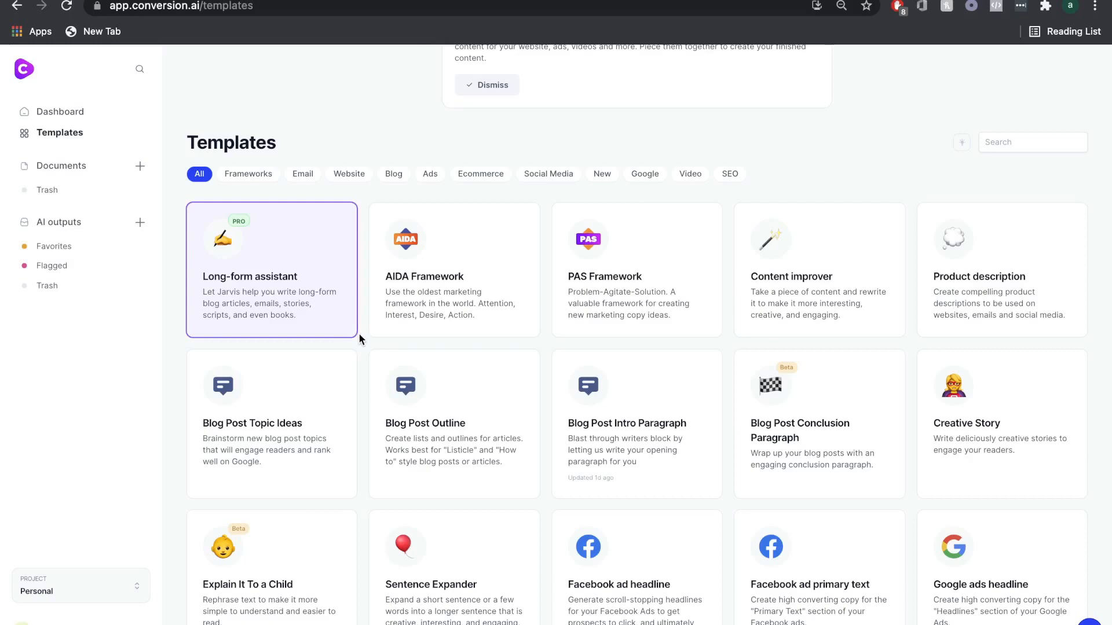
{"action": "mouse_move", "coordinate": [227, 271]}
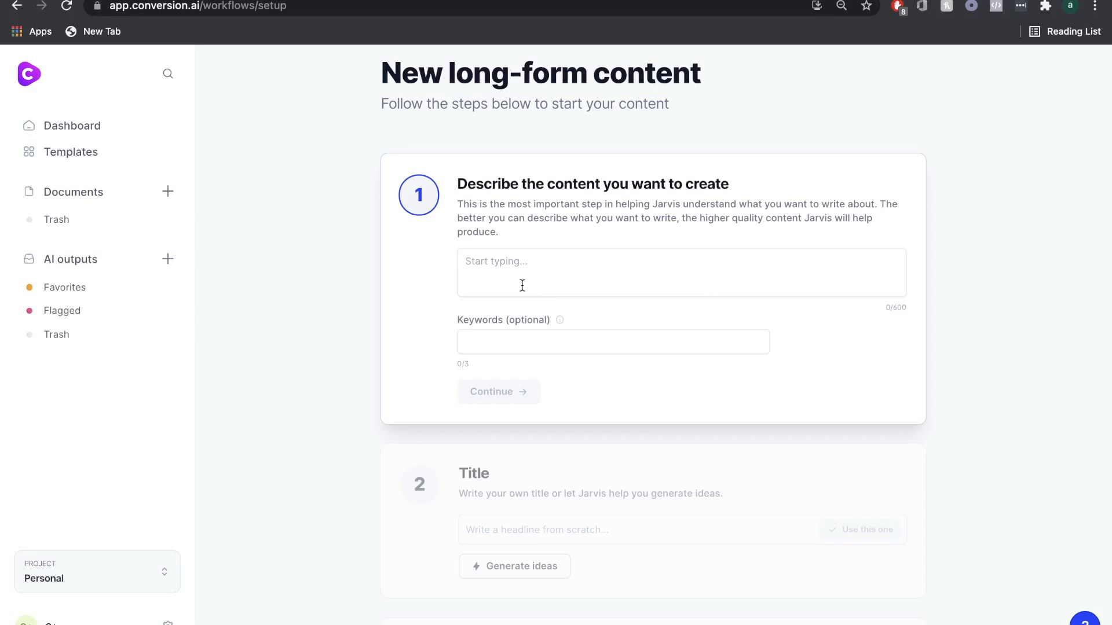
{"action": "mouse_move", "coordinate": [564, 308]}
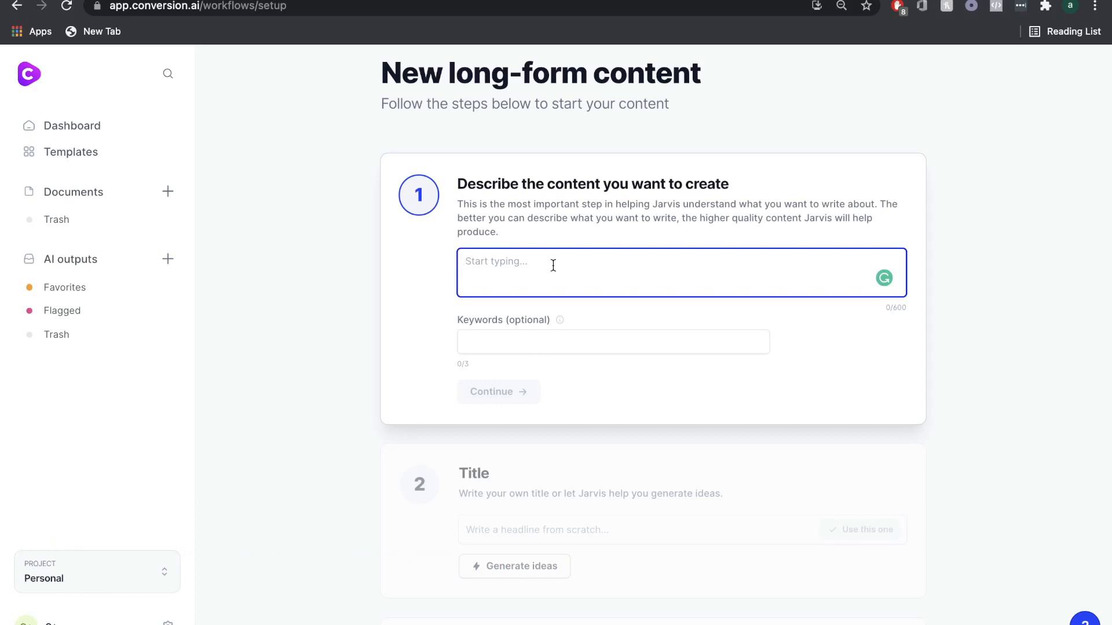
Step: Enter the description 'The article will be about the must-have stocks to buy in 2021'
{"action": "type", "text": "T"}
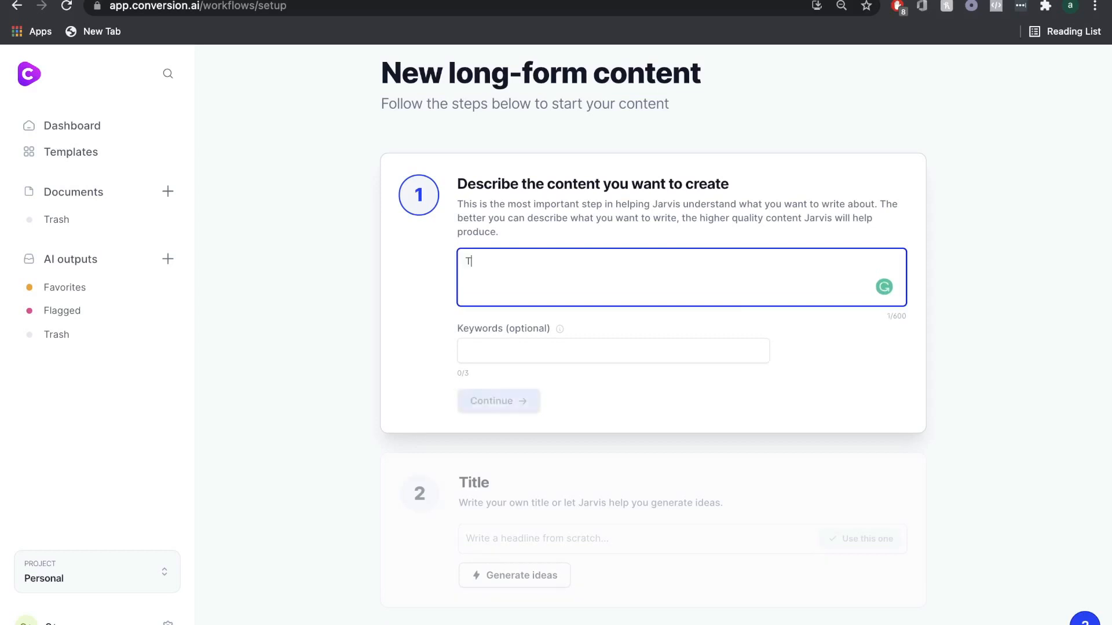
{"action": "type", "text": "he article"}
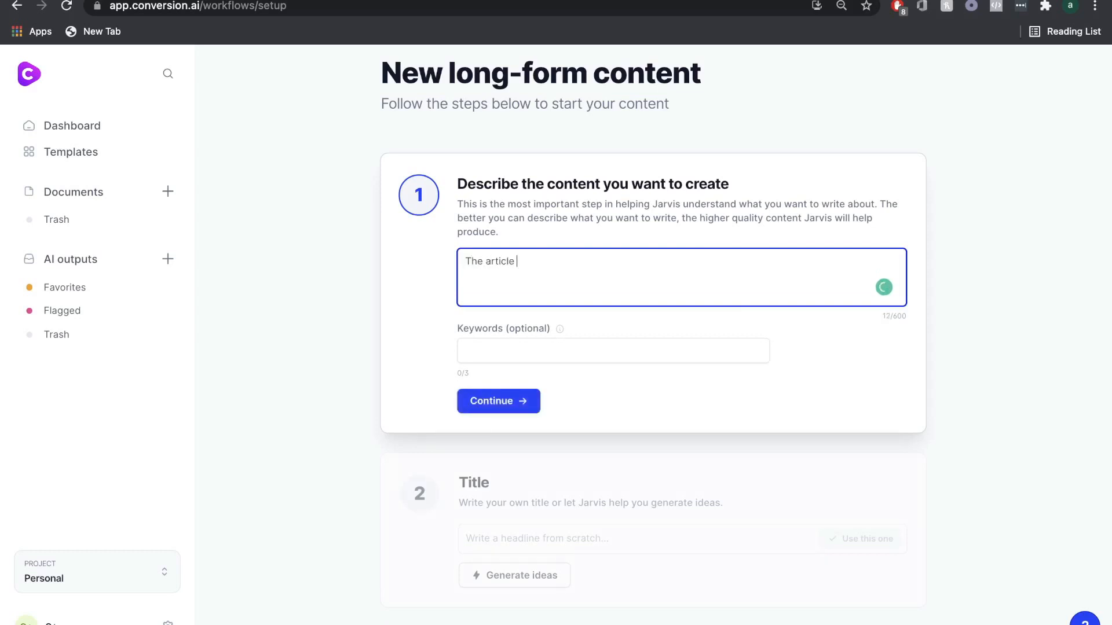
{"action": "type", "text": "will be about the must-have stocks to buy in 2021"}
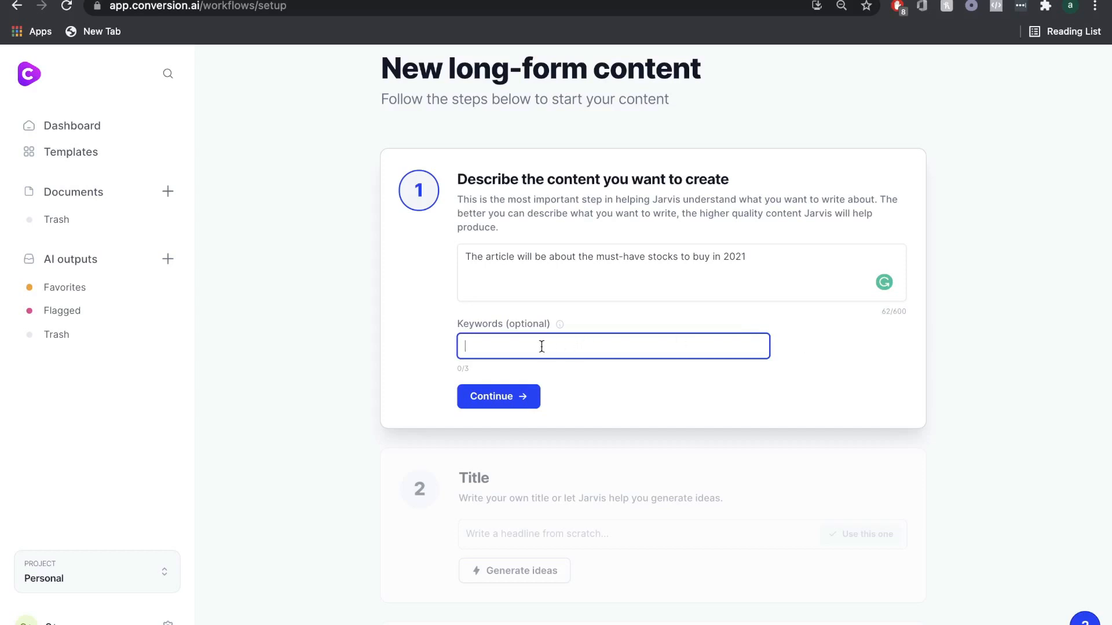
{"action": "mouse_move", "coordinate": [548, 343]}
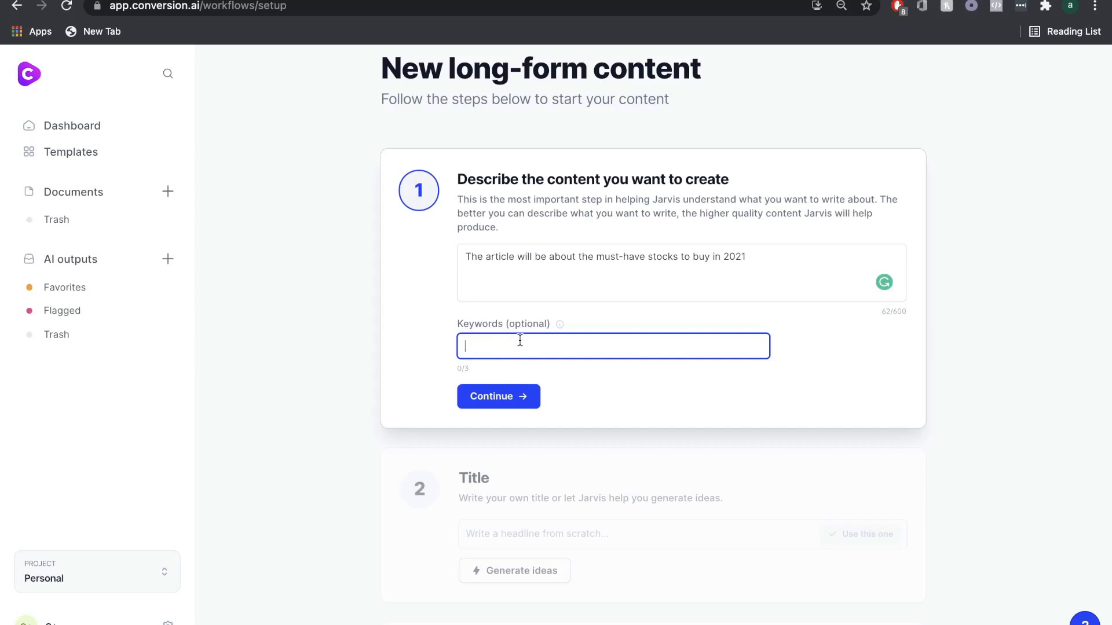
Step: Continue past the description and generate AI title ideas for the must-have stocks article
{"action": "left_click", "coordinate": [498, 396]}
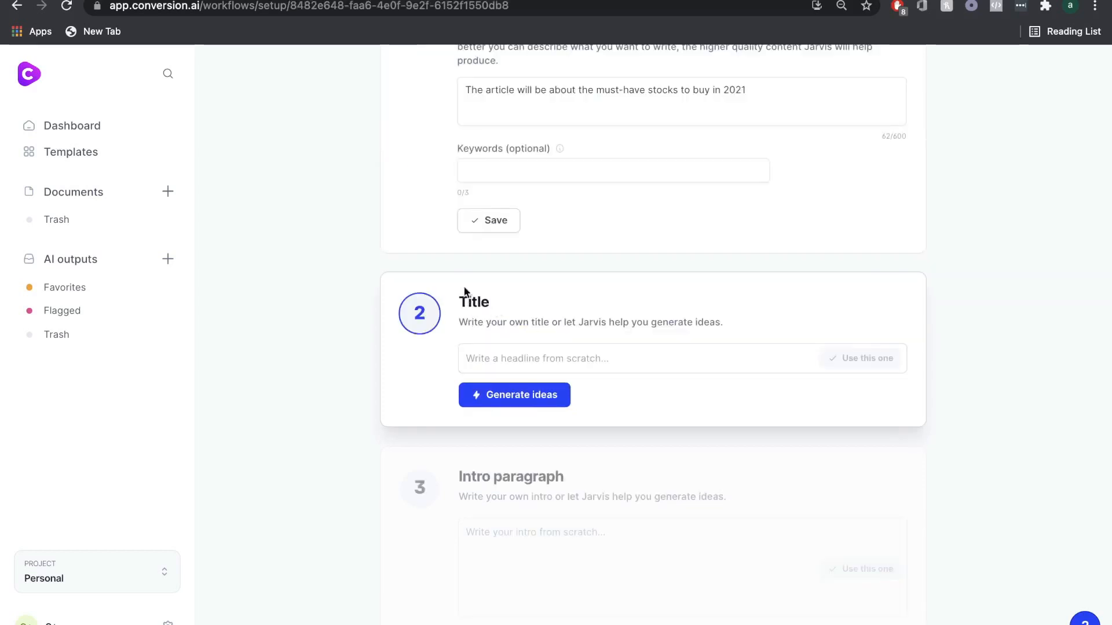
{"action": "mouse_move", "coordinate": [591, 323]}
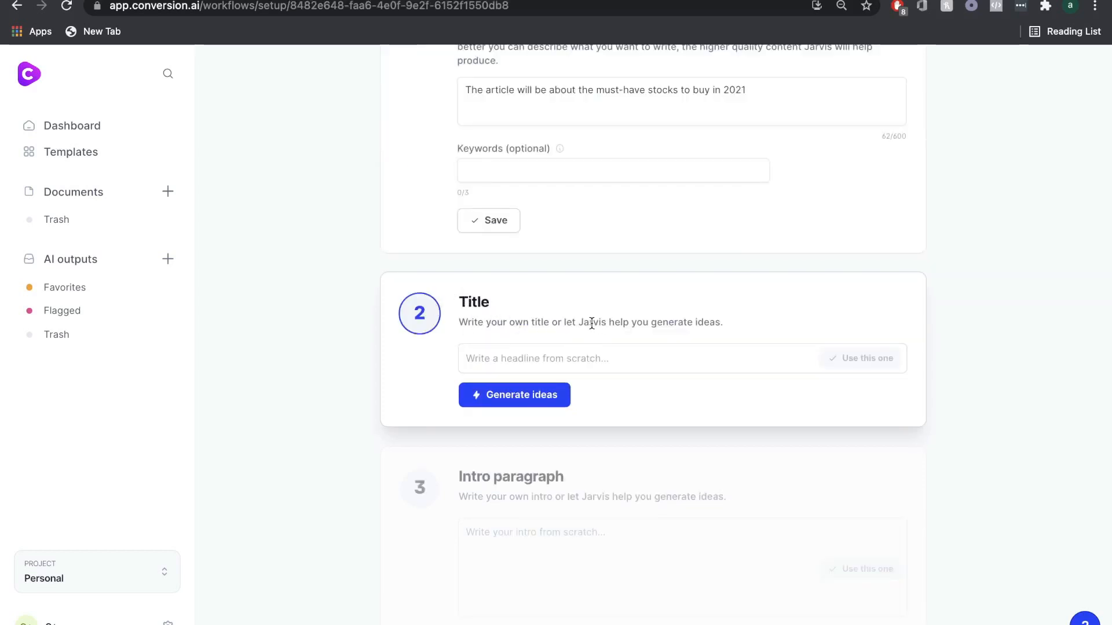
{"action": "mouse_move", "coordinate": [572, 311]}
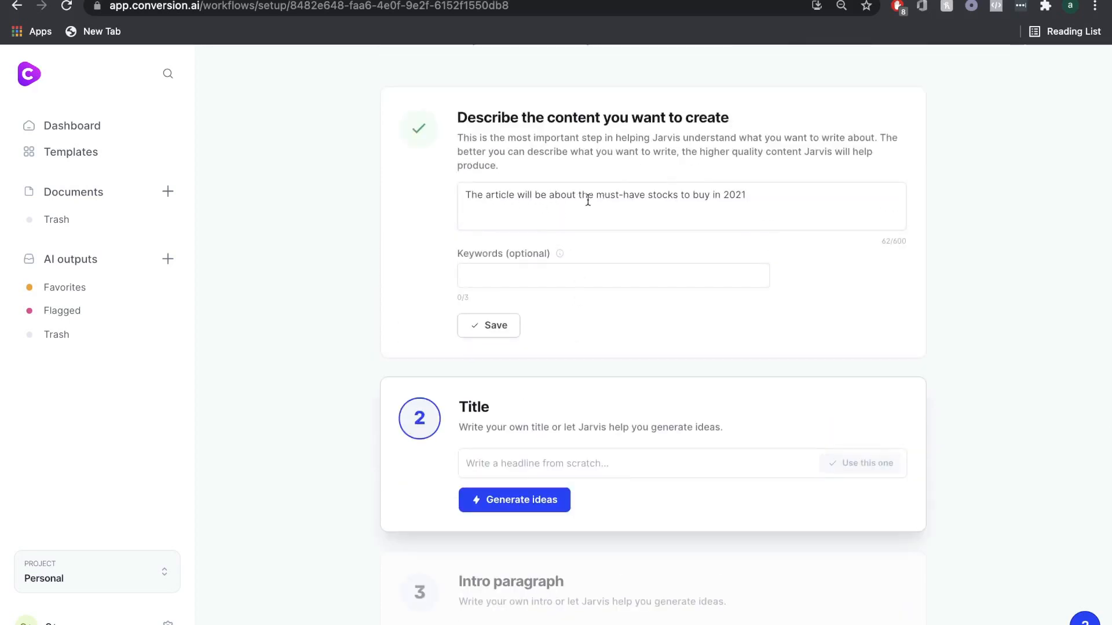
{"action": "scroll", "scroll_direction": "down", "scroll_amount": 3}
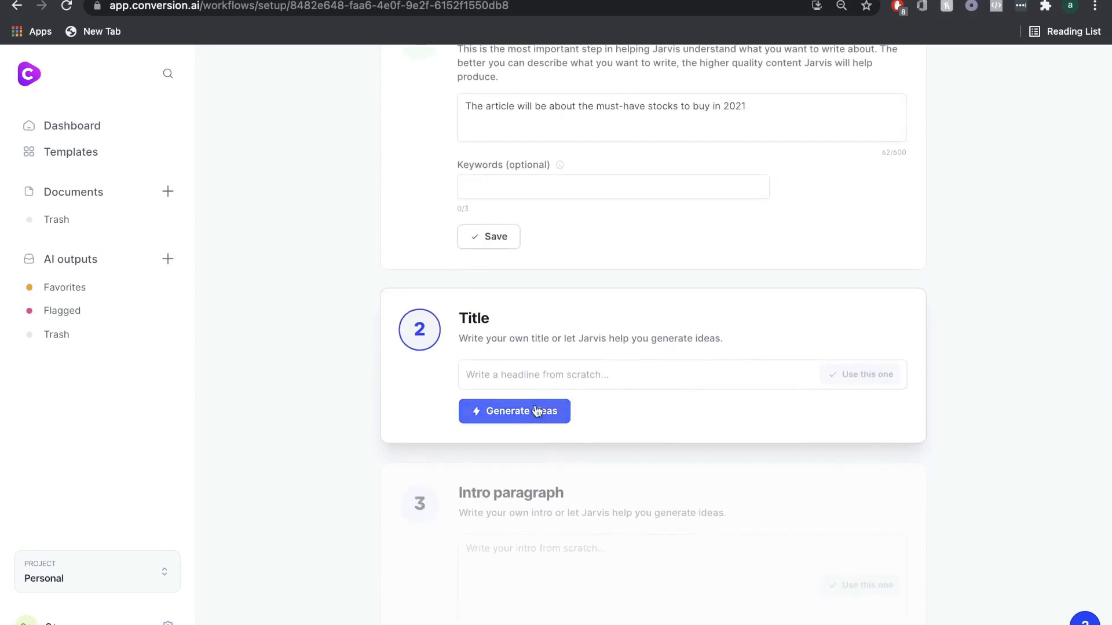
{"action": "left_click", "coordinate": [515, 412]}
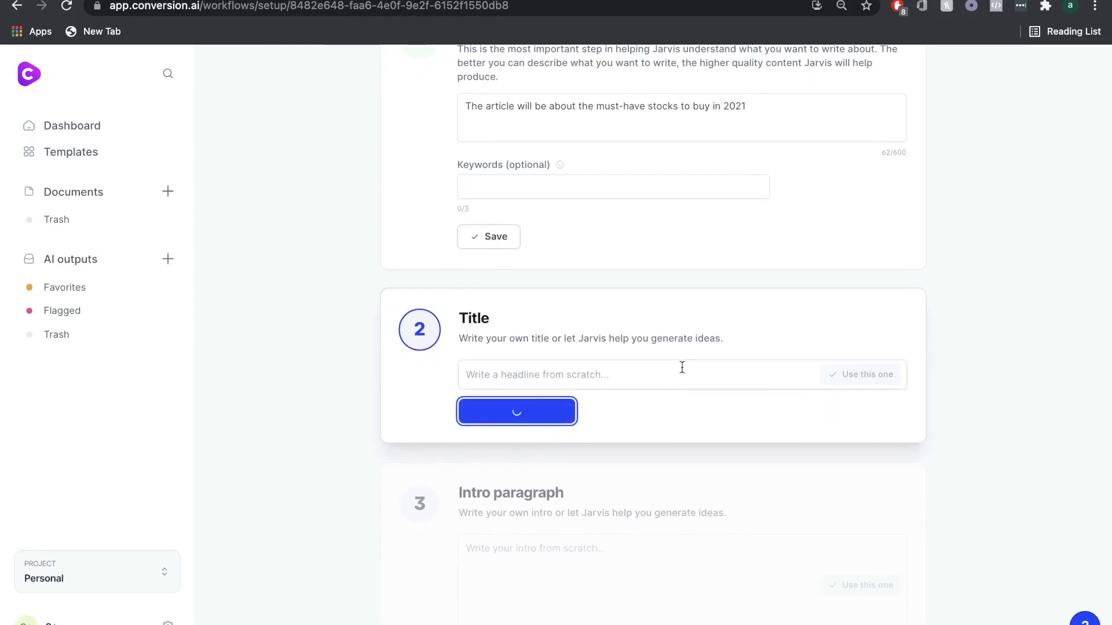
{"action": "left_click", "coordinate": [517, 411]}
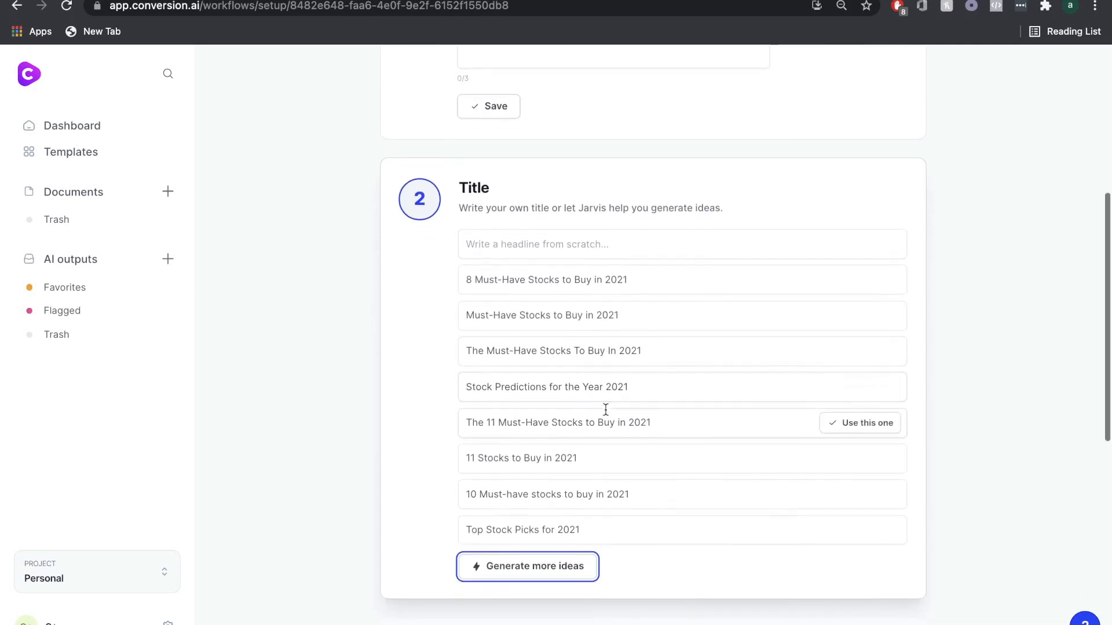
{"action": "scroll", "scroll_direction": "down", "scroll_amount": 3}
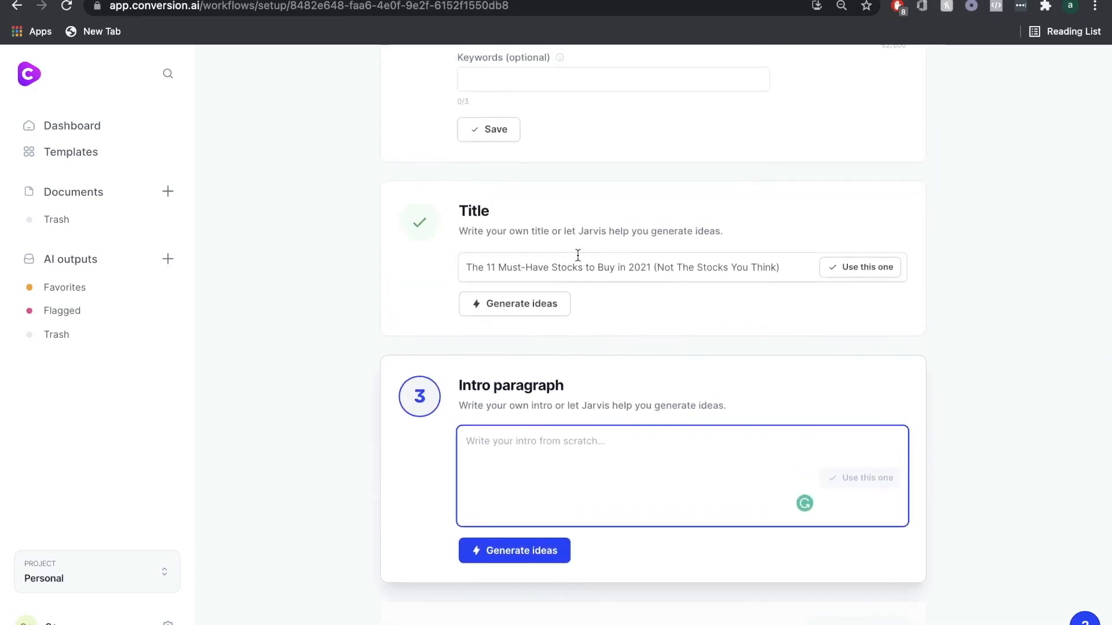
Step: Review the suggested titles and intro paragraphs to pick the volatile-market intro
{"action": "scroll", "scroll_direction": "up", "scroll_amount": 3}
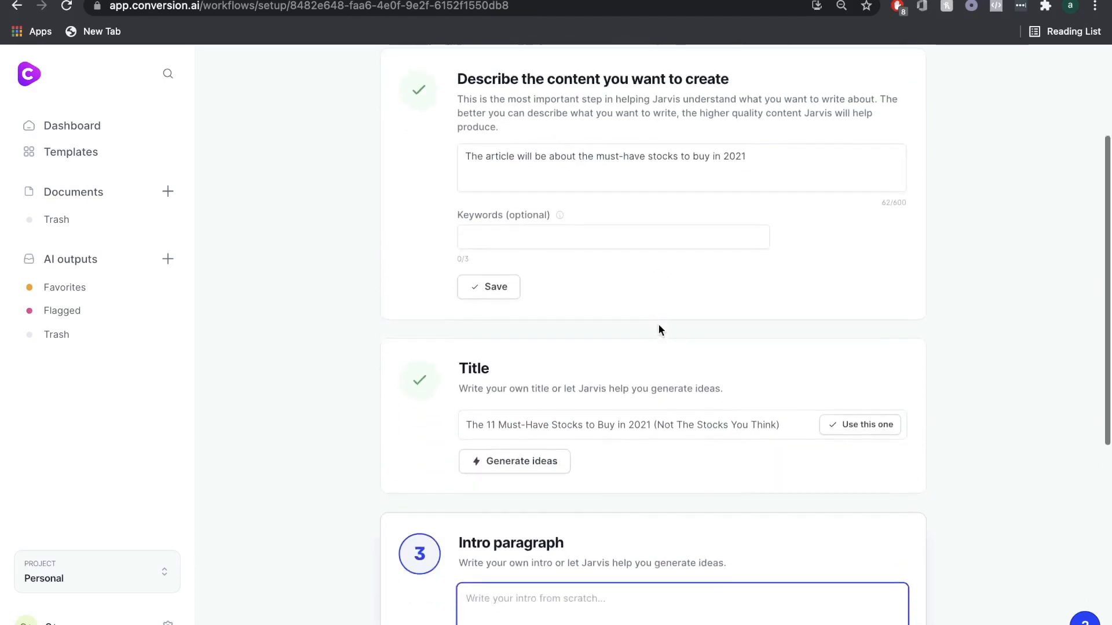
{"action": "scroll", "scroll_direction": "down", "scroll_amount": 3}
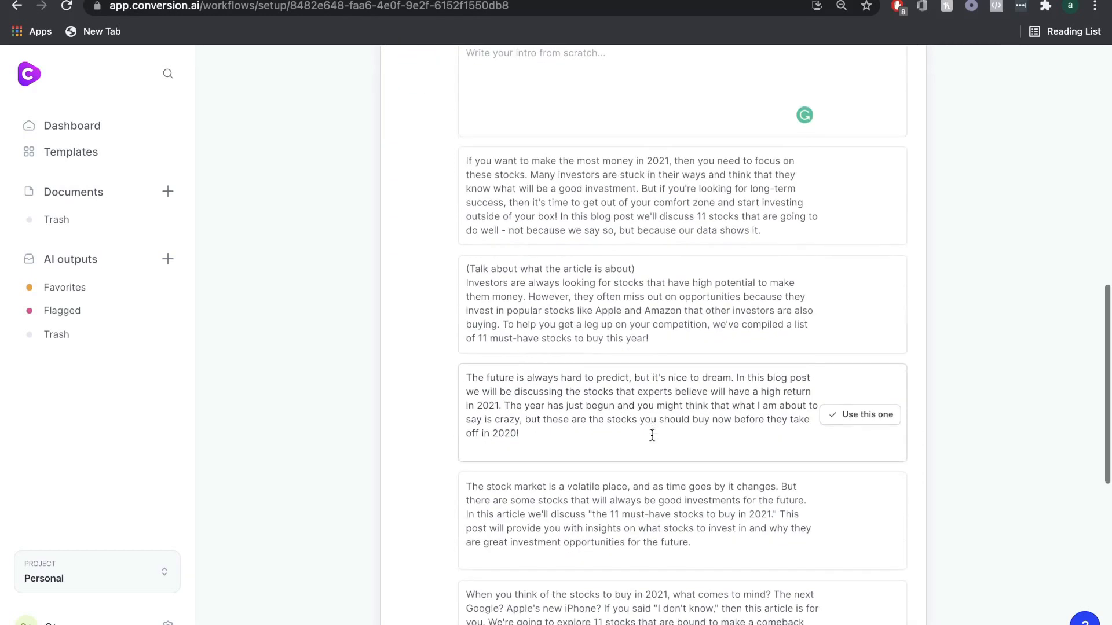
{"action": "scroll", "scroll_direction": "down", "scroll_amount": 3}
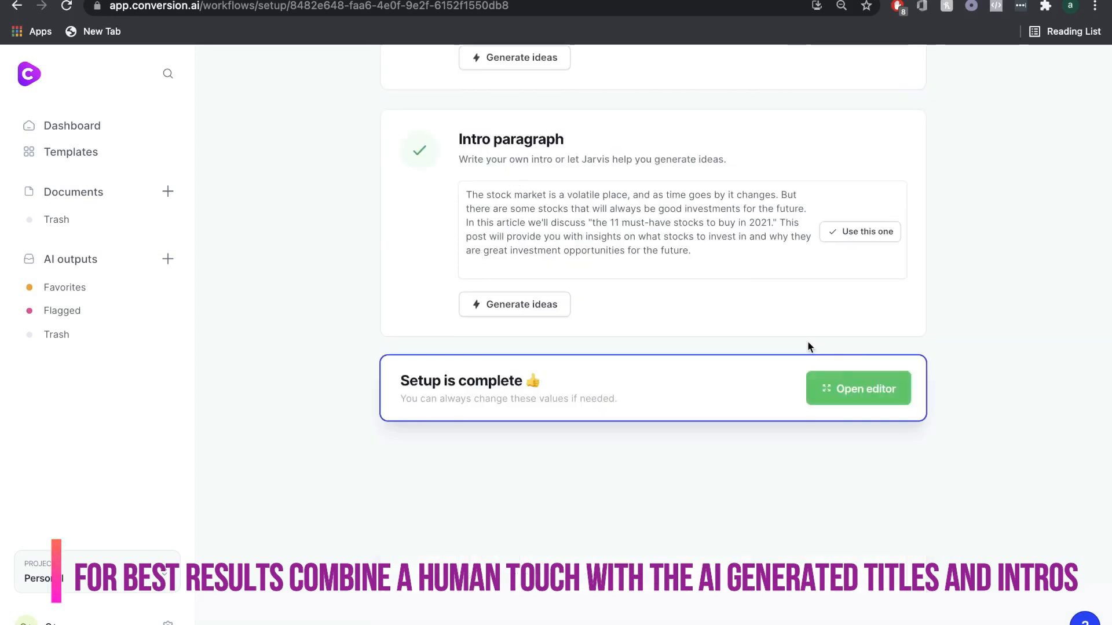
{"action": "mouse_move", "coordinate": [534, 396]}
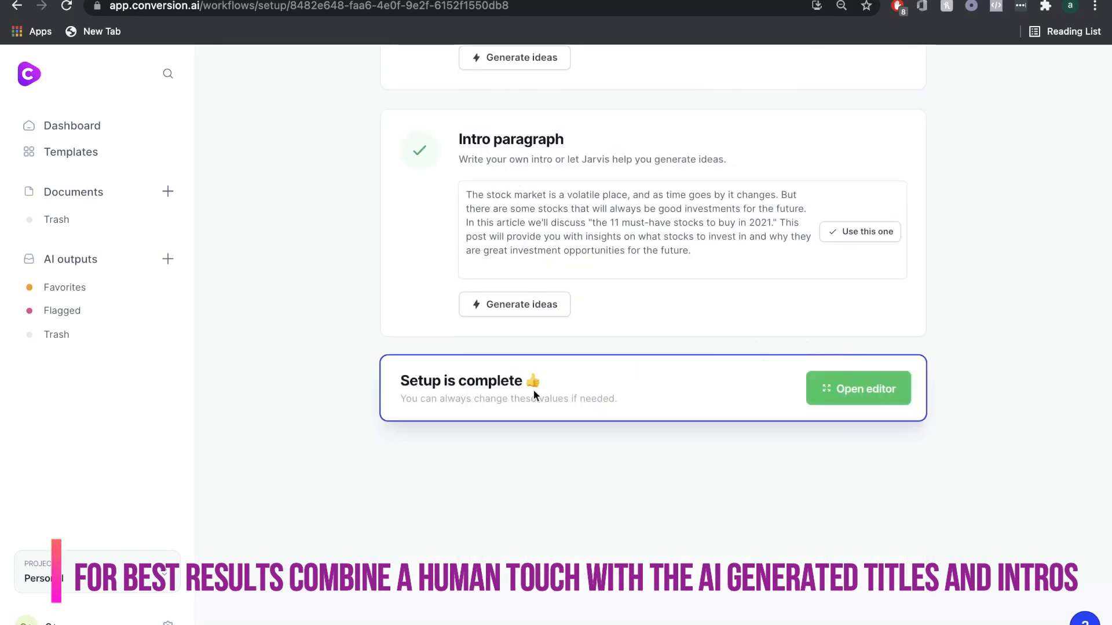
Step: Open the article in the editor with Power mode showing the templates panel beside it
{"action": "left_click", "coordinate": [857, 389]}
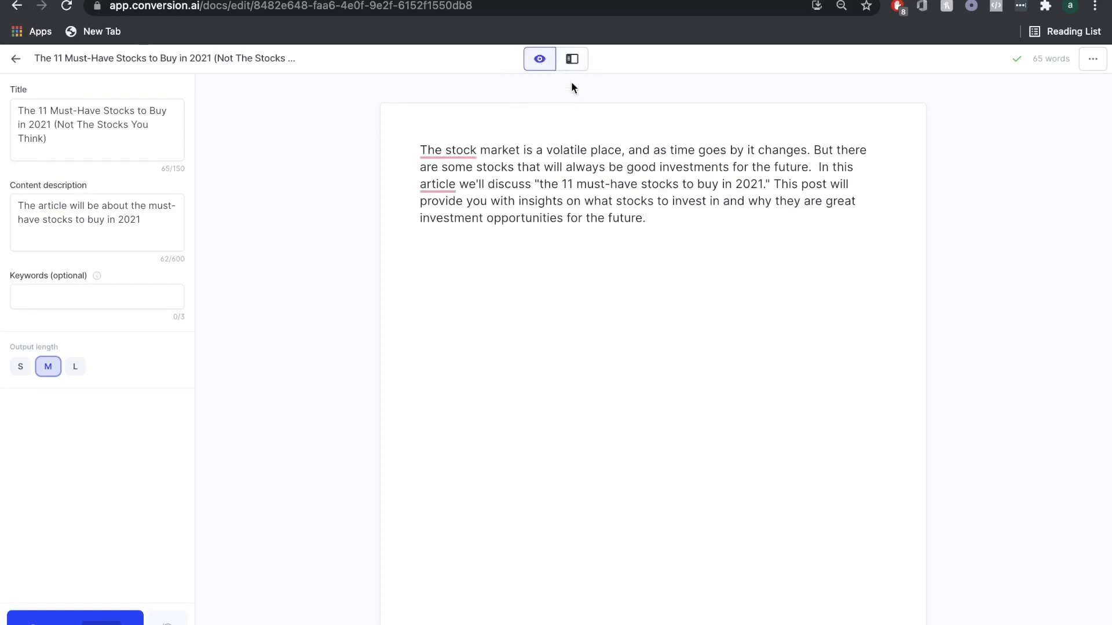
{"action": "left_click", "coordinate": [571, 59]}
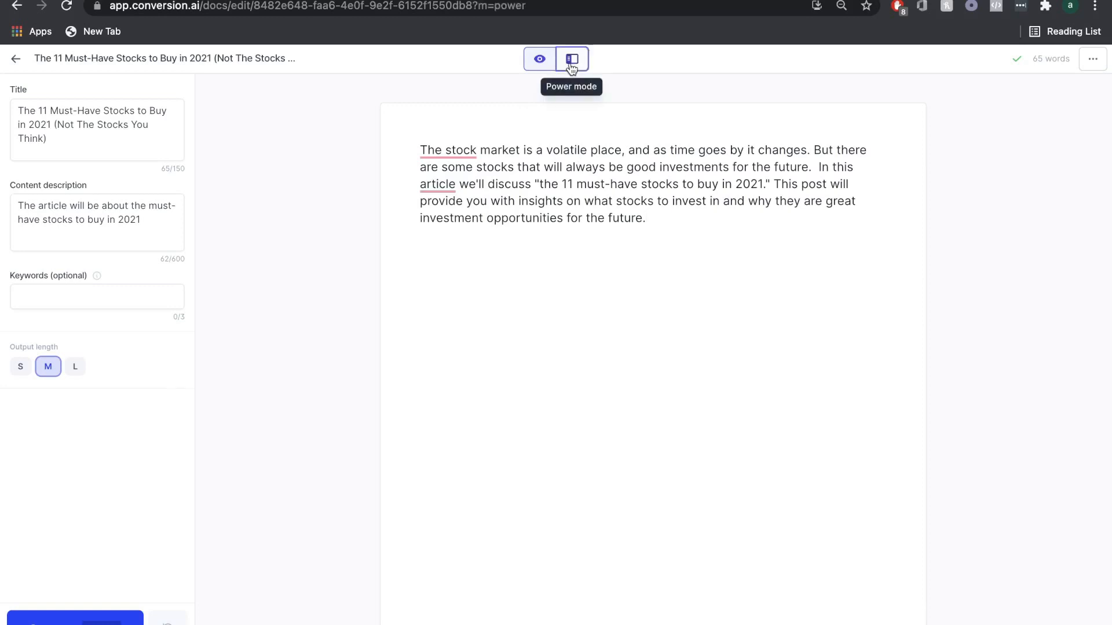
{"action": "left_click", "coordinate": [572, 57]}
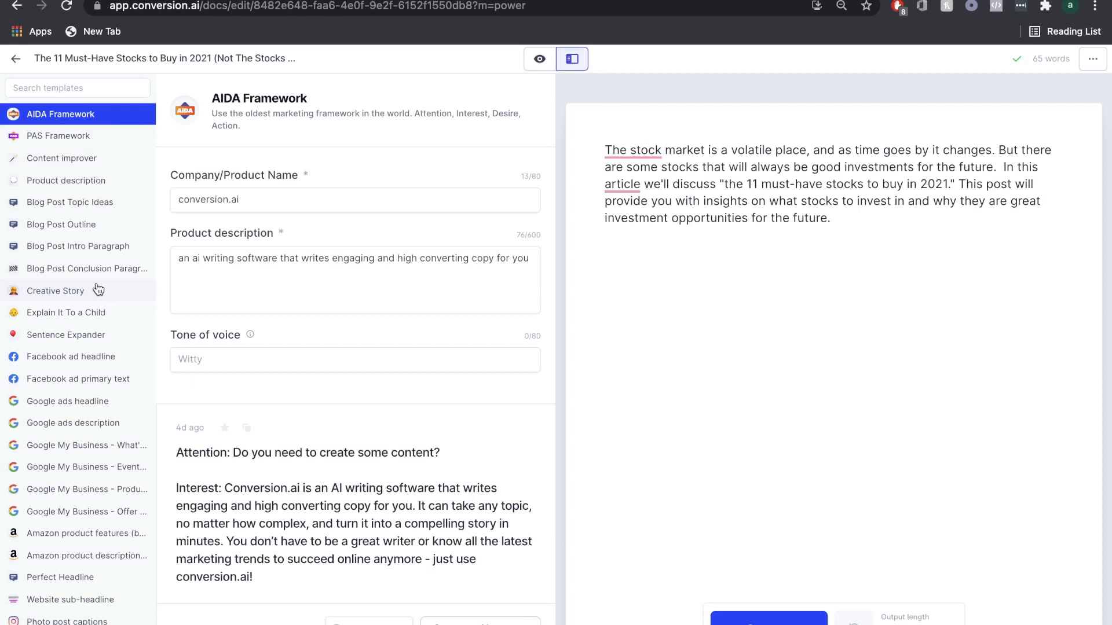
{"action": "scroll", "scroll_direction": "down", "scroll_amount": 3}
{"action": "type", "text": ","}
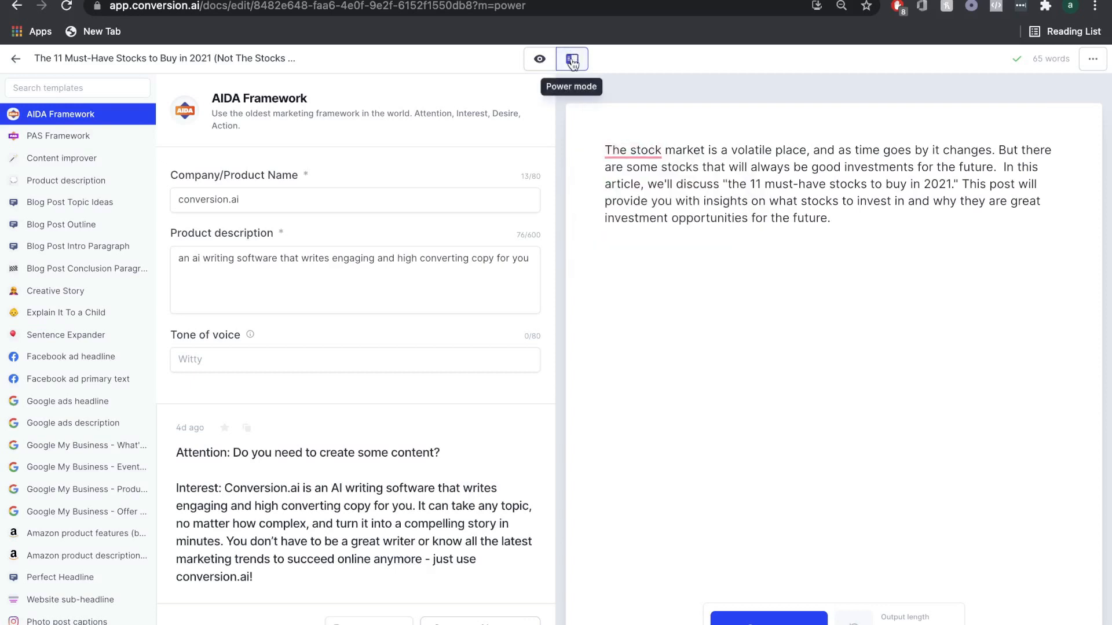
{"action": "mouse_move", "coordinate": [114, 234]}
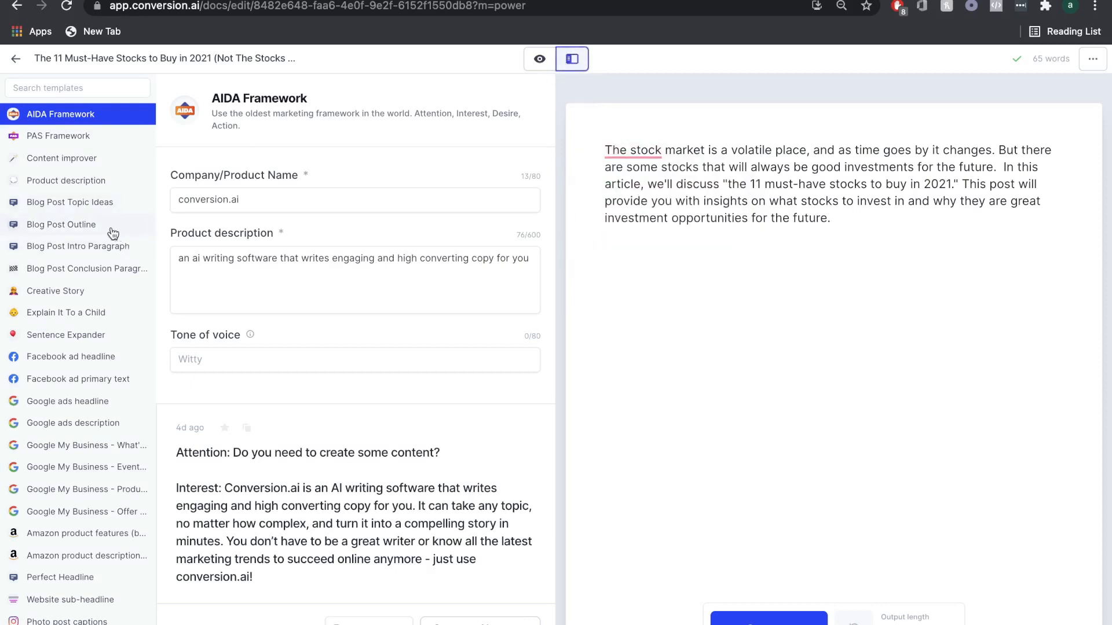
{"action": "mouse_move", "coordinate": [56, 230]}
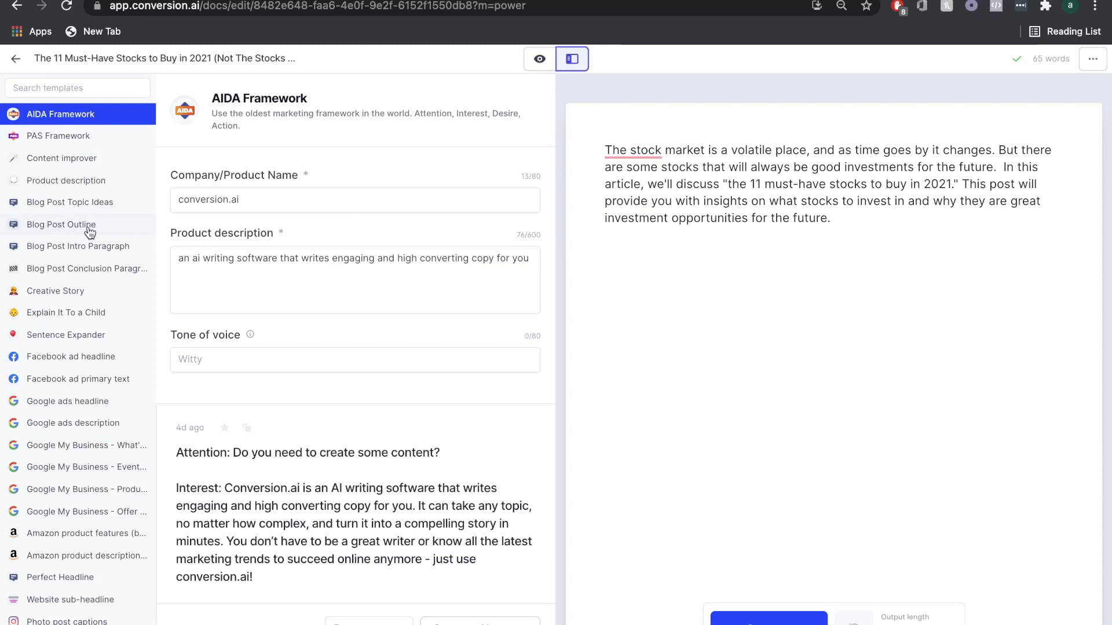
Step: Generate a Blog Post Outline for 'How to buy stocks in 2021' and review the suggested headings
{"action": "left_click", "coordinate": [61, 224]}
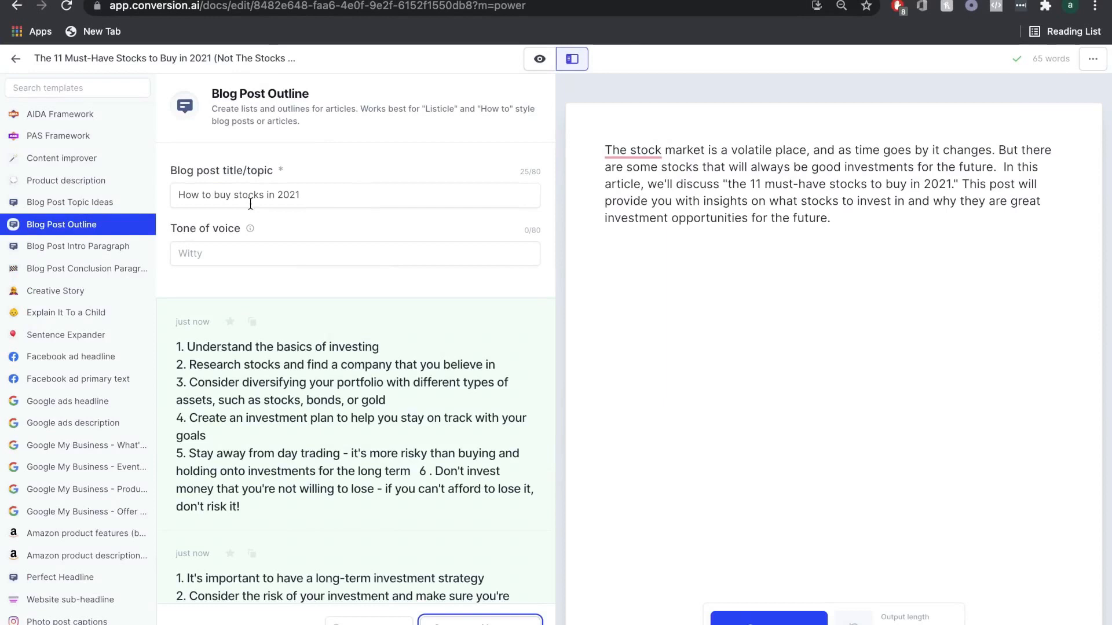
{"action": "scroll", "scroll_direction": "down", "scroll_amount": 3}
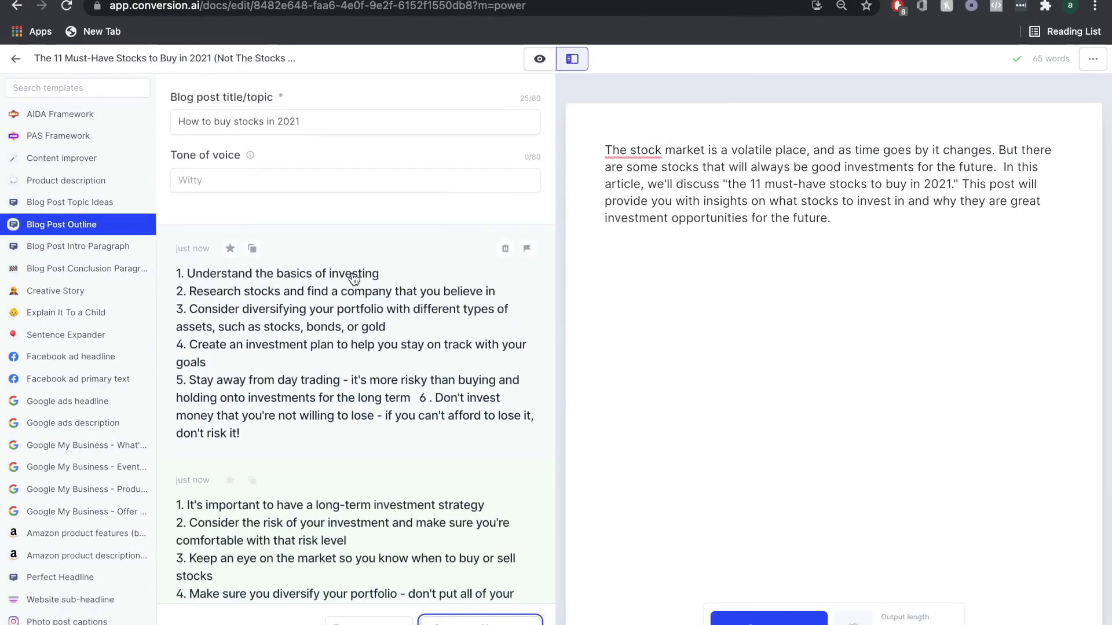
{"action": "scroll", "scroll_direction": "down", "scroll_amount": 3}
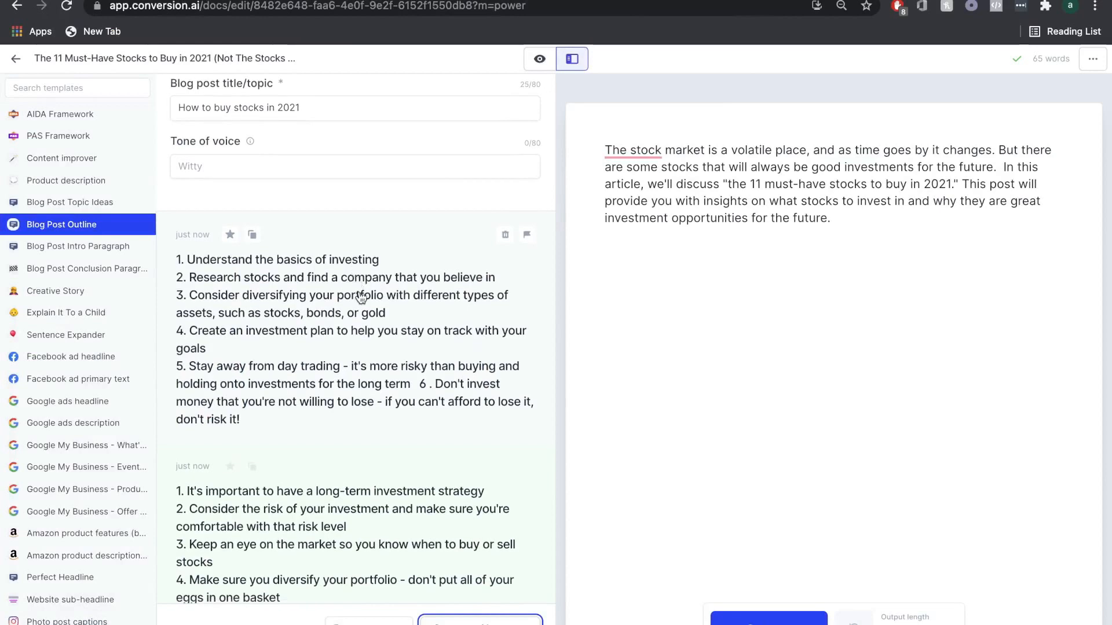
{"action": "mouse_move", "coordinate": [305, 274]}
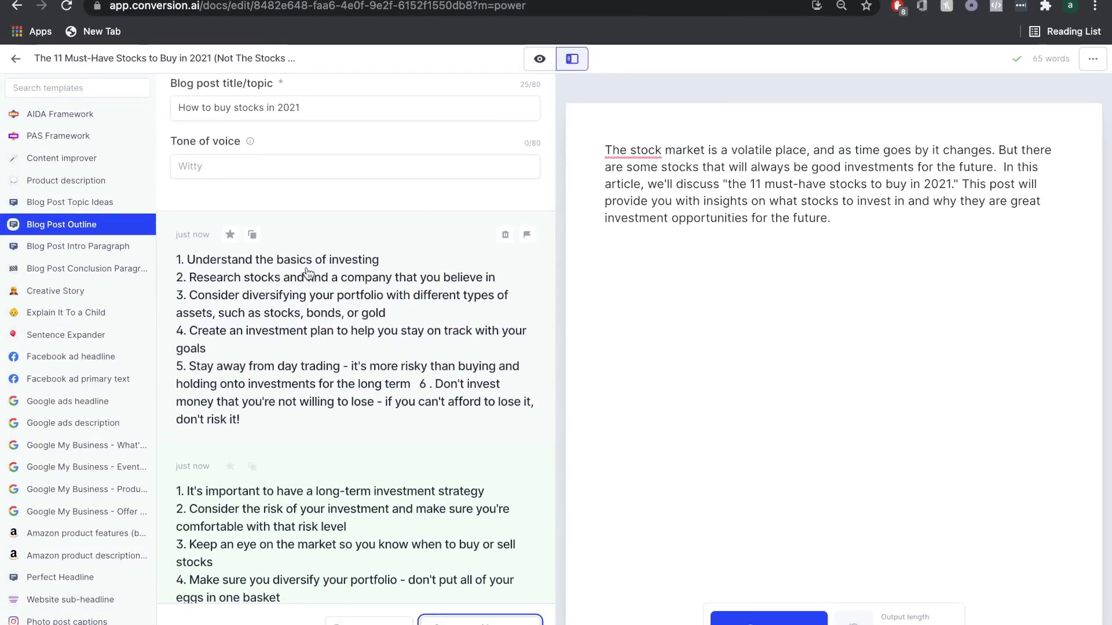
{"action": "mouse_move", "coordinate": [306, 296]}
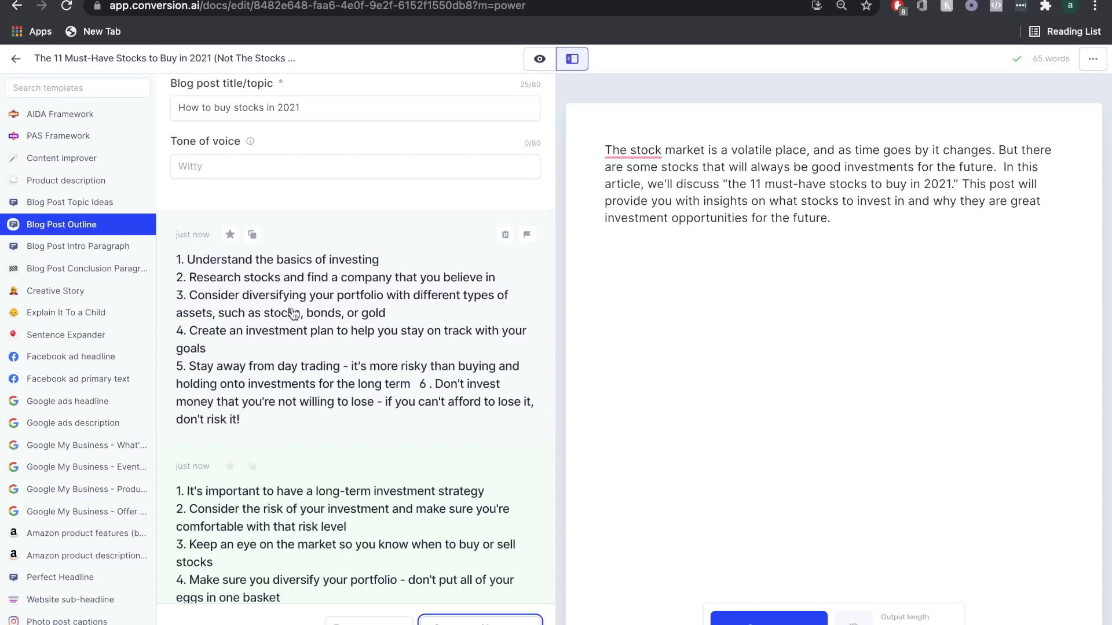
{"action": "scroll", "scroll_direction": "down", "scroll_amount": 3}
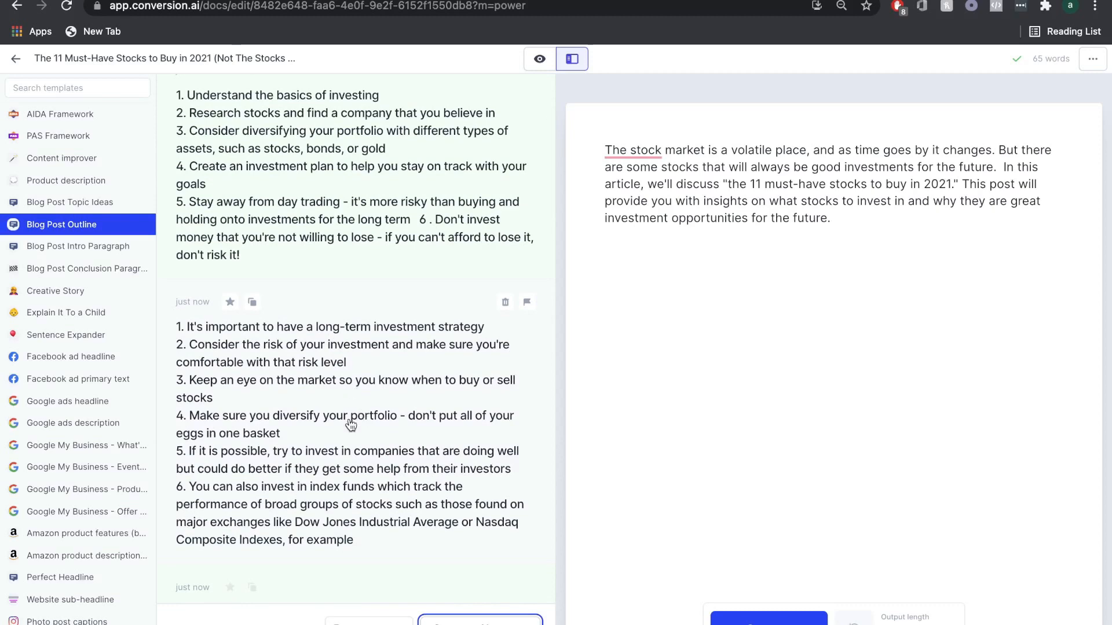
{"action": "scroll", "scroll_direction": "down", "scroll_amount": 3}
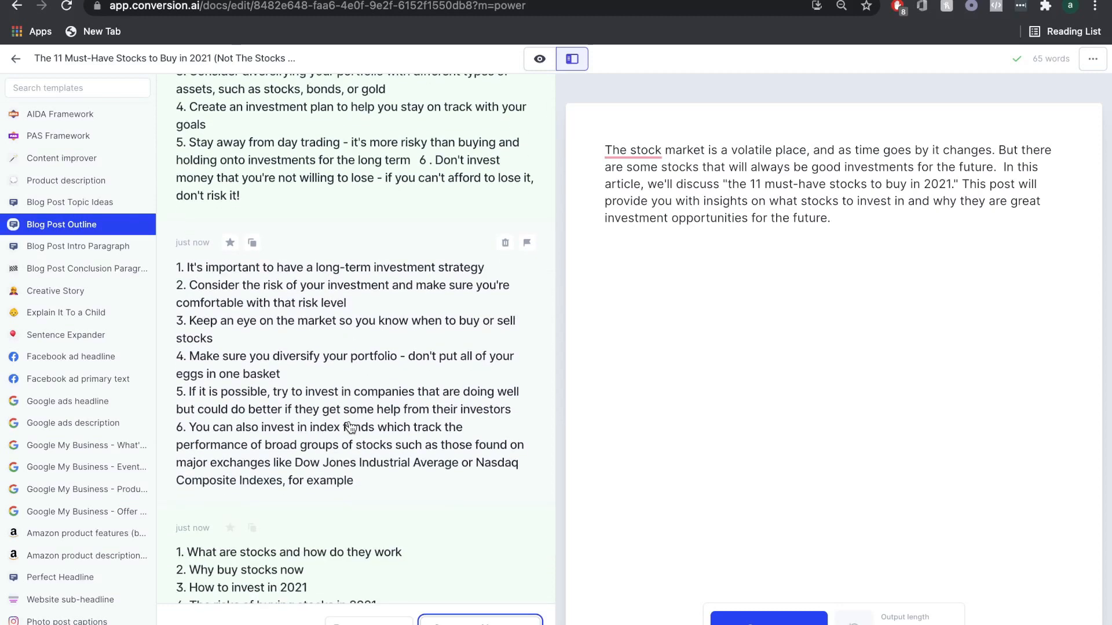
{"action": "scroll", "scroll_direction": "down", "scroll_amount": 3}
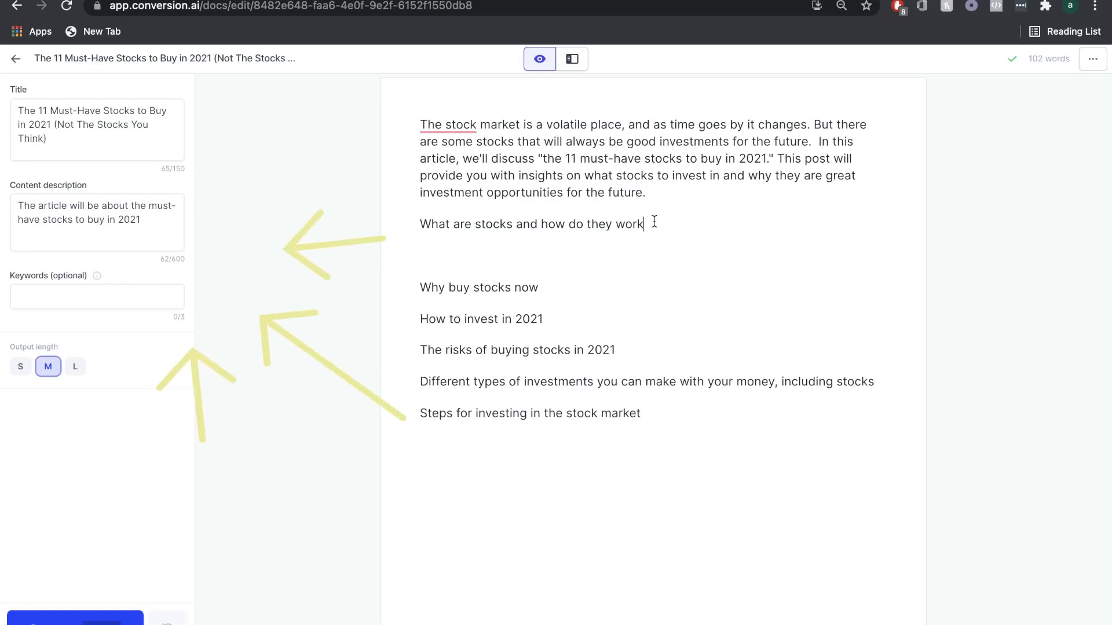
Step: Select the 'What are stocks and how do they work' heading to reuse as the compose prompt
{"action": "left_click_drag", "start_coordinate": [420, 224], "coordinate": [643, 224]}
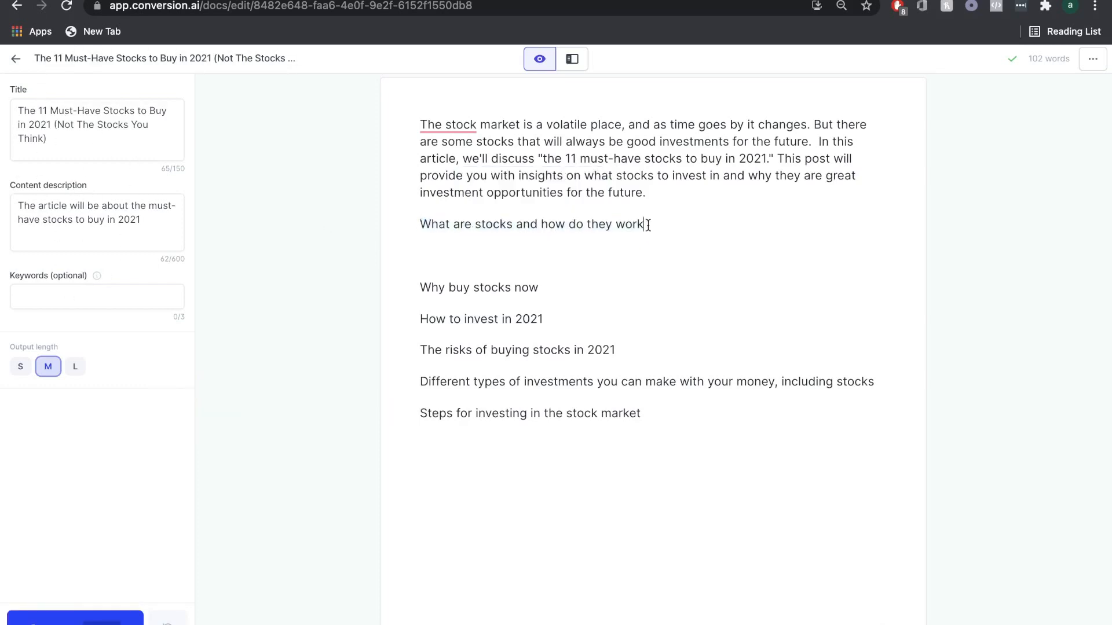
{"action": "left_click_drag", "start_coordinate": [419, 223], "coordinate": [643, 224]}
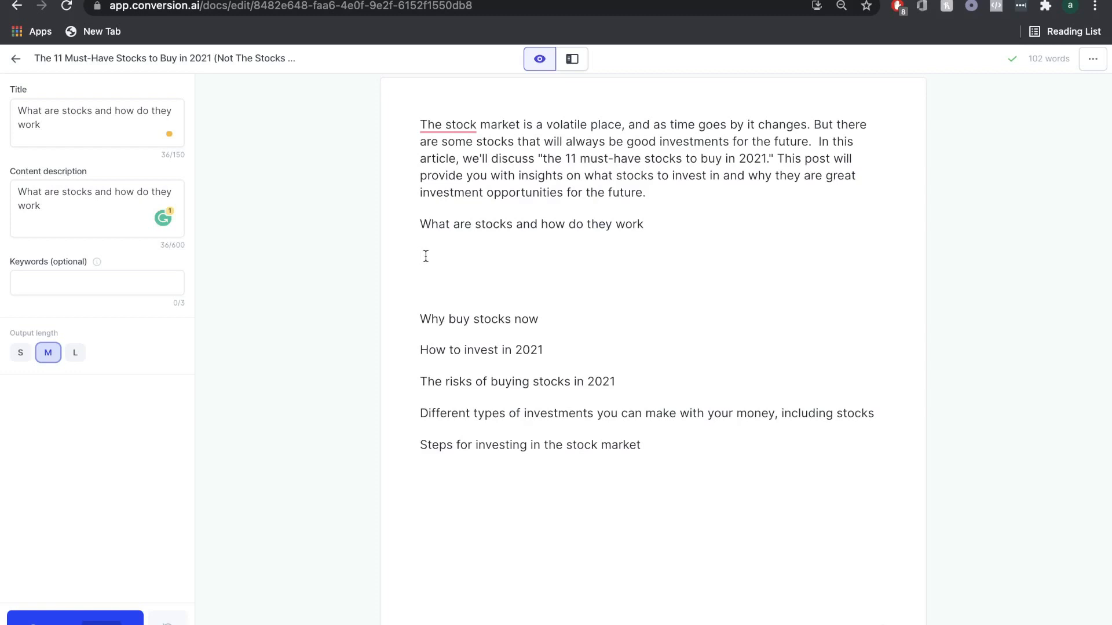
{"action": "mouse_move", "coordinate": [74, 621]}
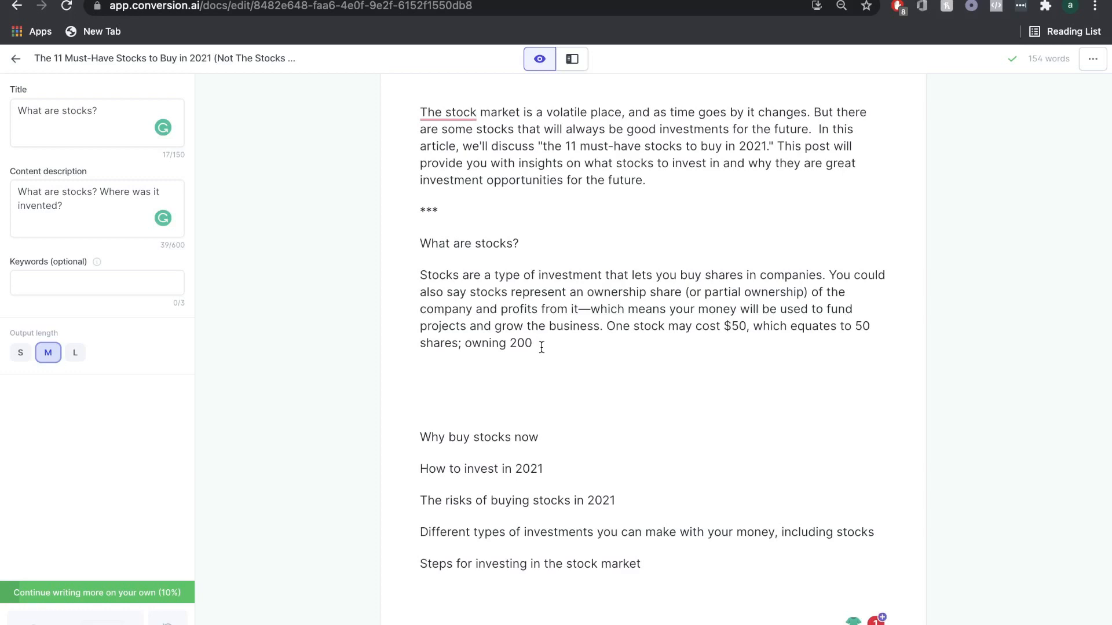
Step: Compose more sentences after the stocks paragraph and start 'Investors purchase these stocks with hope'
{"action": "left_click_drag", "start_coordinate": [419, 275], "coordinate": [536, 343]}
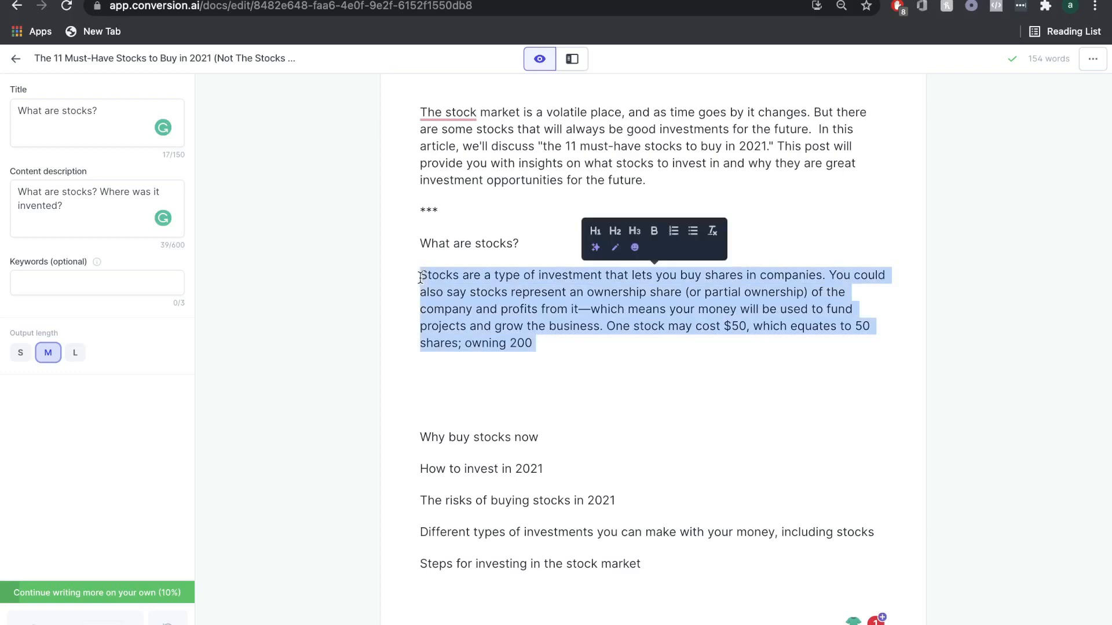
{"action": "left_click", "coordinate": [431, 374]}
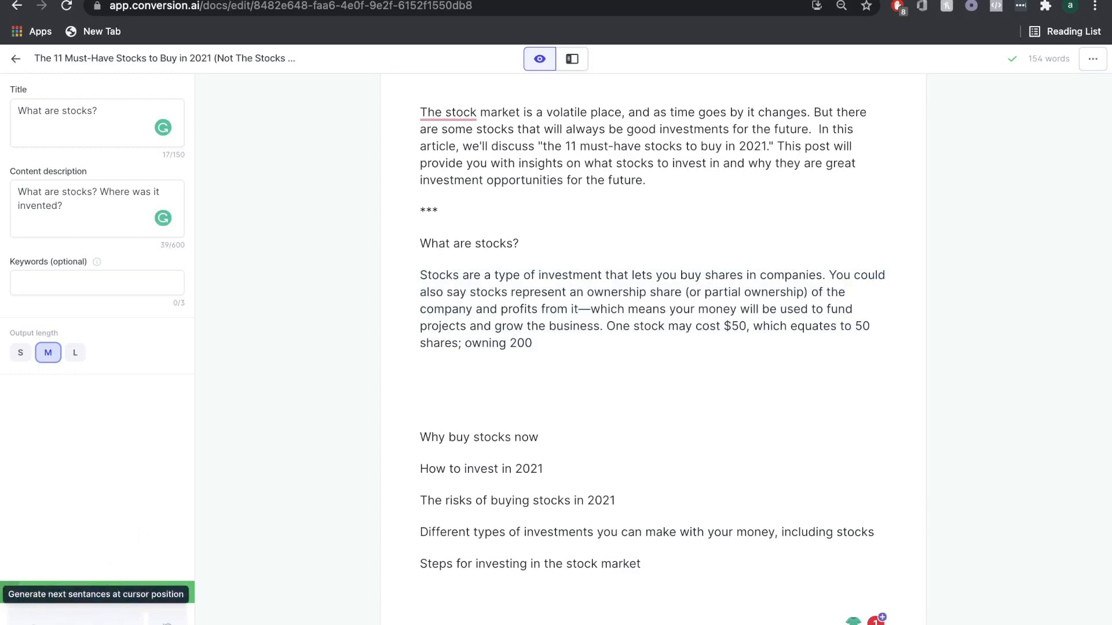
{"action": "left_click", "coordinate": [419, 374]}
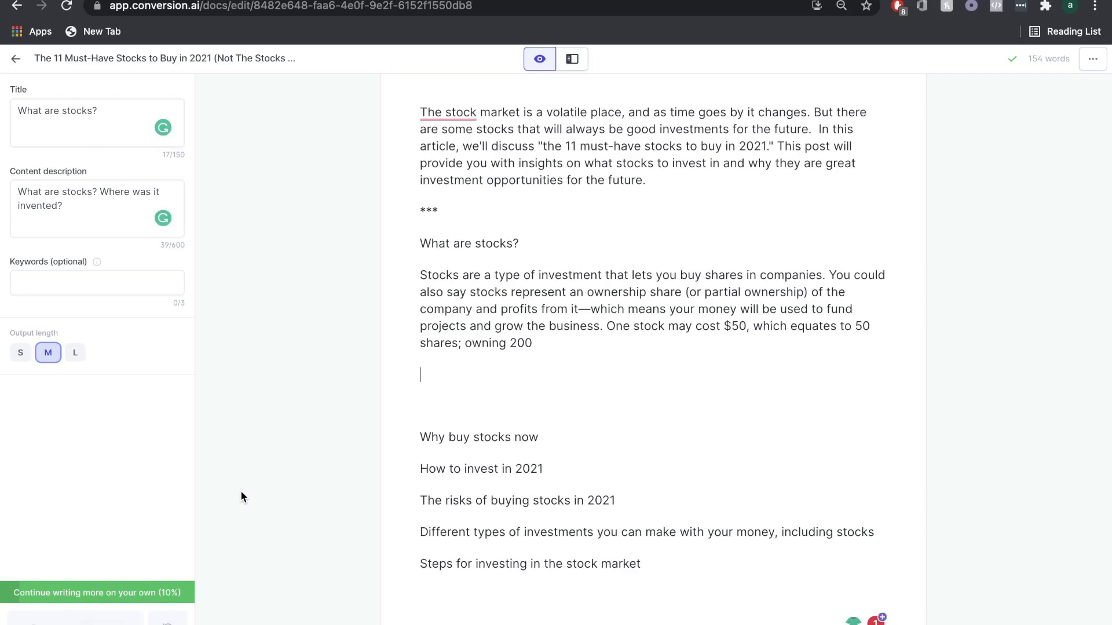
{"action": "mouse_move", "coordinate": [541, 348]}
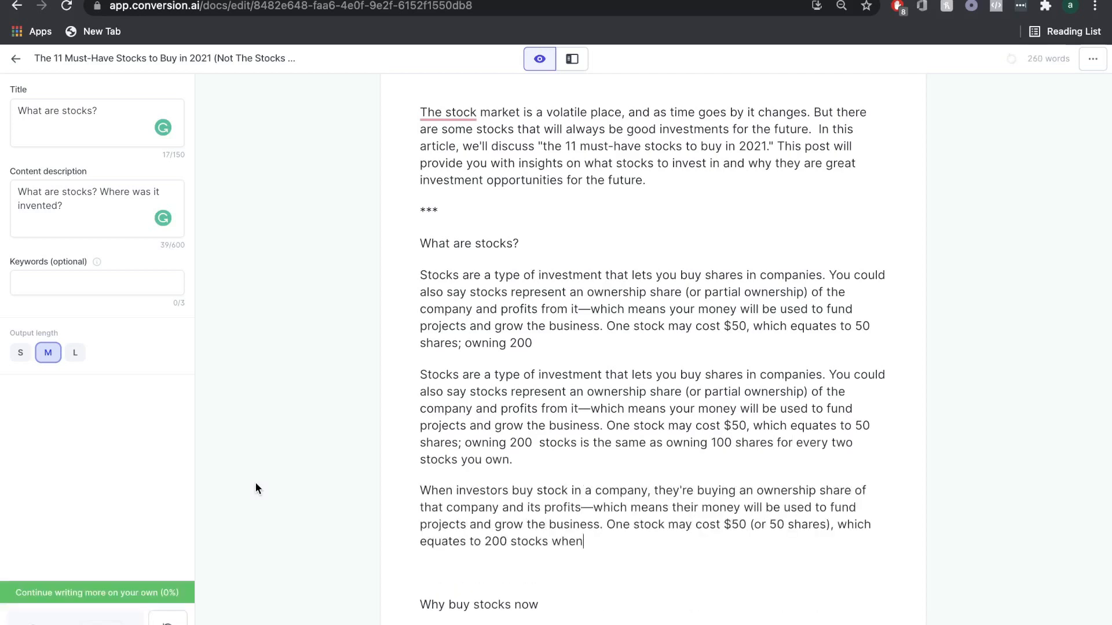
{"action": "scroll", "scroll_direction": "down", "scroll_amount": 3}
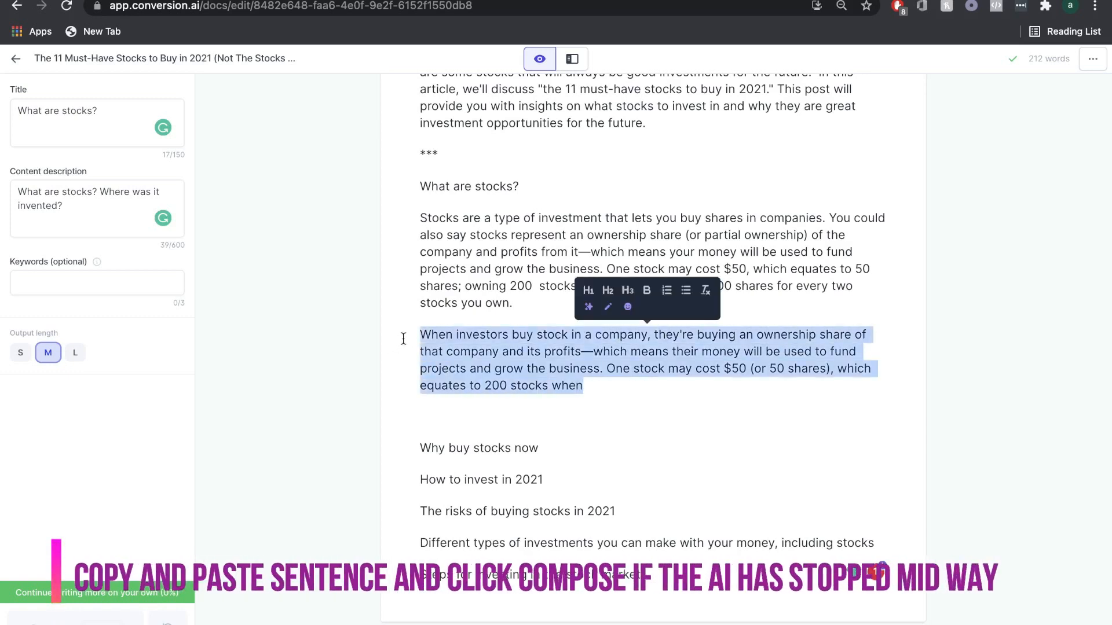
{"action": "left_click", "coordinate": [418, 403]}
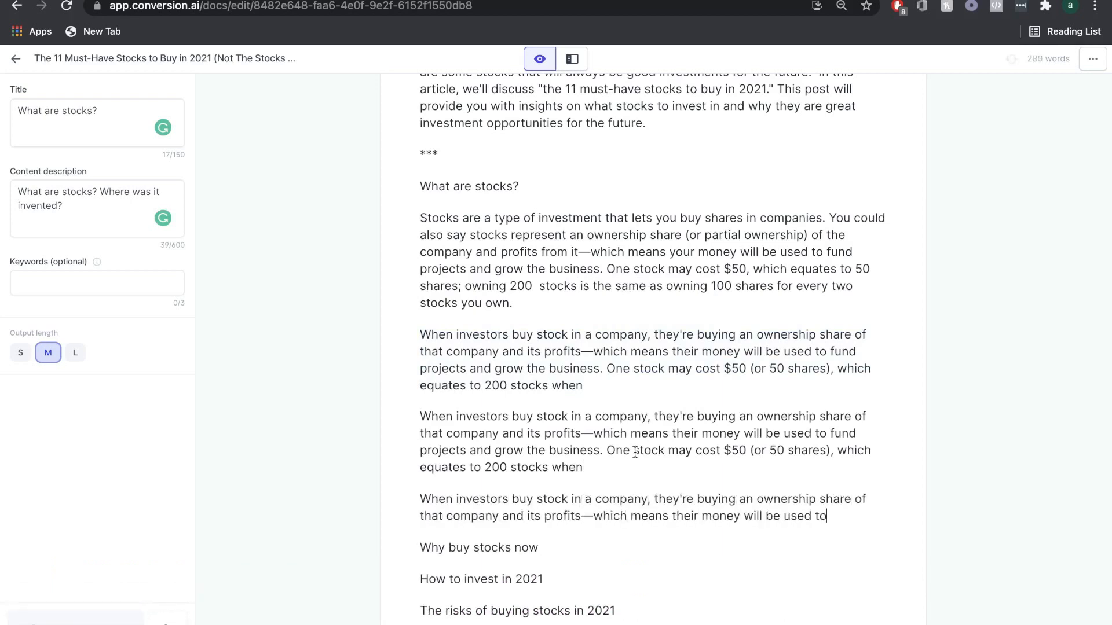
{"action": "type", "text": "Investors purchase these stocks with hope for a return on investment as dictated"}
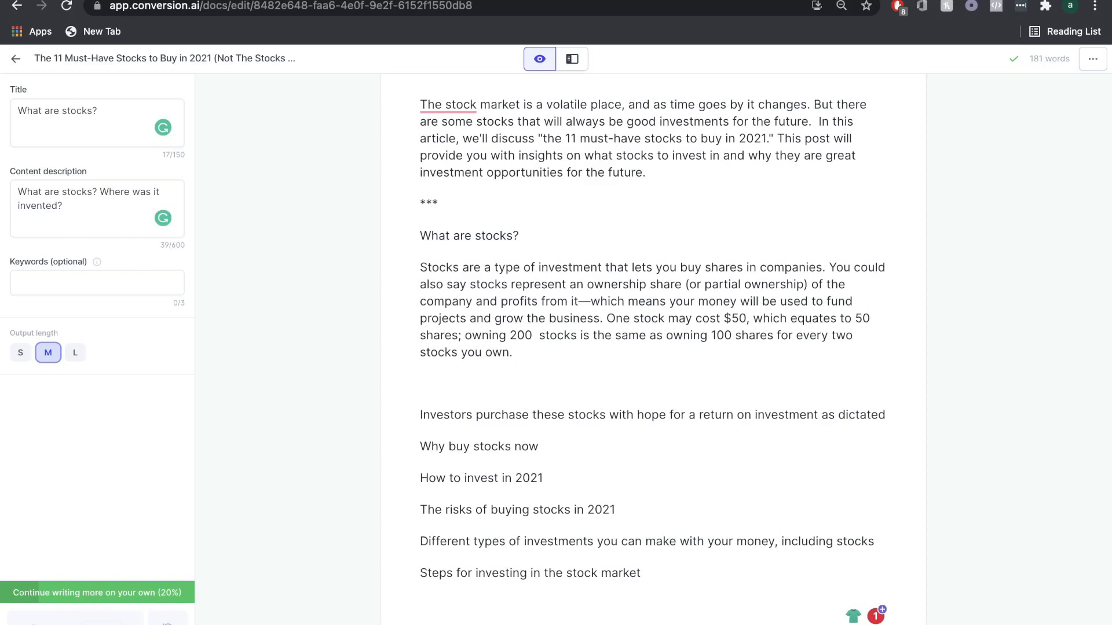
Step: Complete the generated sentences with 'Stock' and '" for that particular' to join the paragraph
{"action": "type", "text": "Stocks are also traded on the stock market."}
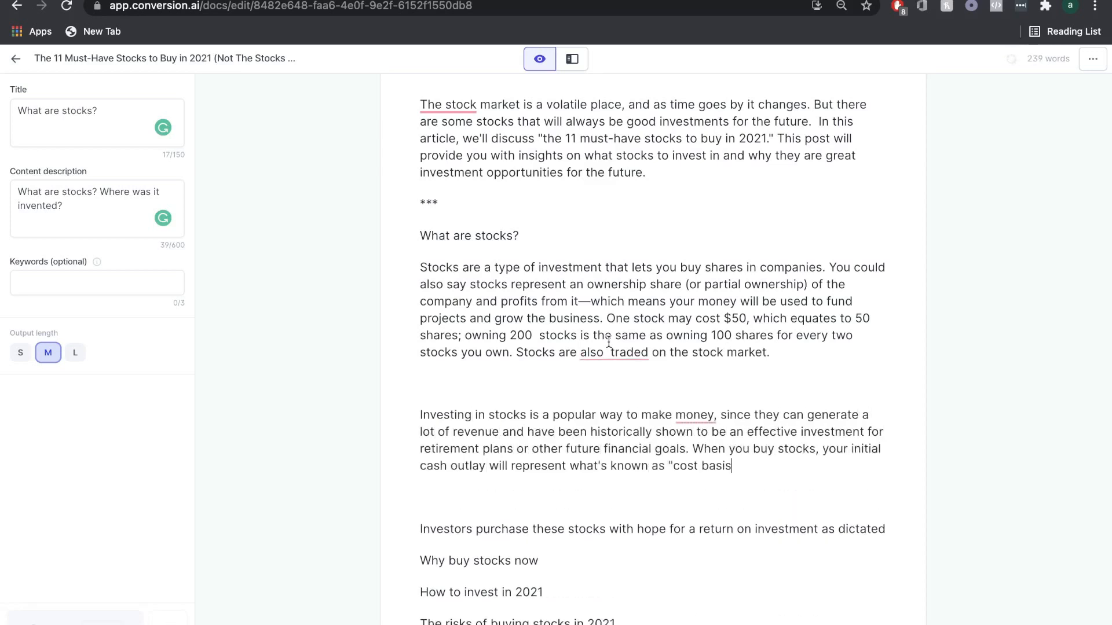
{"action": "type", "text": "\" for that particular. When you buy stocks,"}
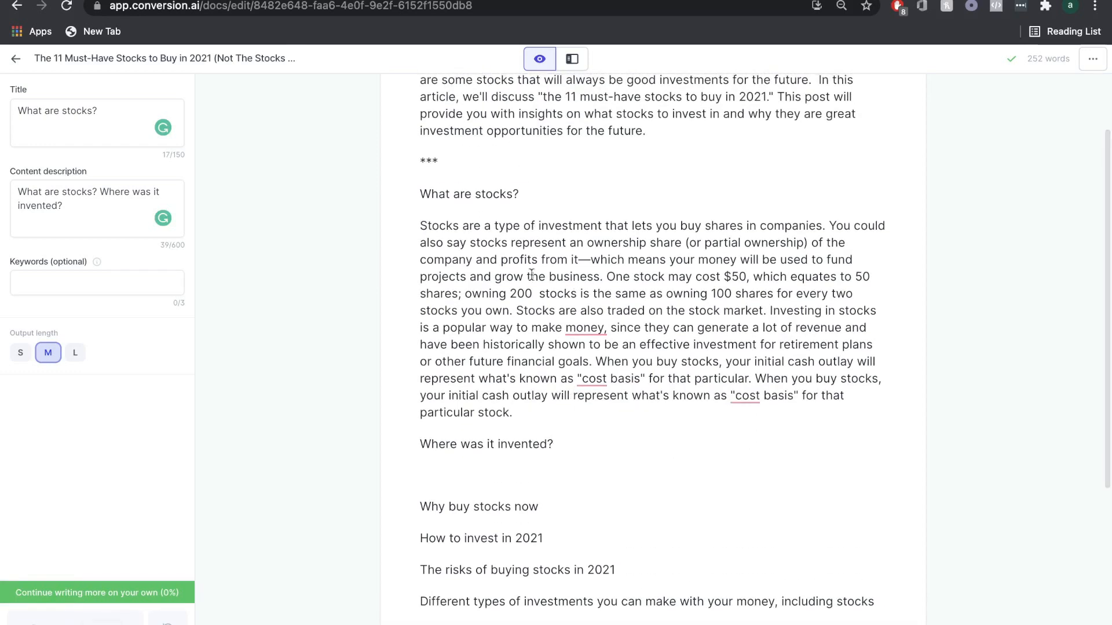
{"action": "scroll", "scroll_direction": "down", "scroll_amount": 3}
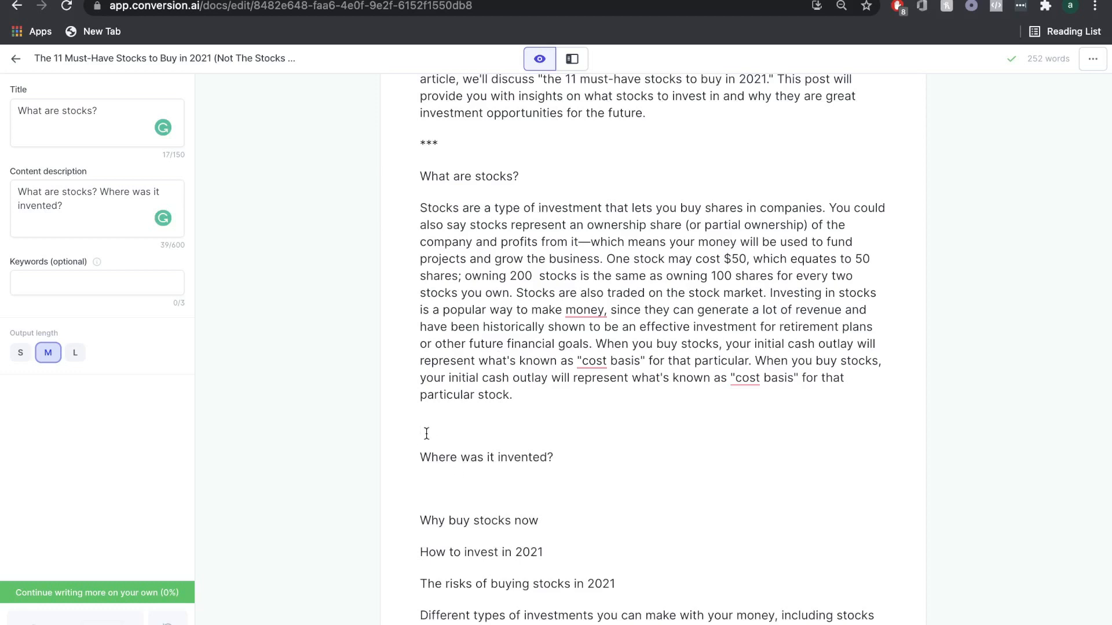
Step: Add a *** separator and compose stock-market history under 'Where were stocks invented?'
{"action": "type", "text": "***"}
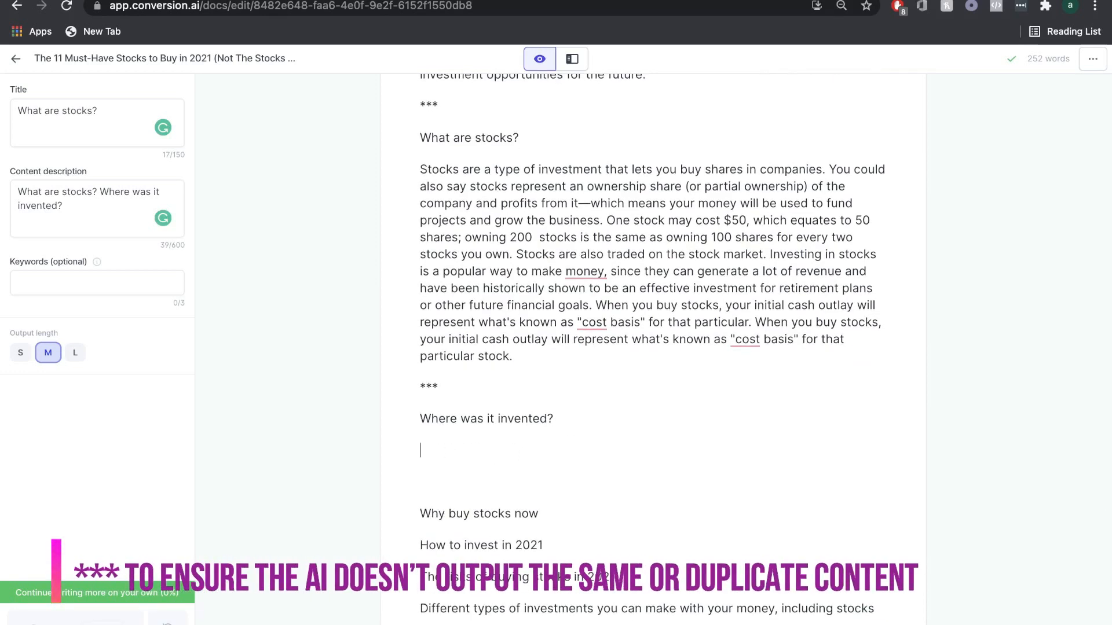
{"action": "scroll", "scroll_direction": "up", "scroll_amount": 3}
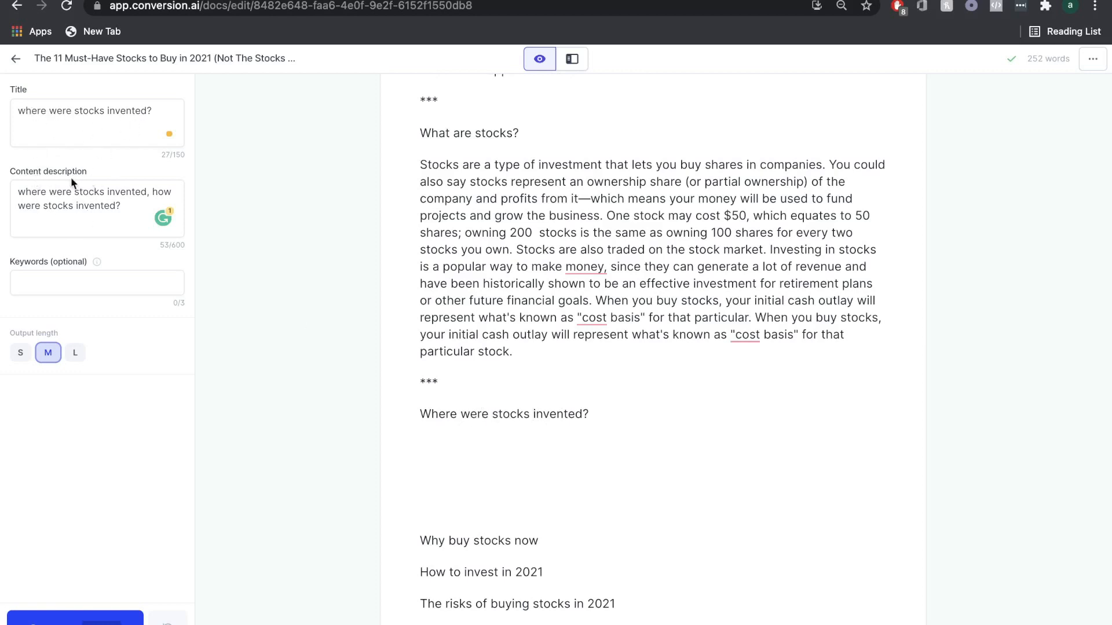
{"action": "left_click", "coordinate": [420, 445]}
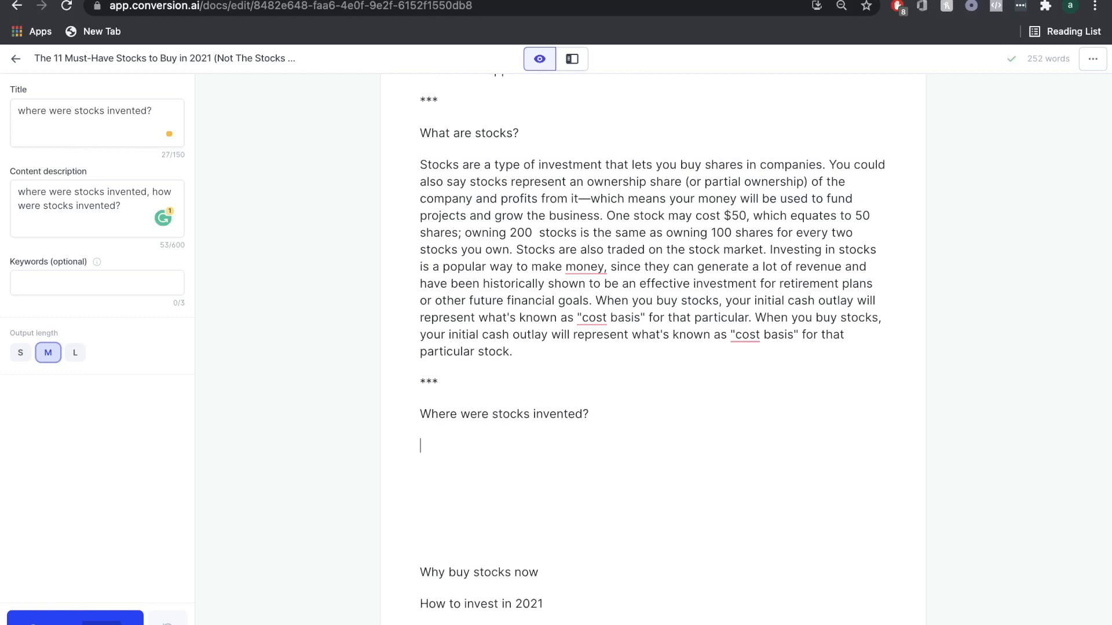
{"action": "mouse_move", "coordinate": [62, 582]}
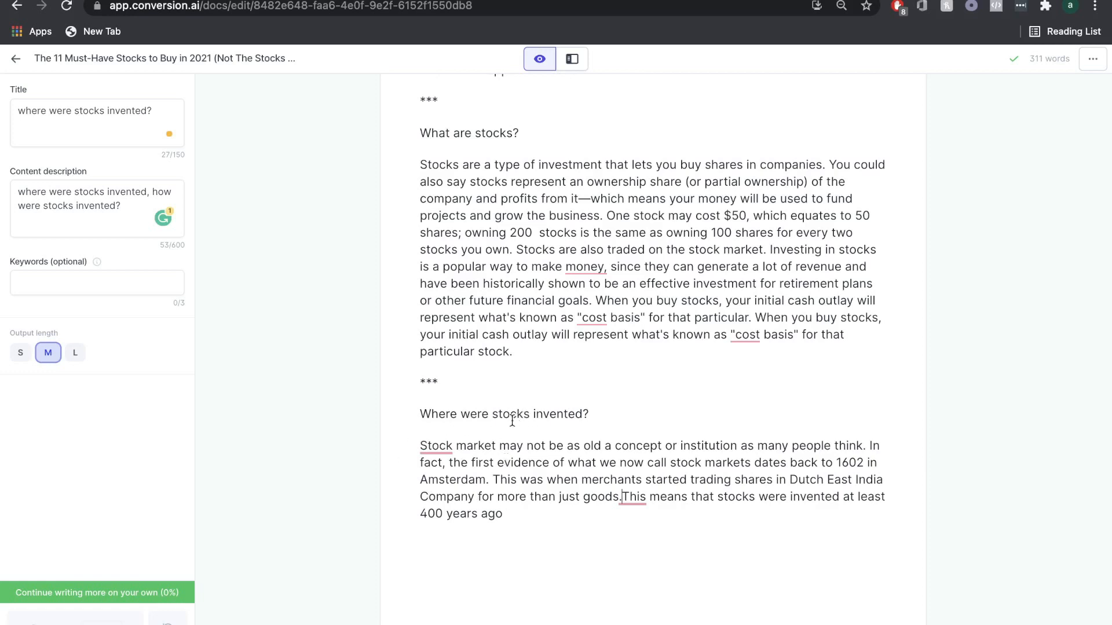
{"action": "left_click_drag", "start_coordinate": [494, 479], "coordinate": [502, 513]}
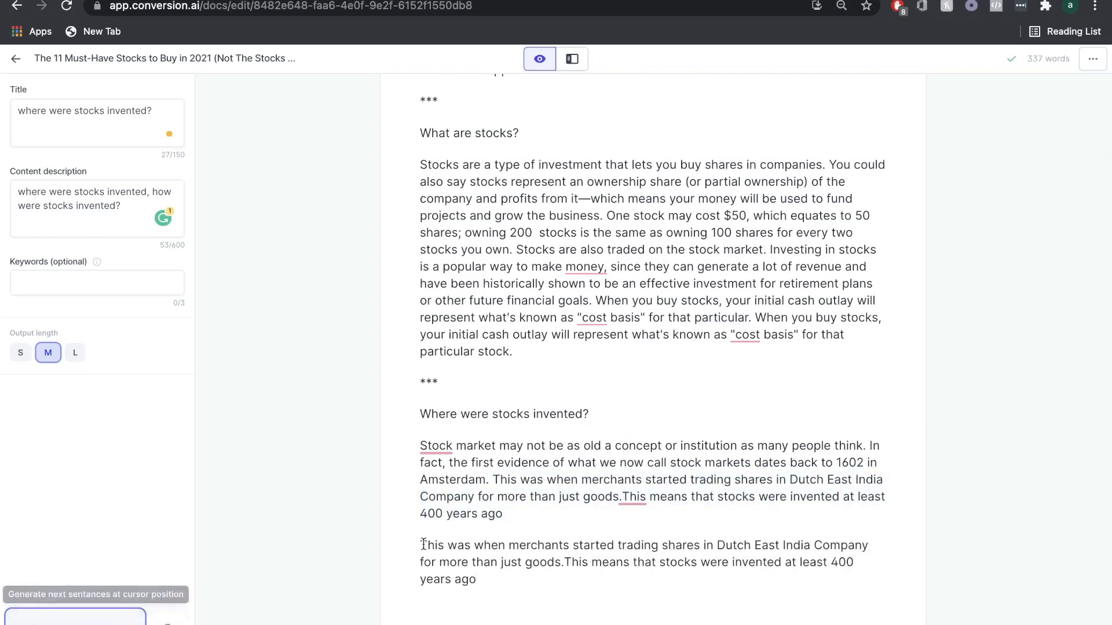
{"action": "left_click", "coordinate": [74, 615]}
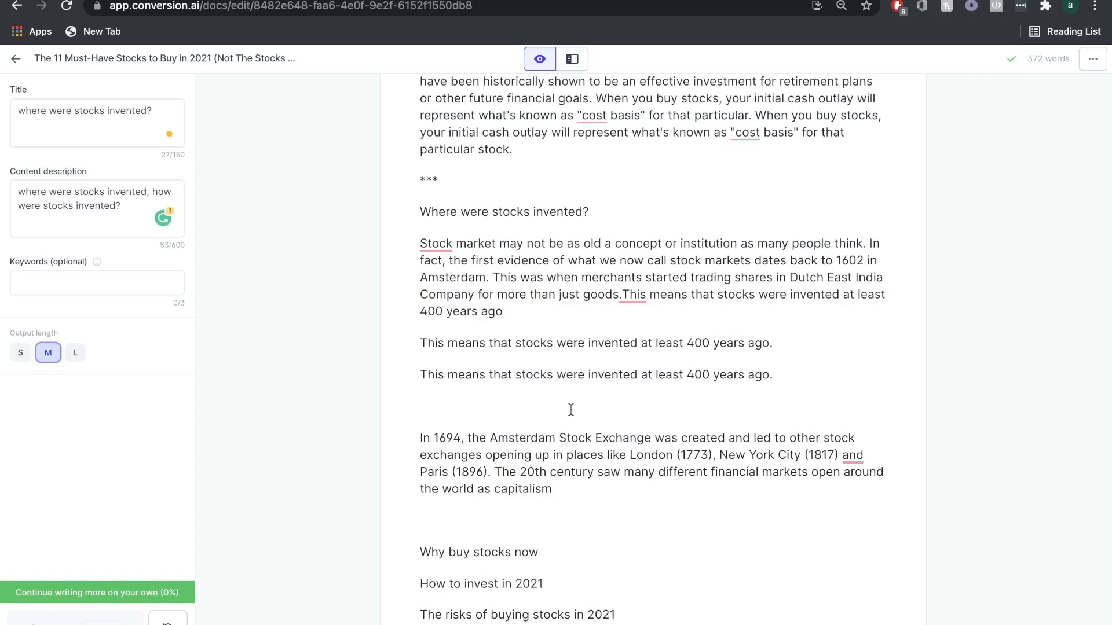
Step: Finish the stock exchange history and compose 'Why should you invest in stocks' and brokerage sections, selecting the repetitive brokerage paragraph
{"action": "left_click", "coordinate": [97, 592]}
{"action": "type", "text": "Why buy stocks no"}
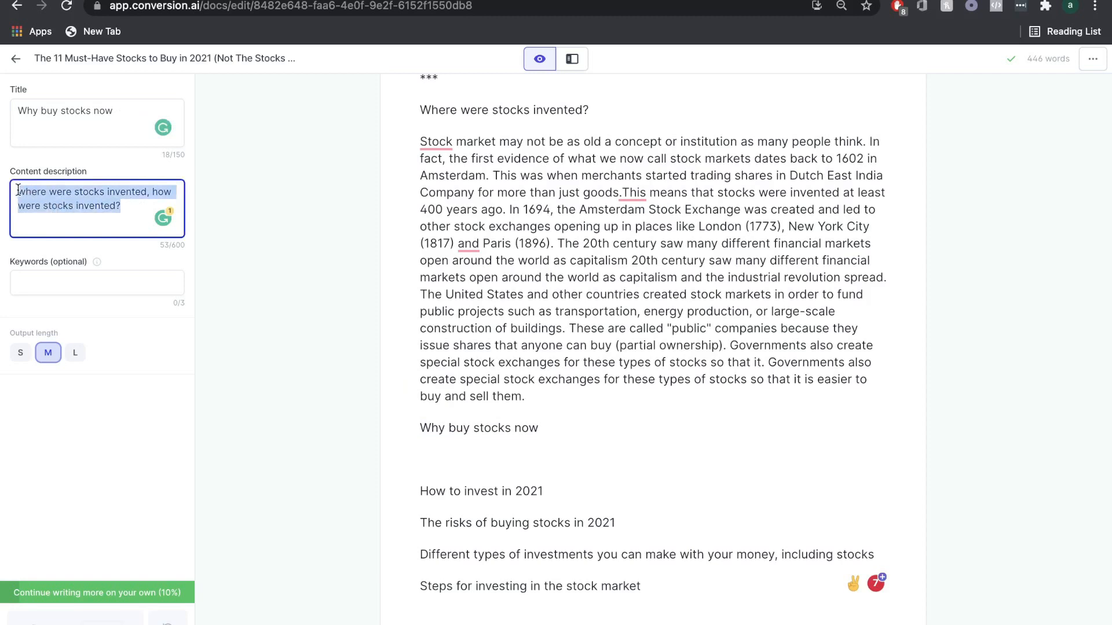
{"action": "type", "text": "wh"}
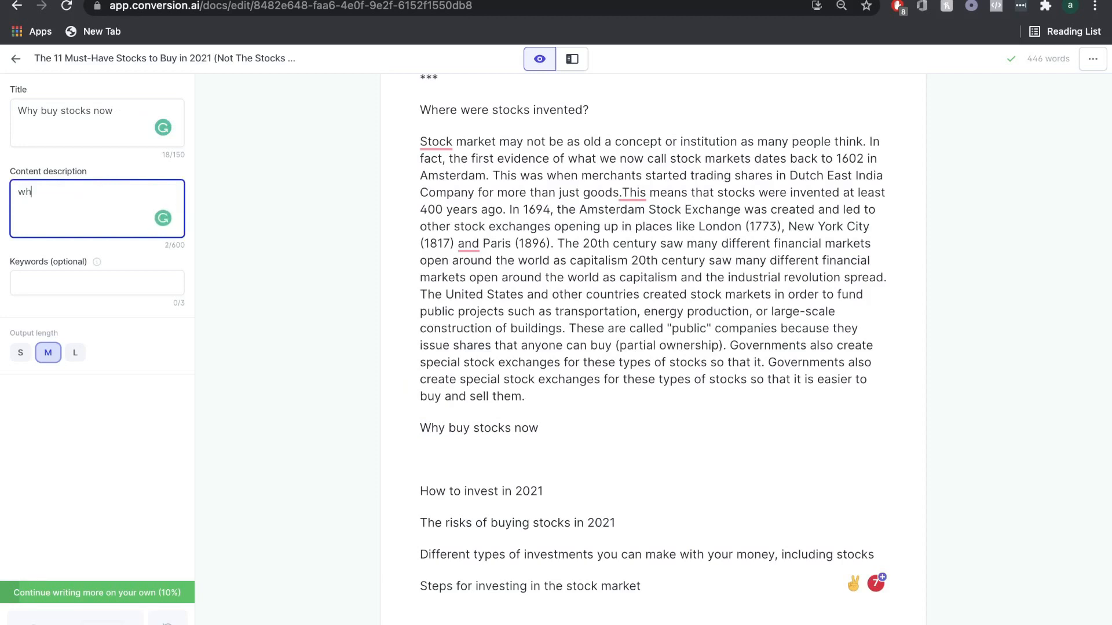
{"action": "type", "text": "why should you invest in the stock market, why should you bu"}
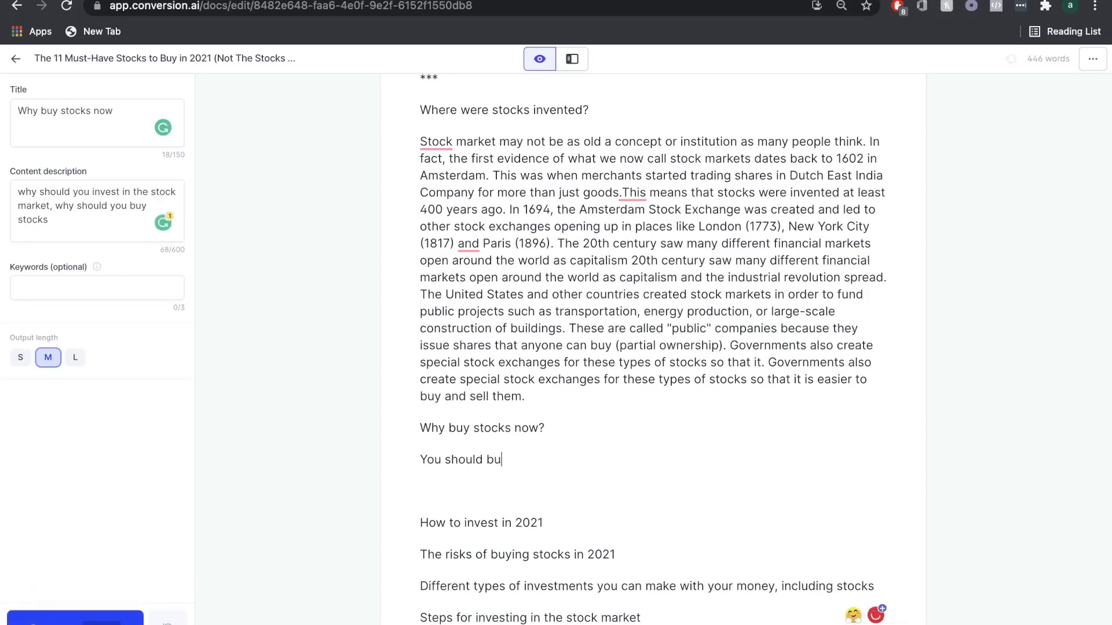
{"action": "type", "text": "y stocks?"}
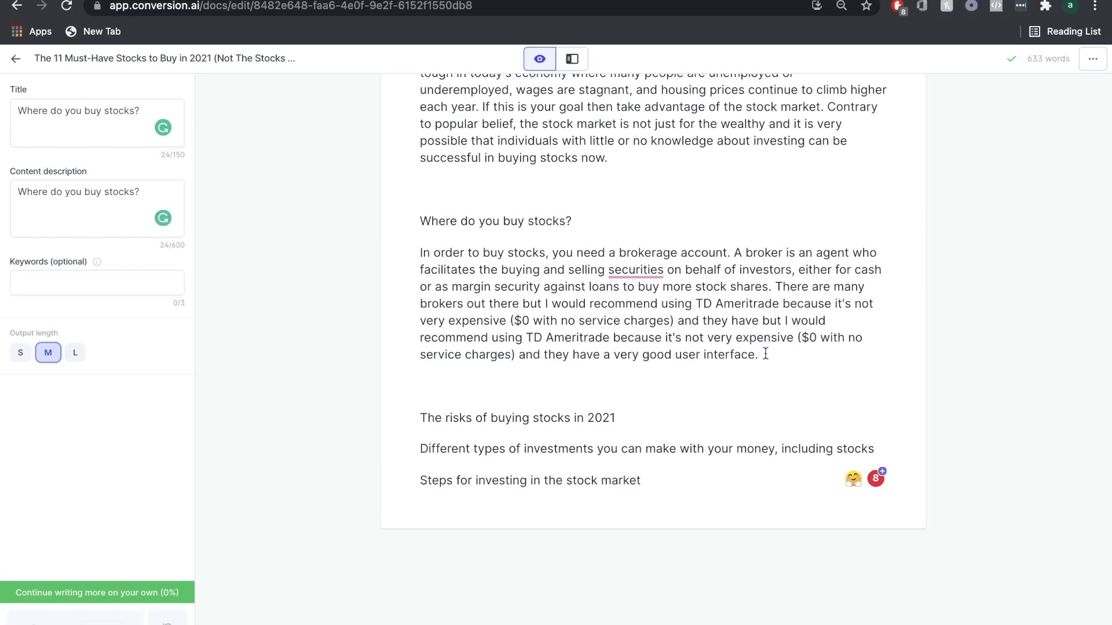
{"action": "mouse_move", "coordinate": [677, 330]}
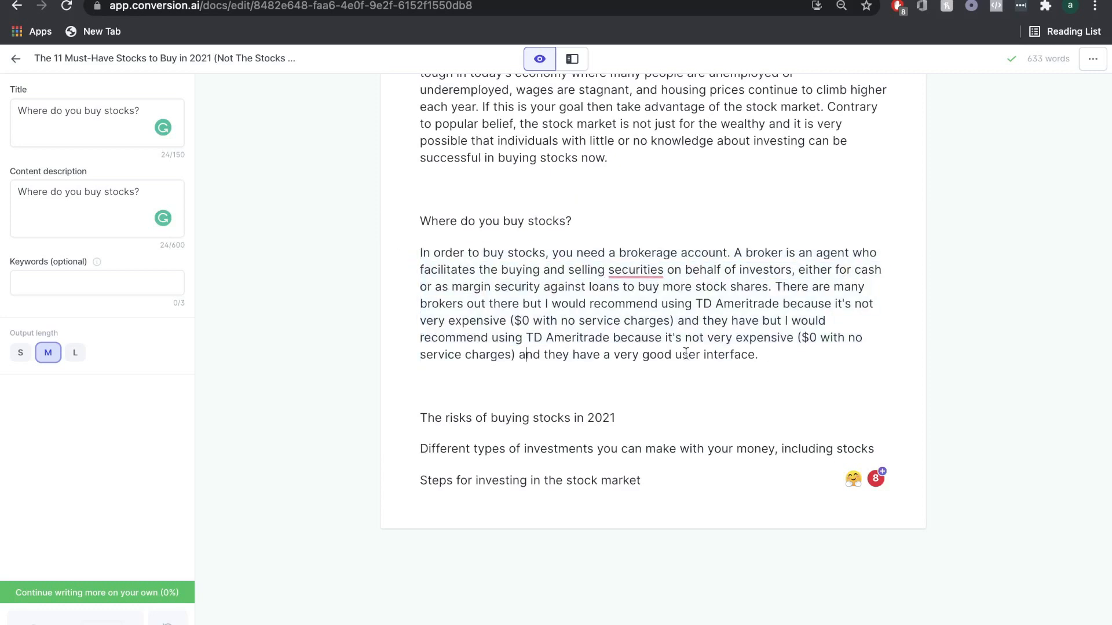
{"action": "left_click_drag", "start_coordinate": [419, 253], "coordinate": [757, 355]}
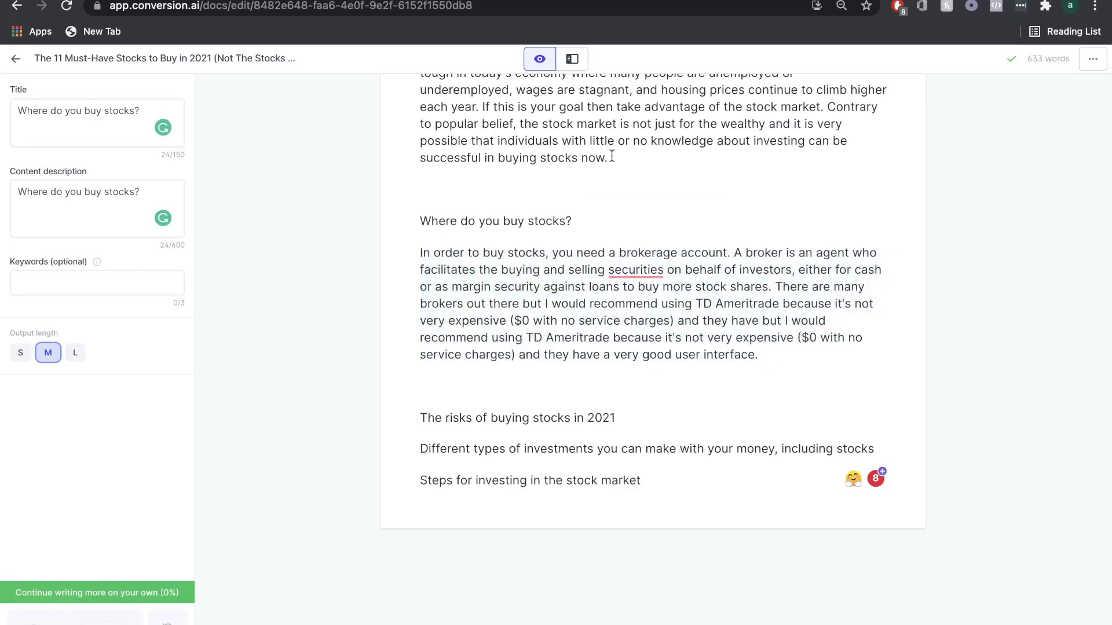
Step: Rewrite the brokerage paragraph with the Content improver template to recommend TD Ameritrade's $0 fees and easy interface
{"action": "left_click", "coordinate": [571, 59]}
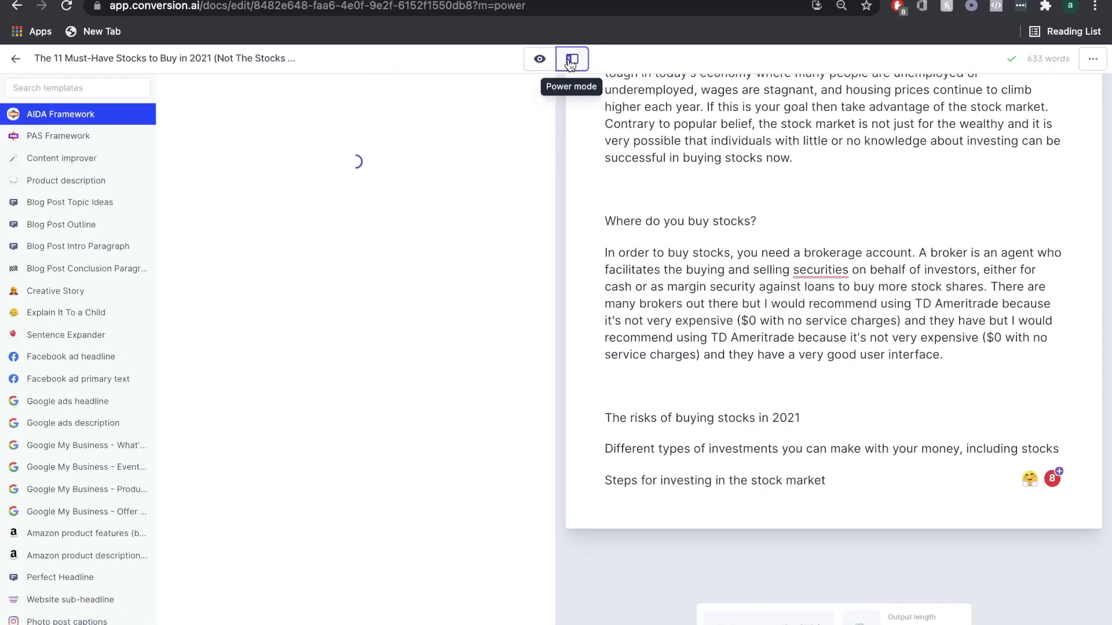
{"action": "left_click", "coordinate": [571, 58]}
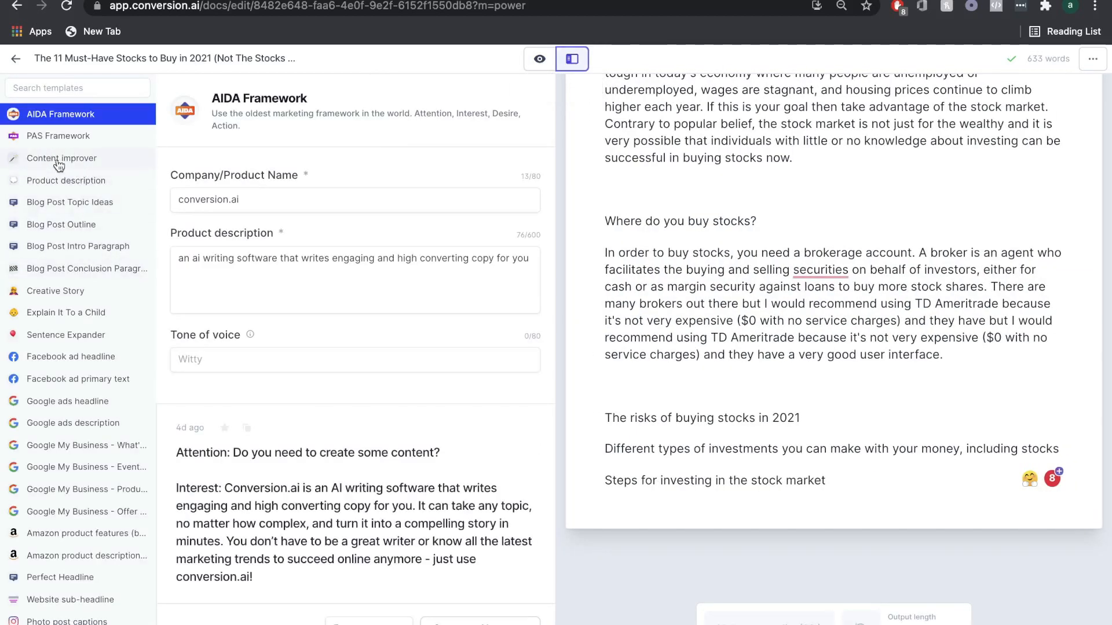
{"action": "left_click", "coordinate": [61, 158]}
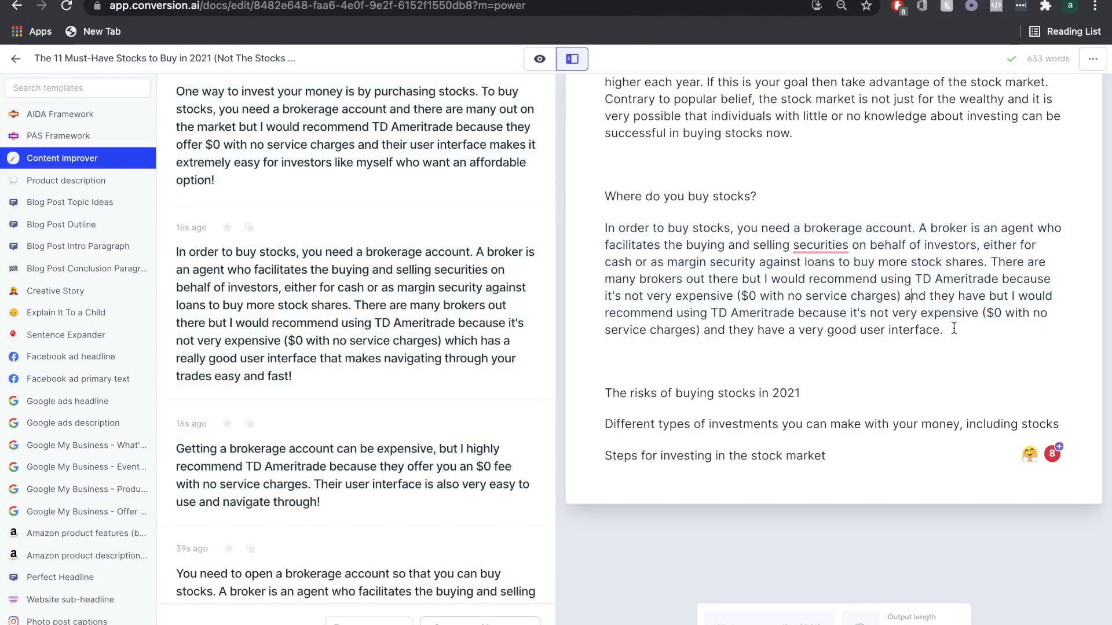
{"action": "left_click_drag", "start_coordinate": [604, 228], "coordinate": [941, 329]}
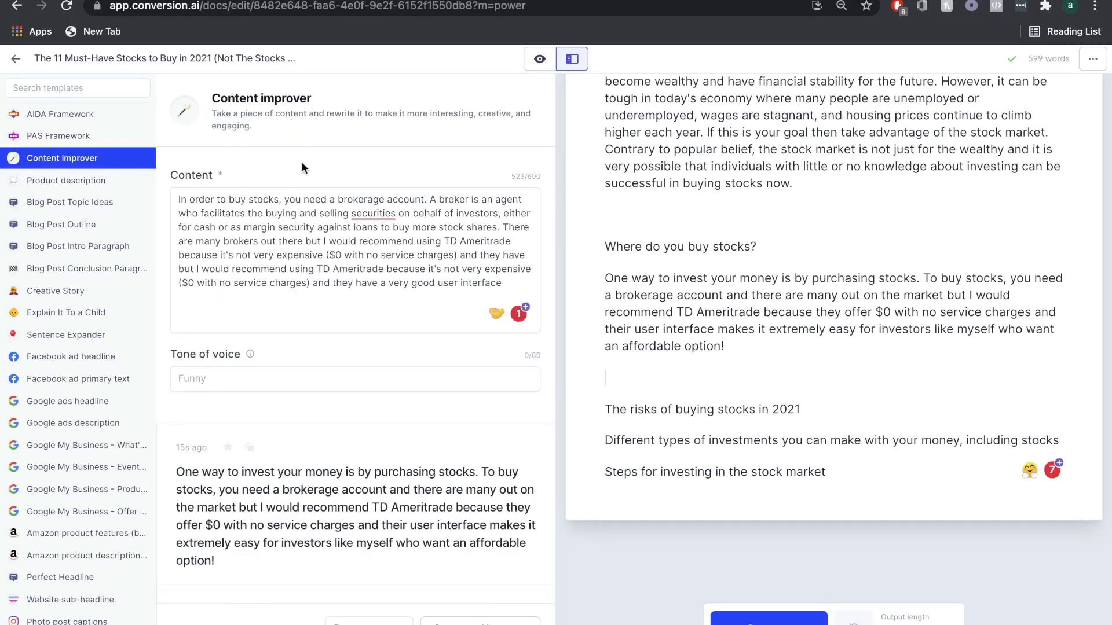
{"action": "mouse_move", "coordinate": [656, 301]}
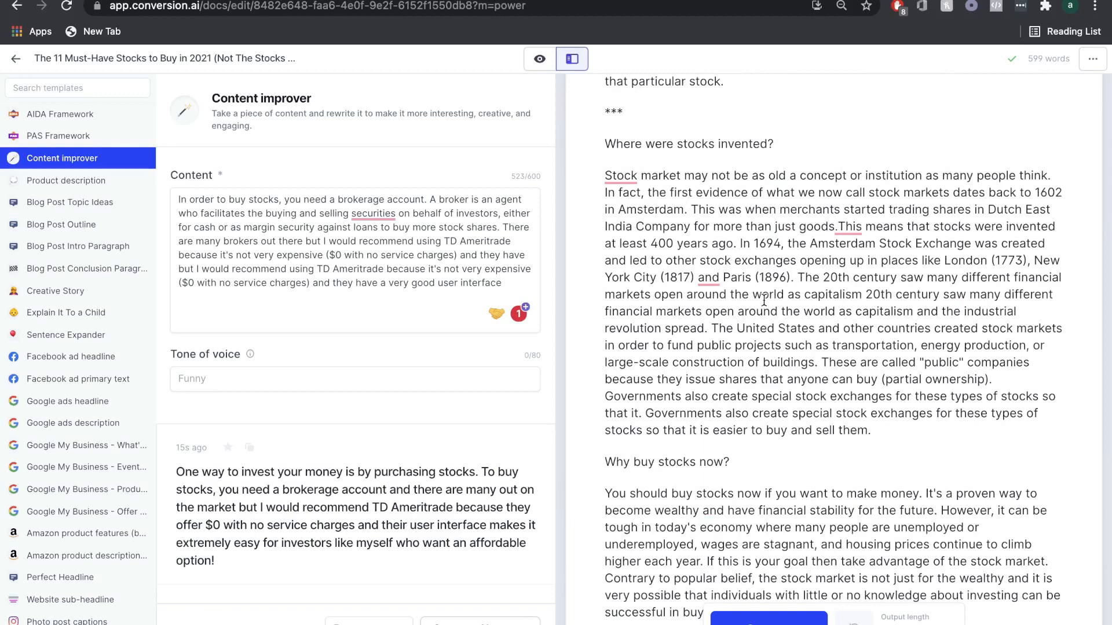
{"action": "left_click", "coordinate": [539, 59]}
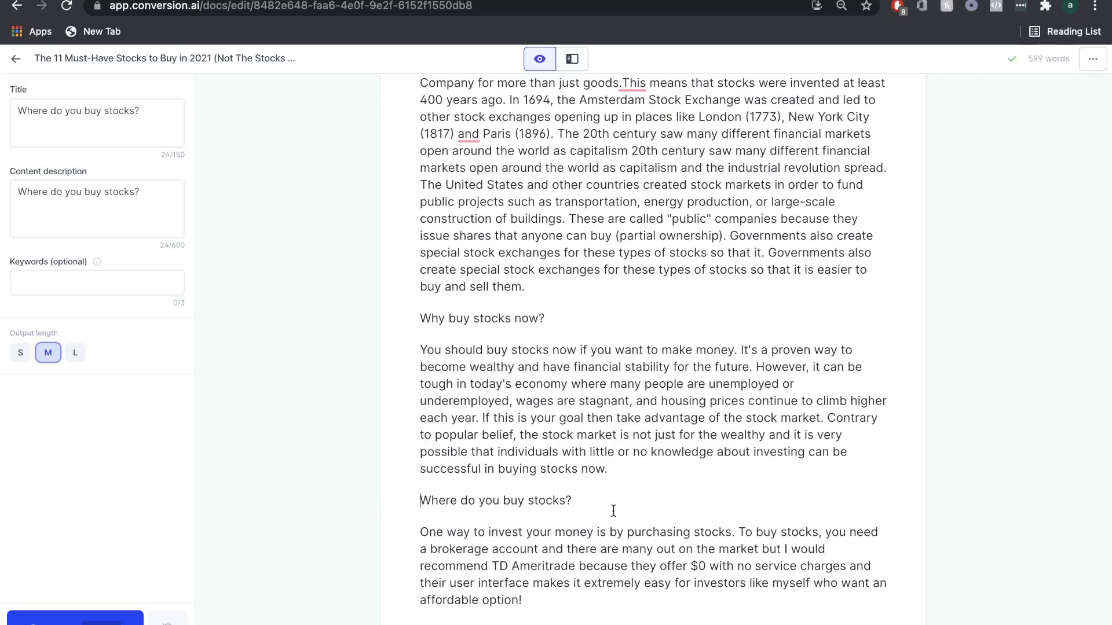
Step: Scroll through the article to the end after the rewritten TD Ameritrade brokerage paragraph
{"action": "scroll", "scroll_direction": "down", "scroll_amount": 3}
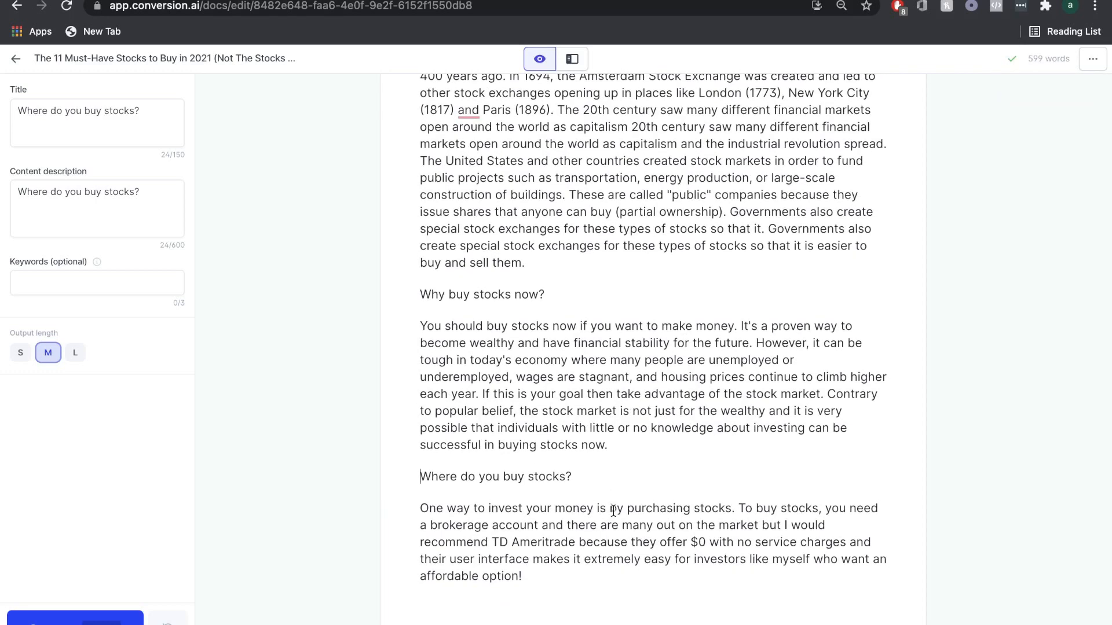
{"action": "scroll", "scroll_direction": "up", "scroll_amount": 3}
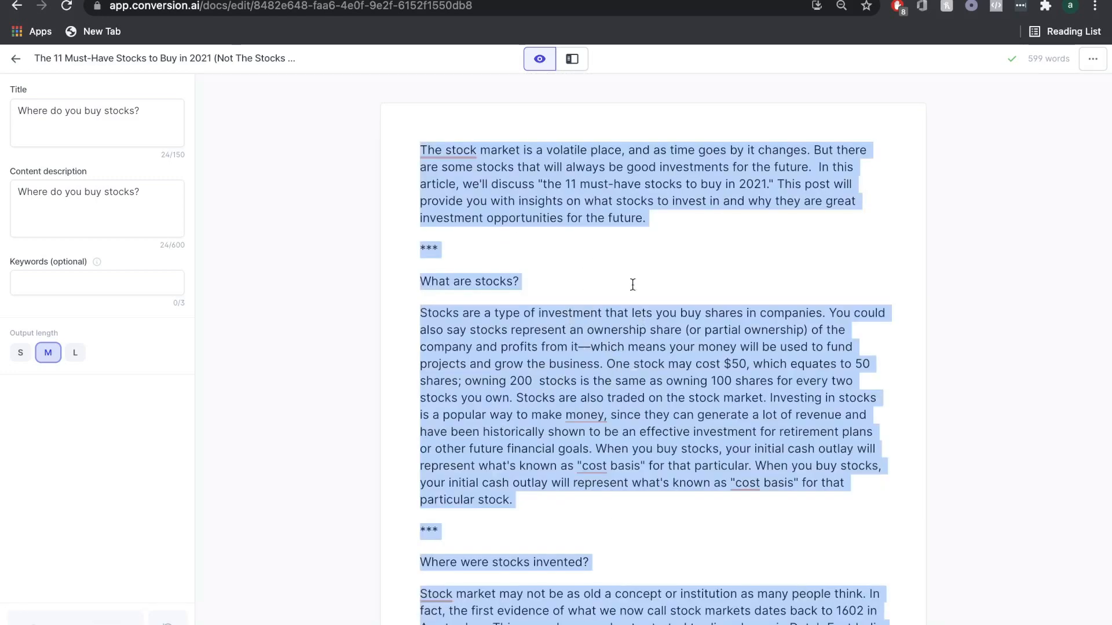
{"action": "mouse_move", "coordinate": [731, 236]}
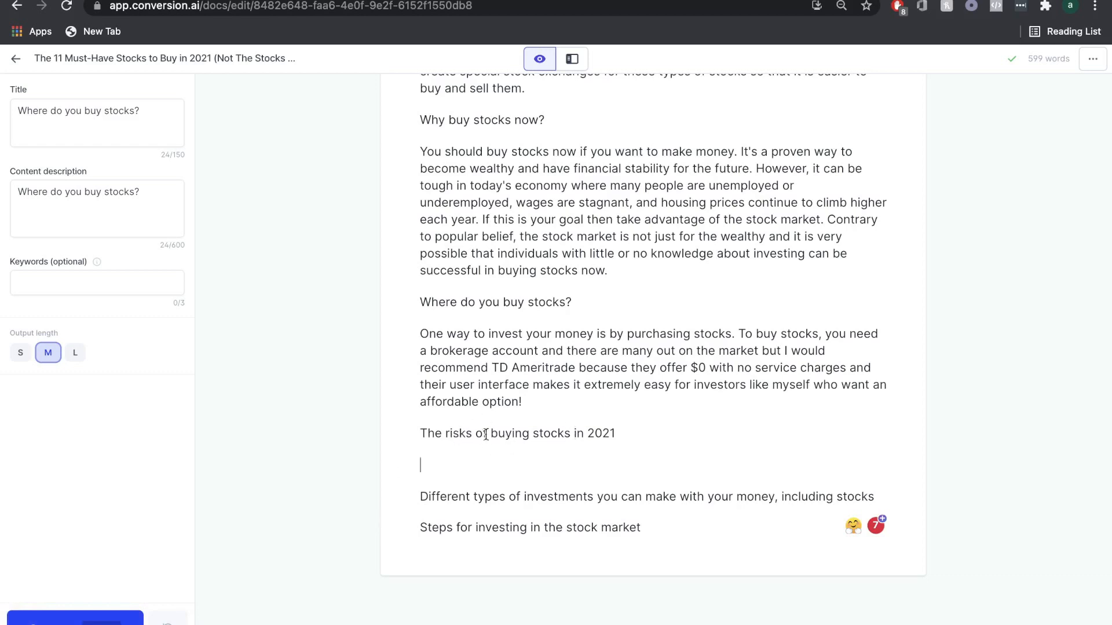
Step: Start 'The risks of buying stocks in 2021' section with title, description and opening phrase for Compose
{"action": "type", "text": "T"}
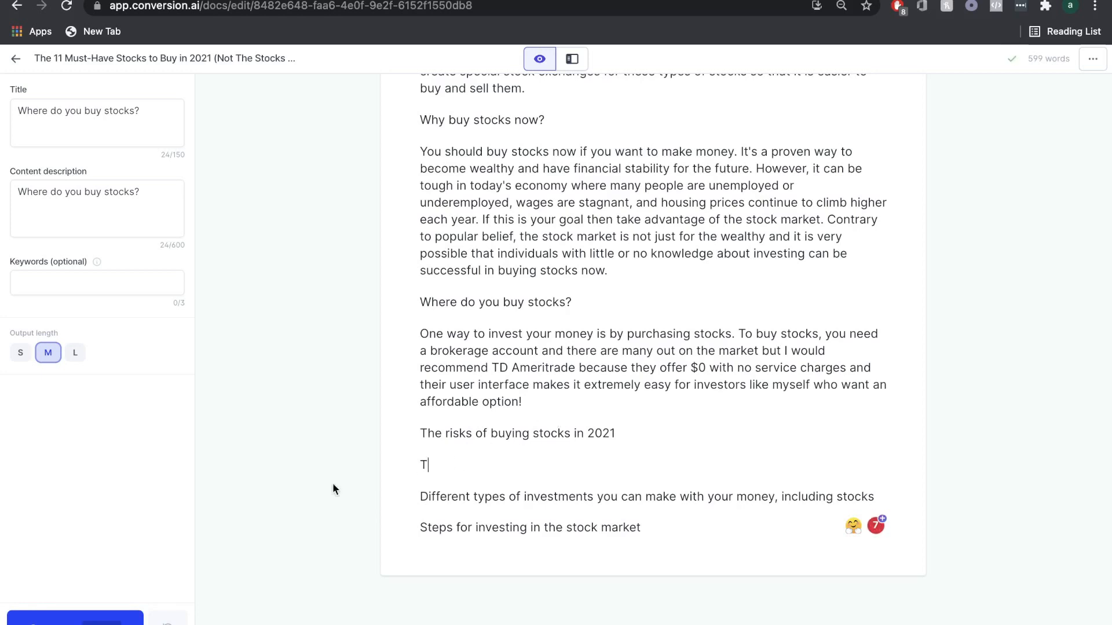
{"action": "type", "text": "Risk of investing in the stock market"}
{"action": "left_click", "coordinate": [97, 124]}
{"action": "type", "text": "Risk of investing in stock market"}
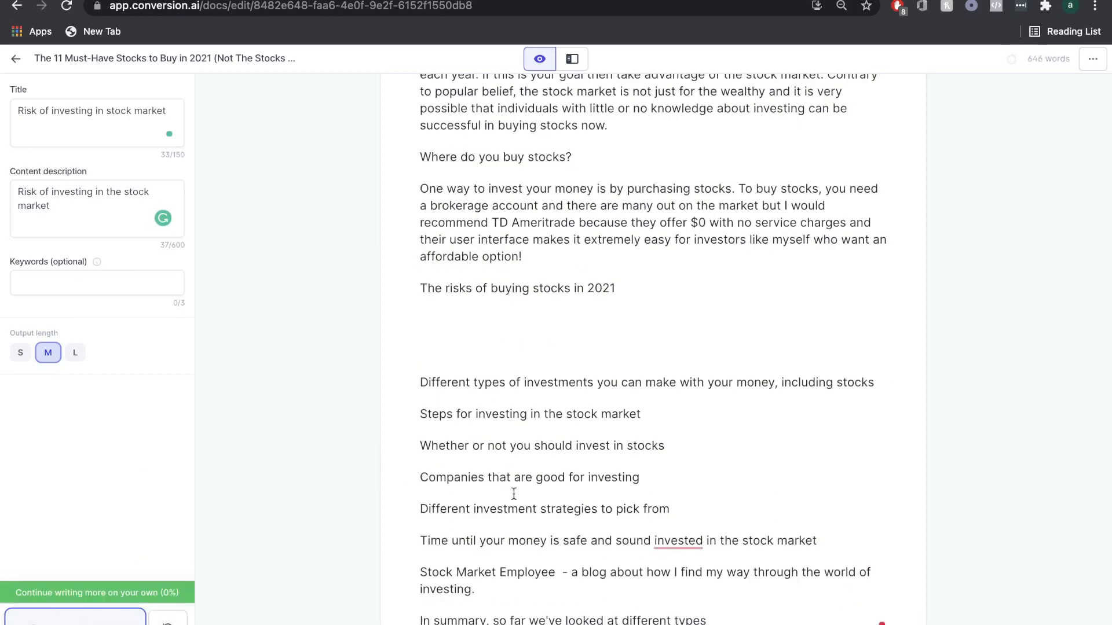
{"action": "type", "text": "The risk of buying stocks  in 2021 is that the market will be lower and prices may"}
{"action": "type", "text": "the best stocks to invest in 2021"}
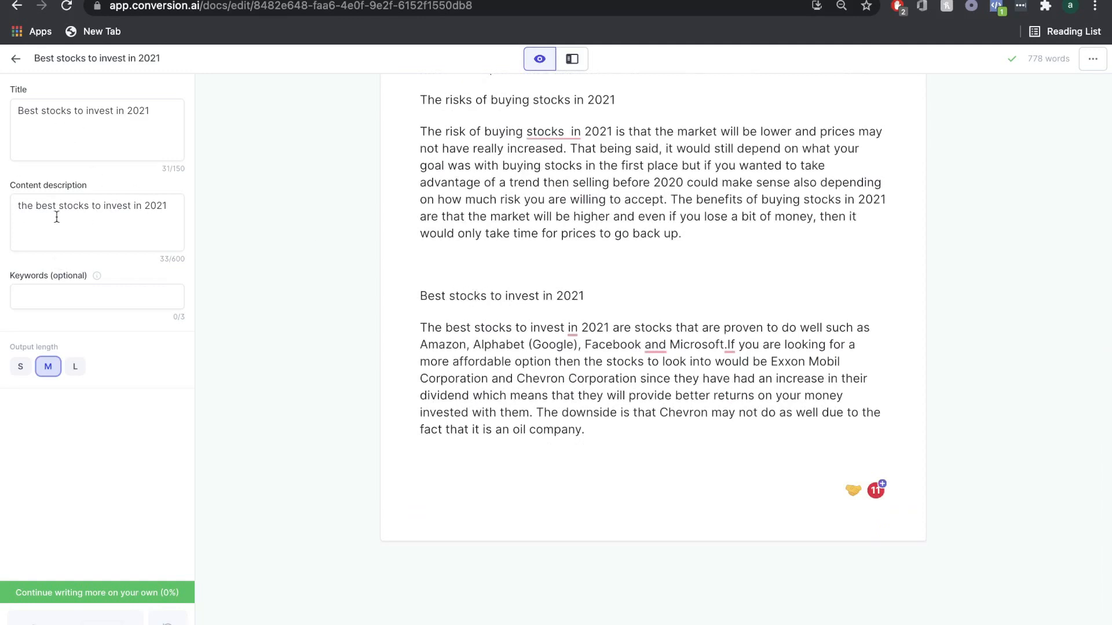
Step: Review the generated risks and Best stocks to invest in 2021 paragraphs, scrolling through the article
{"action": "scroll", "scroll_direction": "up", "scroll_amount": 3}
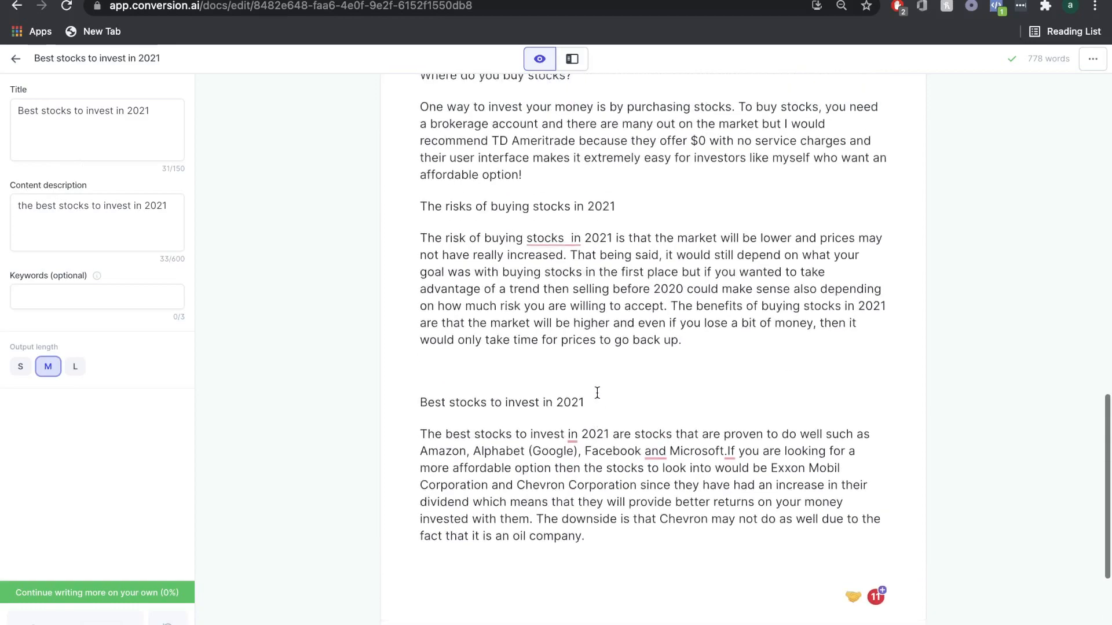
{"action": "scroll", "scroll_direction": "down", "scroll_amount": 3}
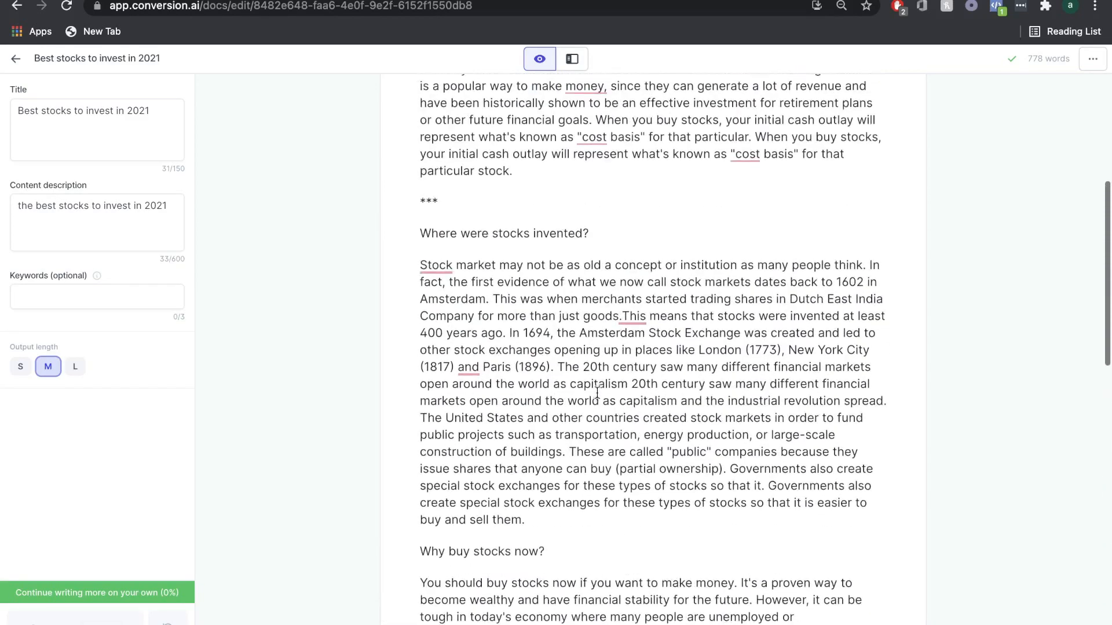
{"action": "scroll", "scroll_direction": "down", "scroll_amount": 3}
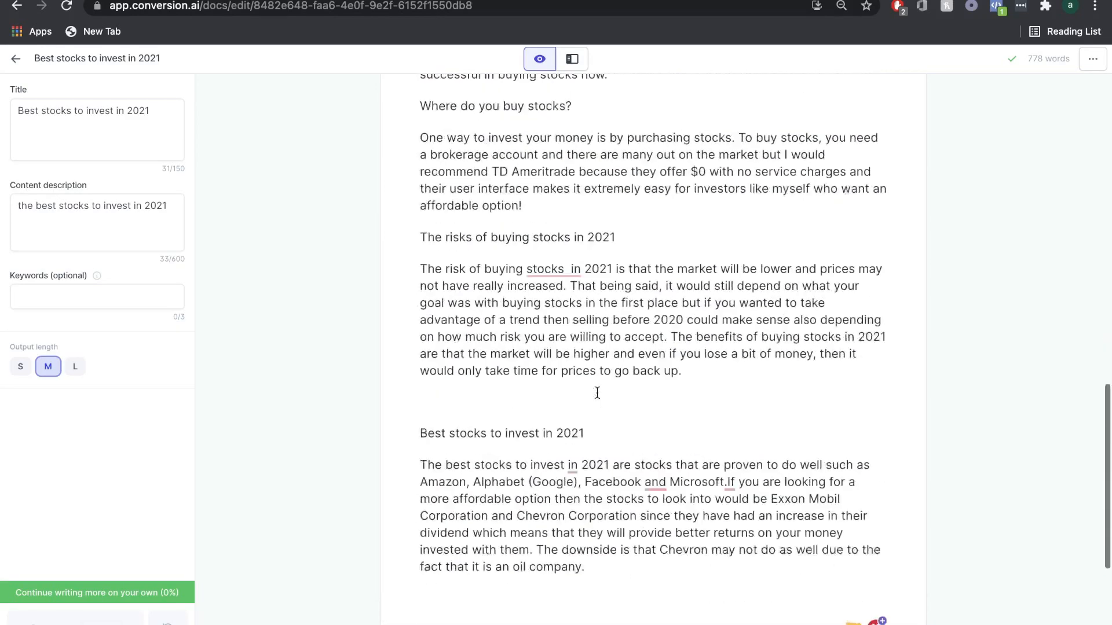
{"action": "scroll", "scroll_direction": "down", "scroll_amount": 3}
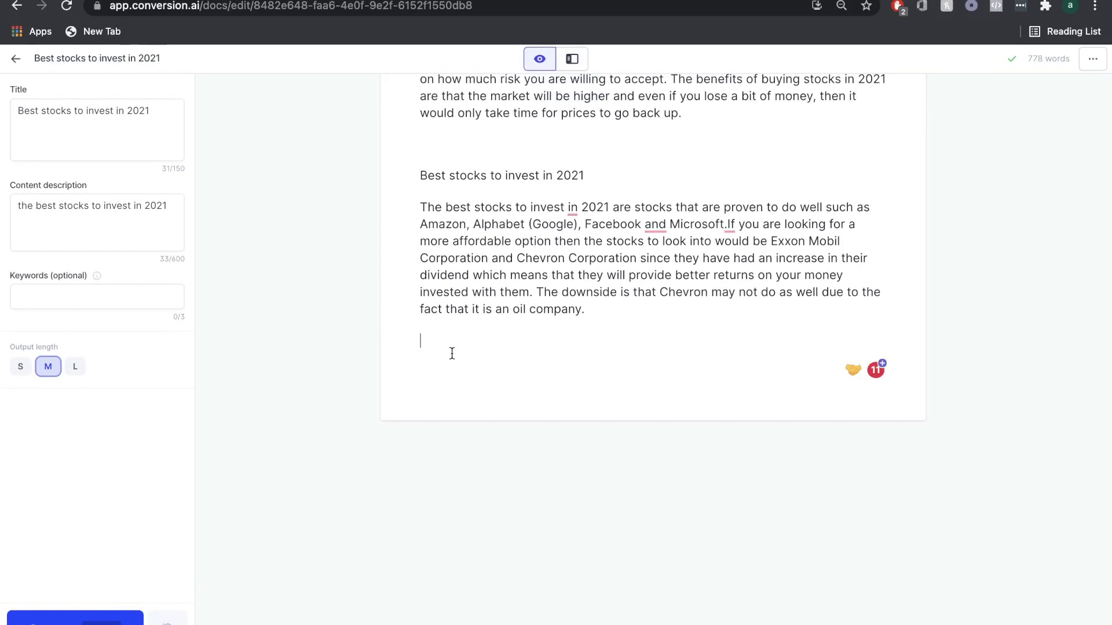
{"action": "mouse_move", "coordinate": [571, 60]}
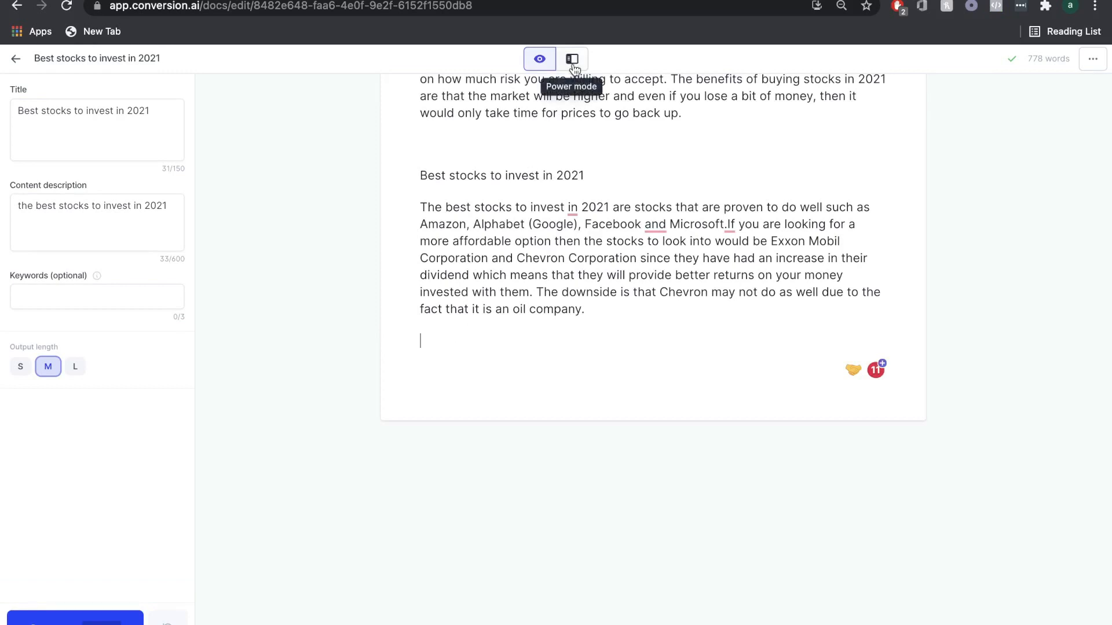
Step: Generate conclusion paragraphs with the call to action 'Contact us for personalized stock investing advice'
{"action": "left_click", "coordinate": [571, 57]}
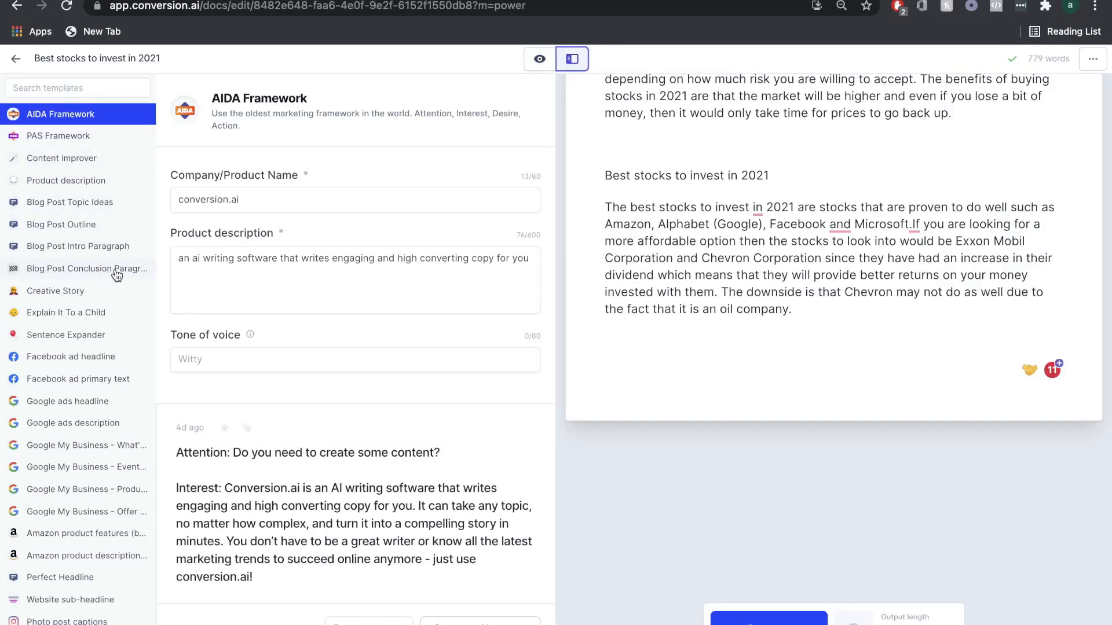
{"action": "left_click", "coordinate": [88, 267]}
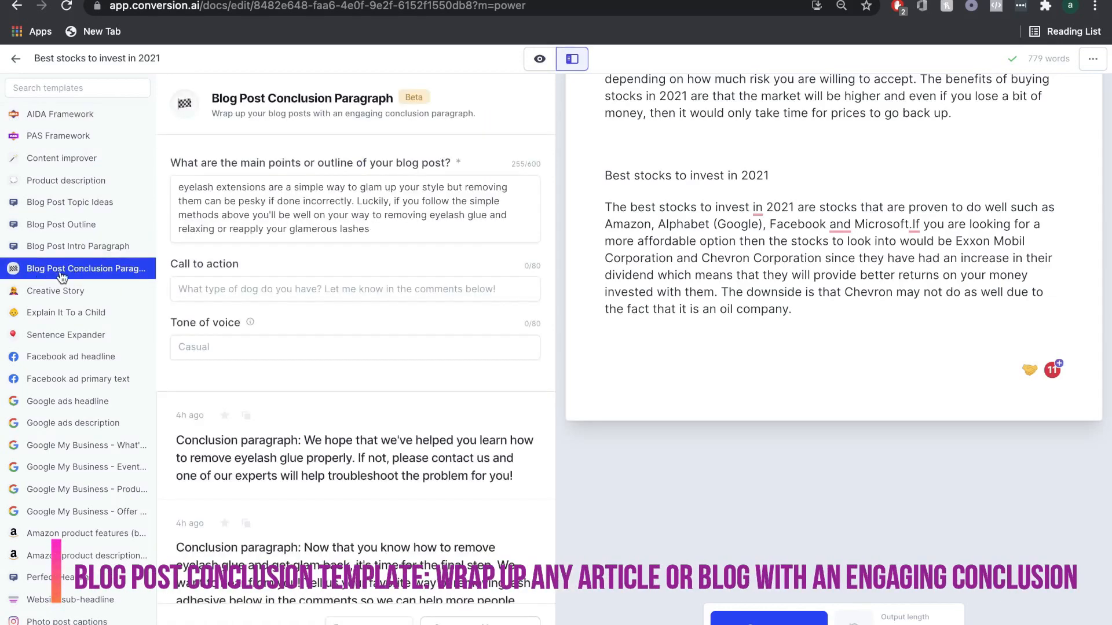
{"action": "left_click", "coordinate": [354, 210]}
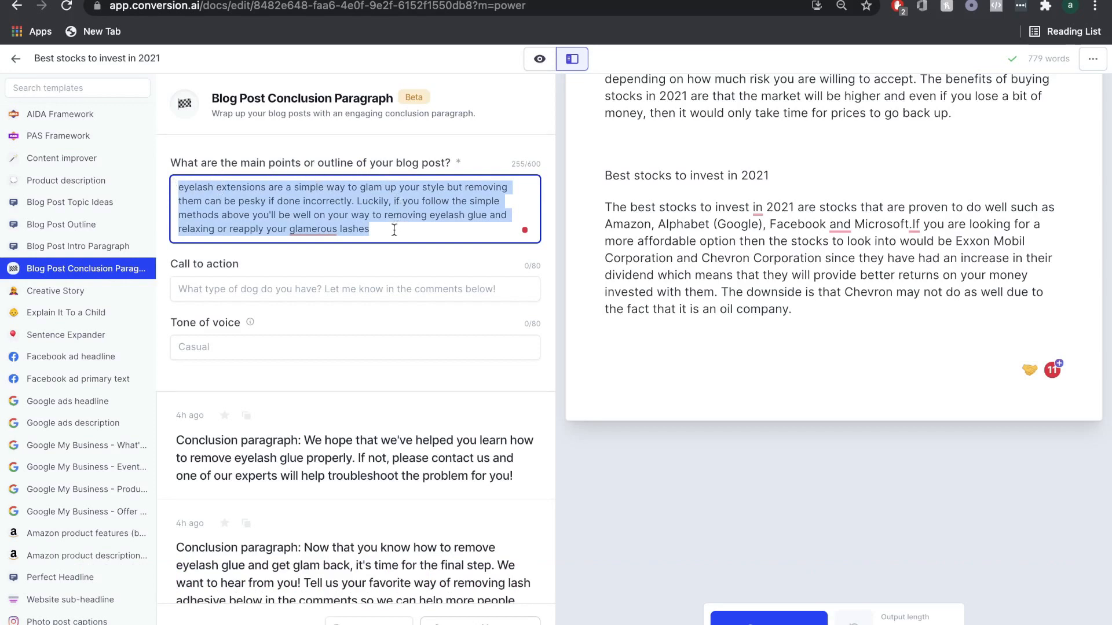
{"action": "type", "text": "Contact us for personalized stock investing advice"}
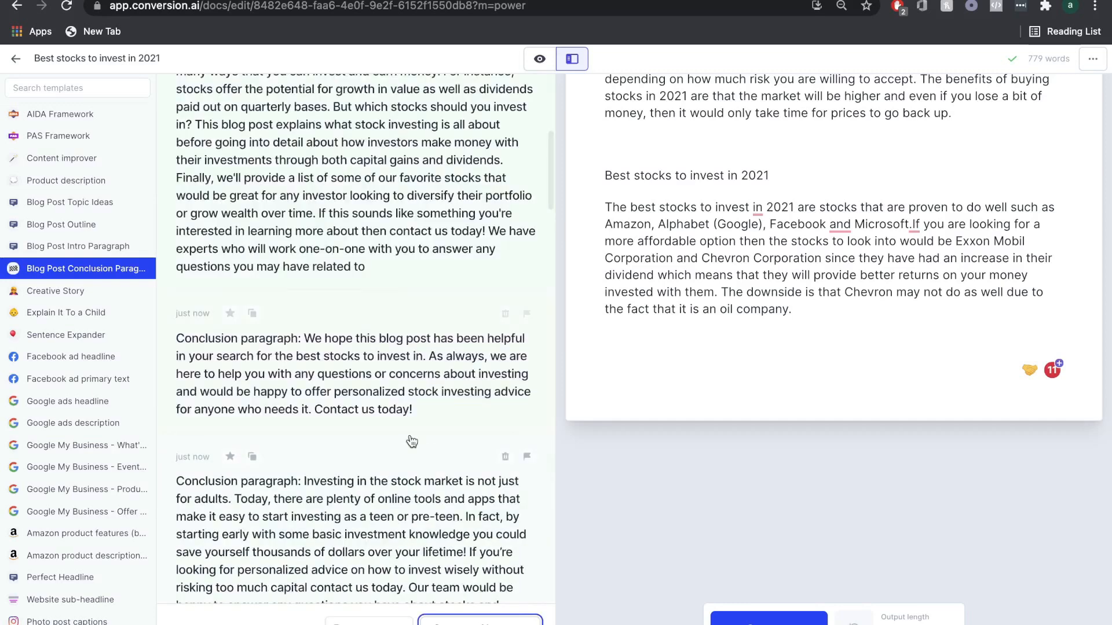
{"action": "scroll", "scroll_direction": "down", "scroll_amount": 3}
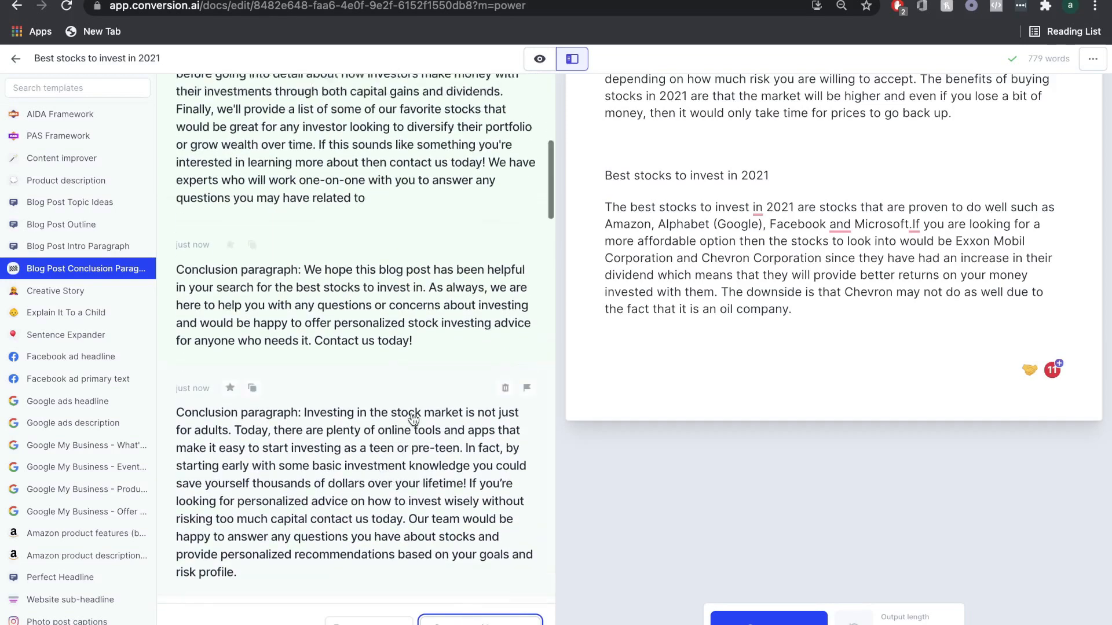
{"action": "scroll", "scroll_direction": "down", "scroll_amount": 3}
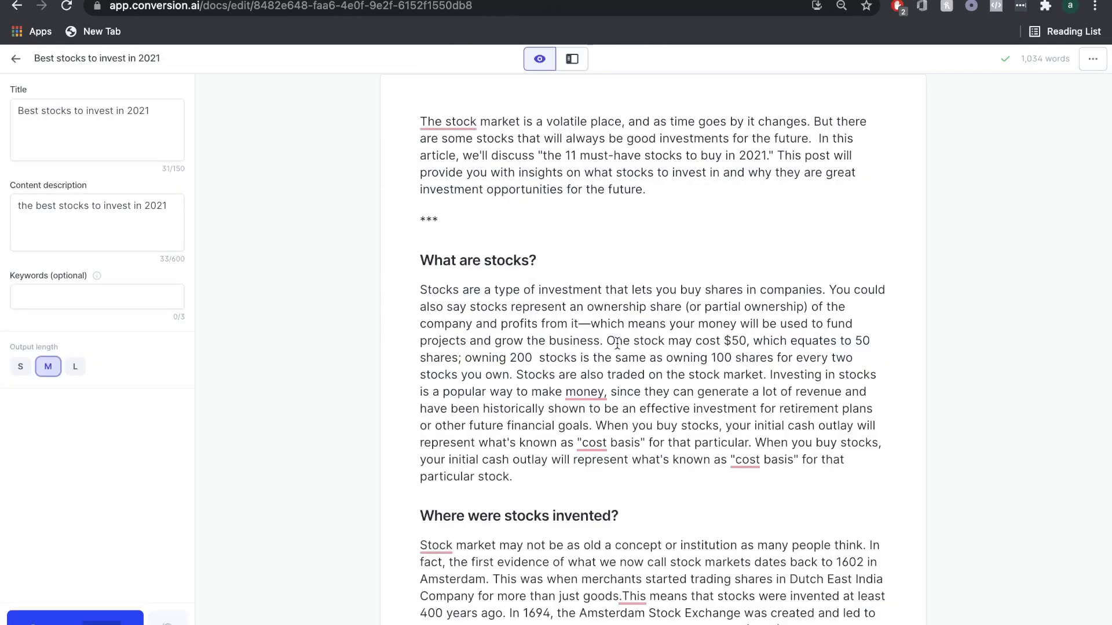
Step: Scroll through the 1,034-word article while formatting section titles as headings and removing *** separators
{"action": "scroll", "scroll_direction": "down", "scroll_amount": 3}
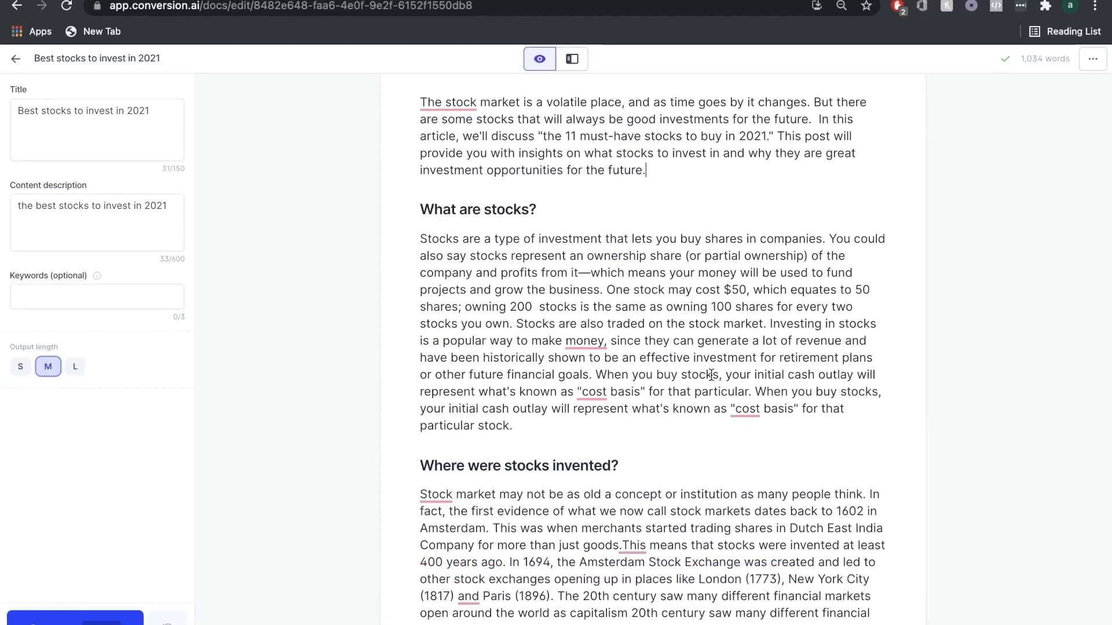
{"action": "scroll", "scroll_direction": "down", "scroll_amount": 3}
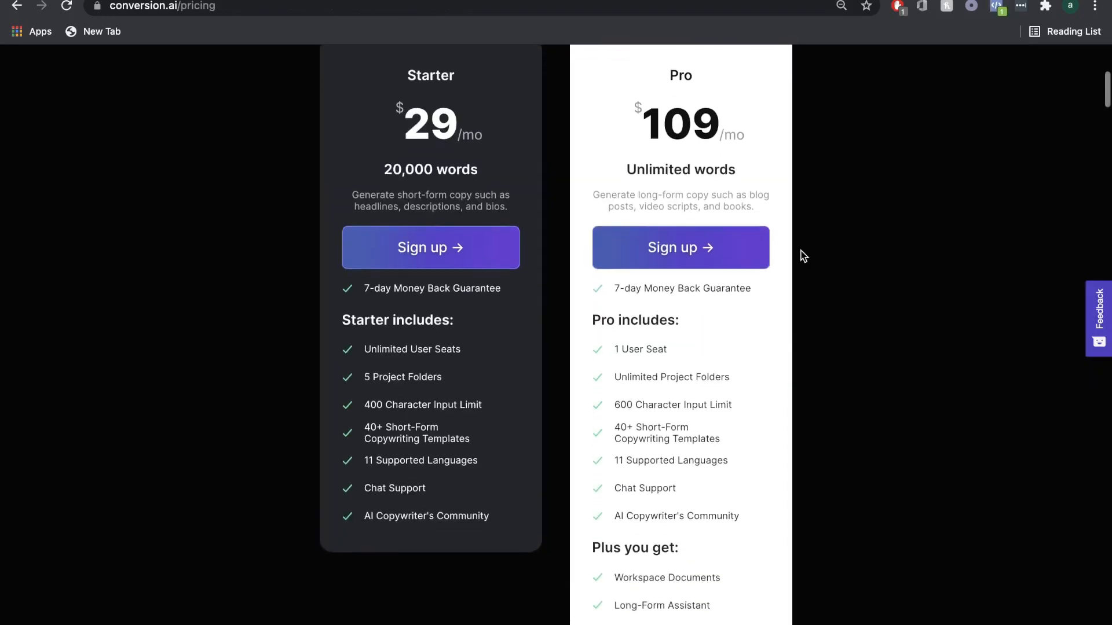
Step: Scroll the pricing page comparing the $29/mo Starter and $109/mo Pro plans
{"action": "scroll", "scroll_direction": "down", "scroll_amount": 3}
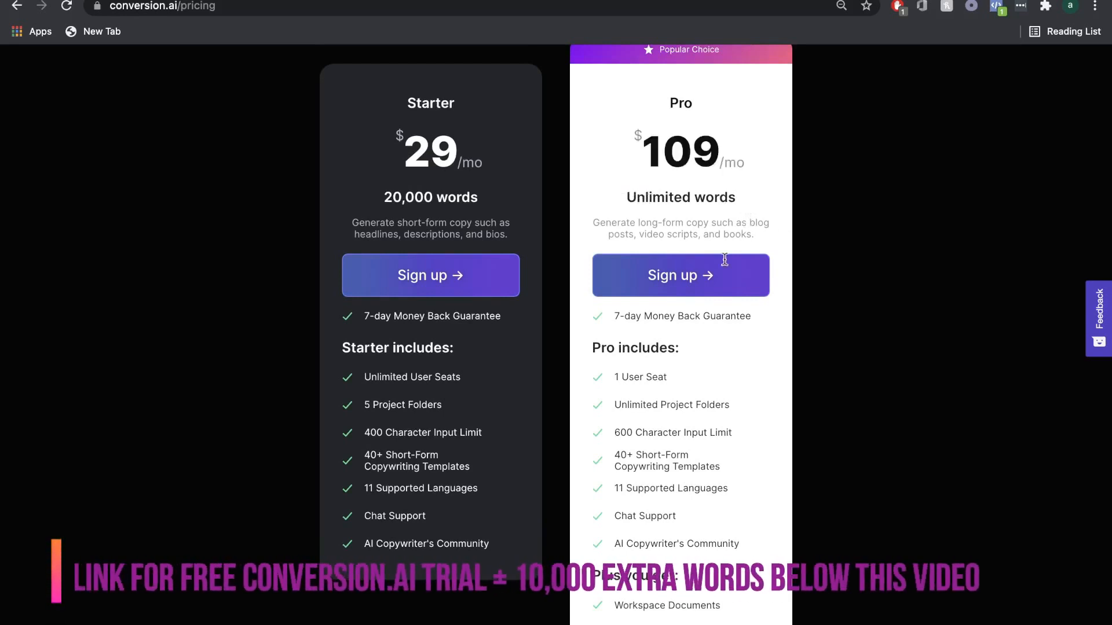
{"action": "scroll", "scroll_direction": "down", "scroll_amount": 3}
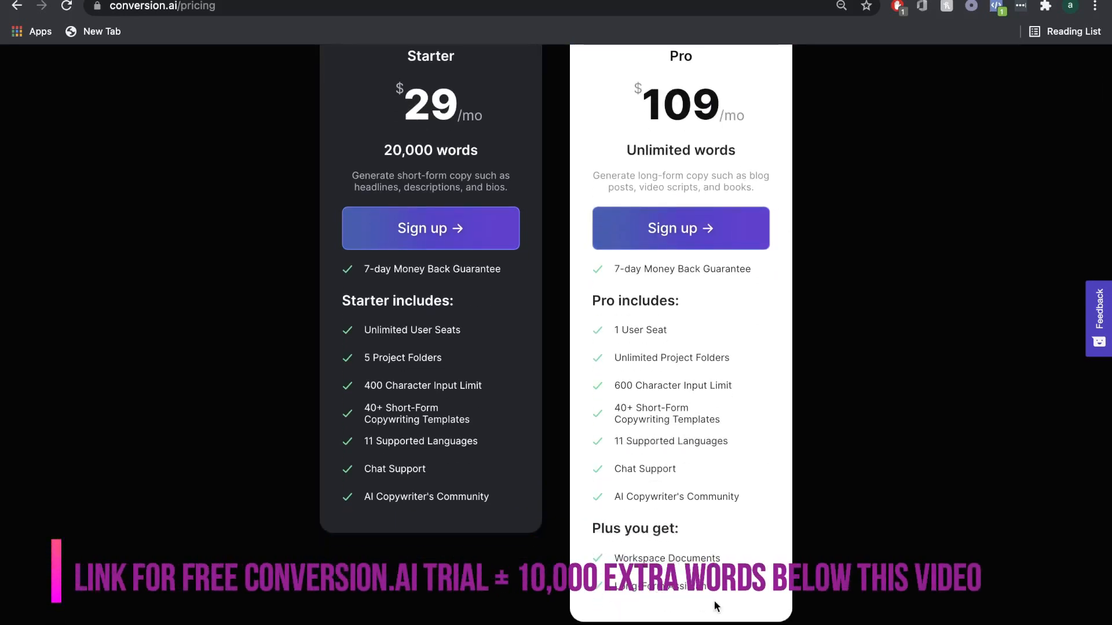
{"action": "mouse_move", "coordinate": [810, 560]}
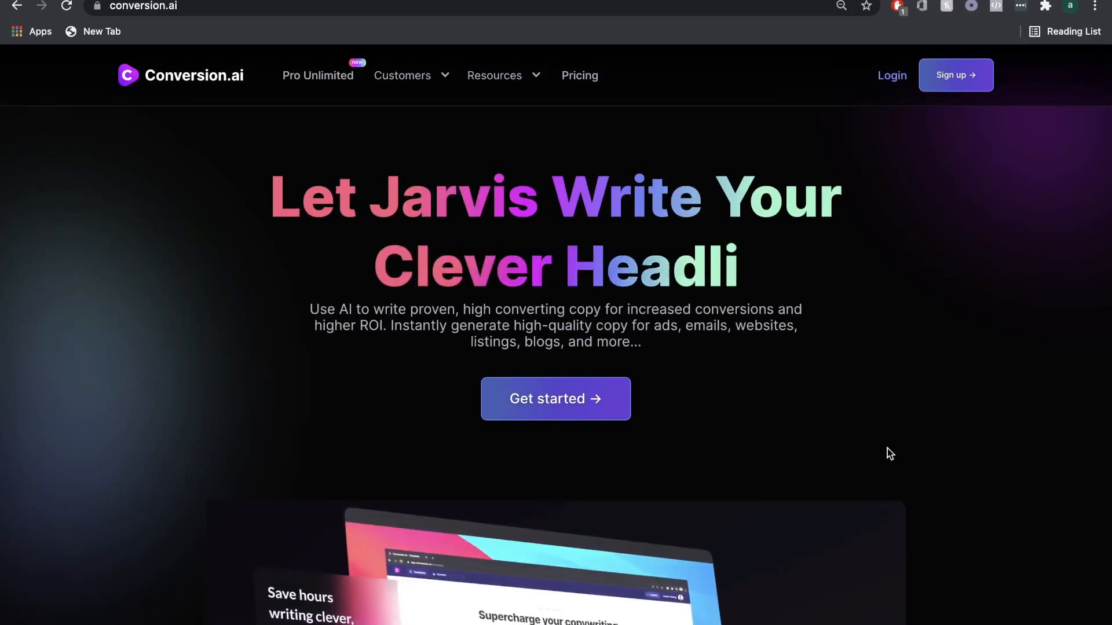
Step: Scroll the homepage through testimonials and AI copywriting features to the Get started today banner
{"action": "scroll", "scroll_direction": "down", "scroll_amount": 3}
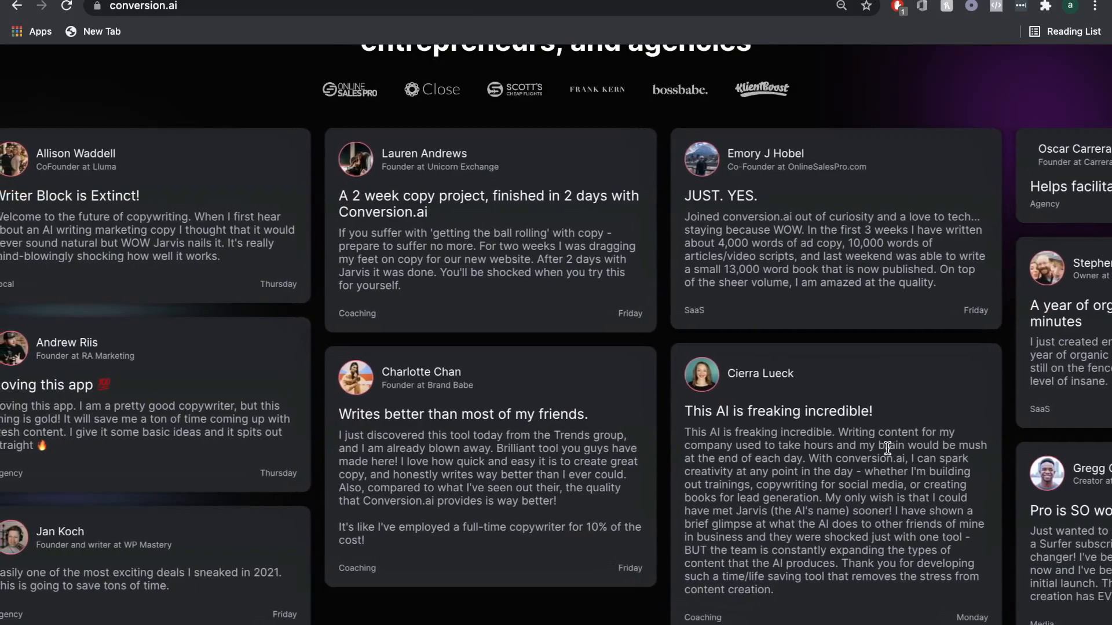
{"action": "scroll", "scroll_direction": "down", "scroll_amount": 3}
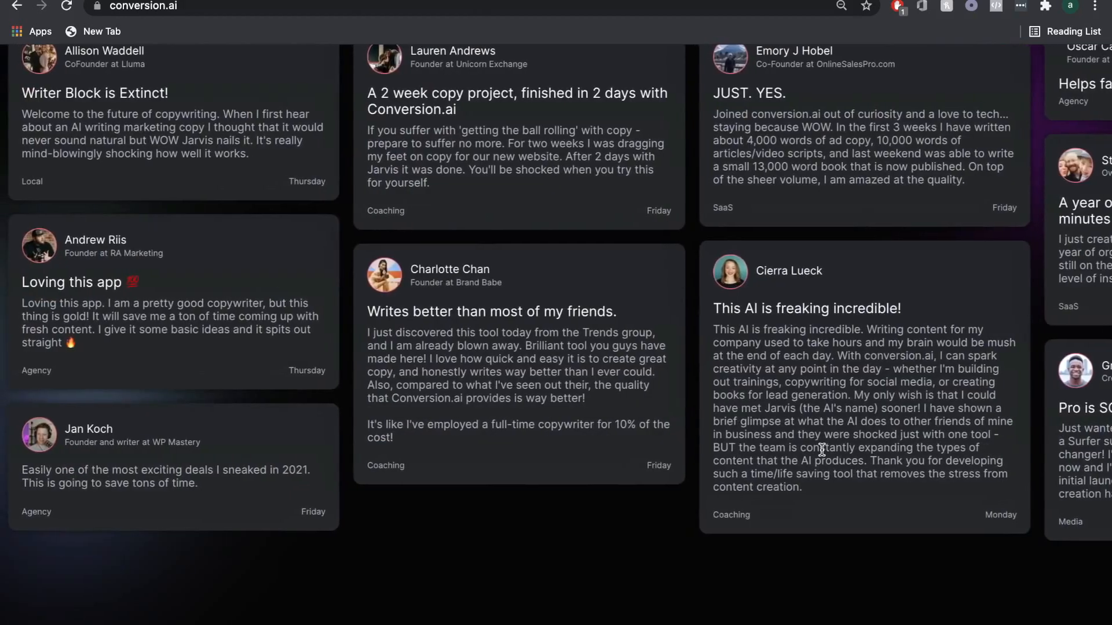
{"action": "scroll", "scroll_direction": "down", "scroll_amount": 3}
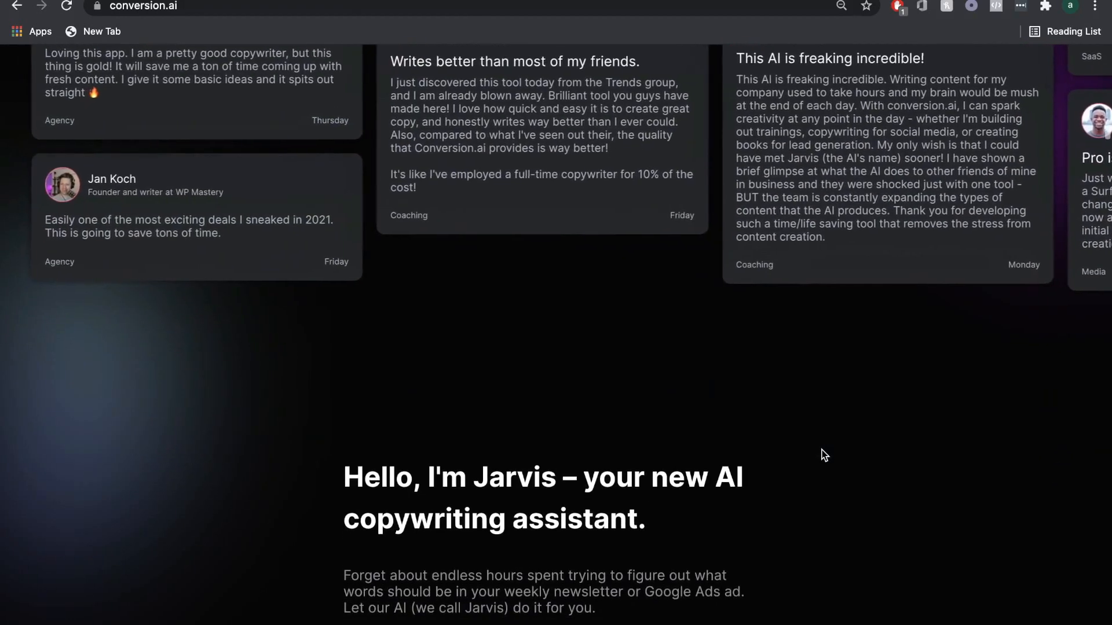
{"action": "scroll", "scroll_direction": "down", "scroll_amount": 3}
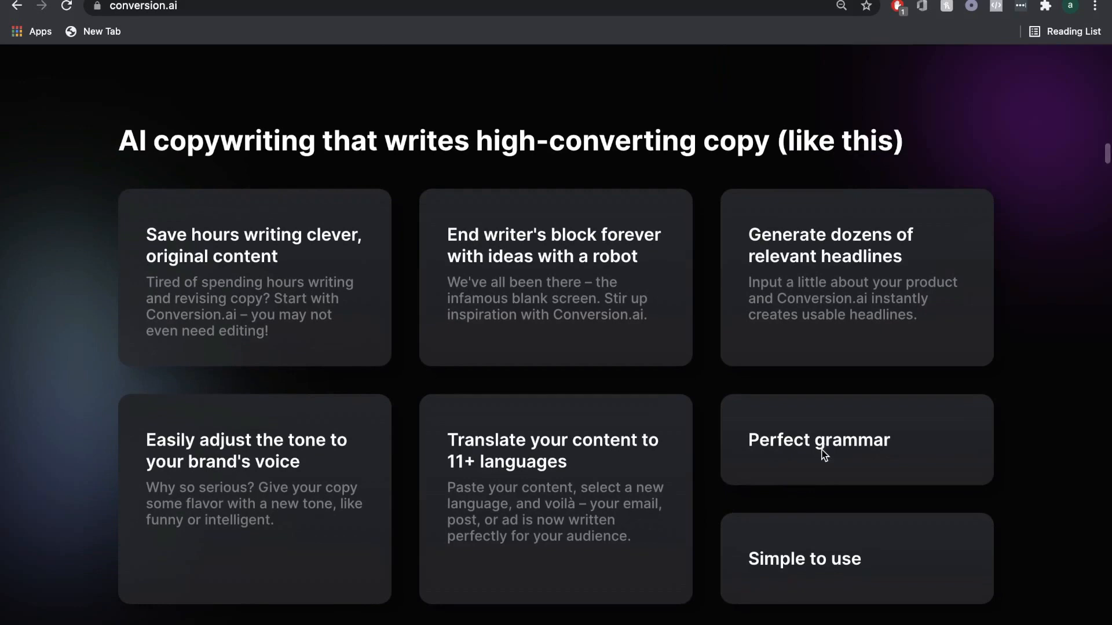
{"action": "scroll", "scroll_direction": "down", "scroll_amount": 3}
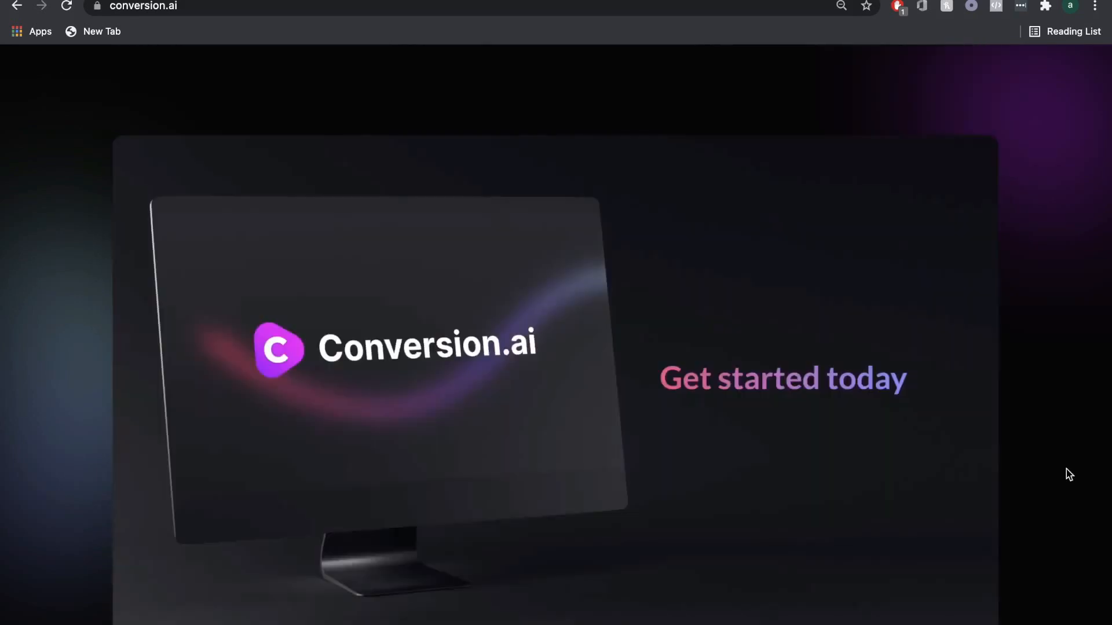